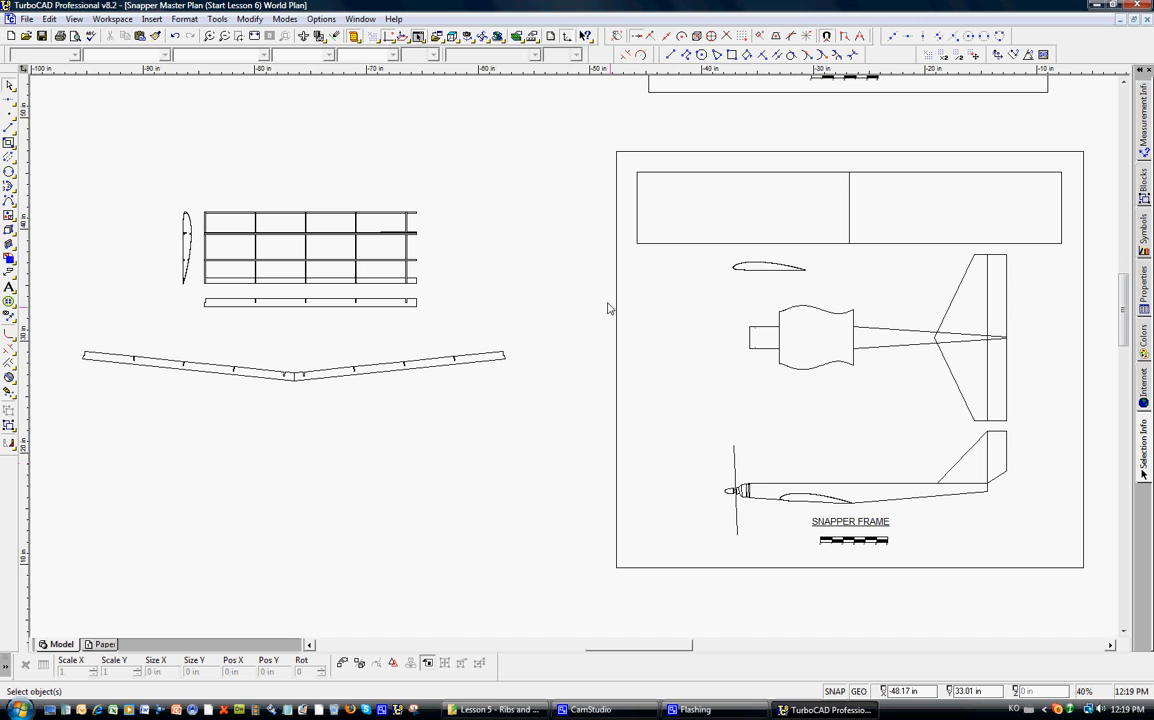
{"action": "mouse_move", "coordinate": [240, 234]}
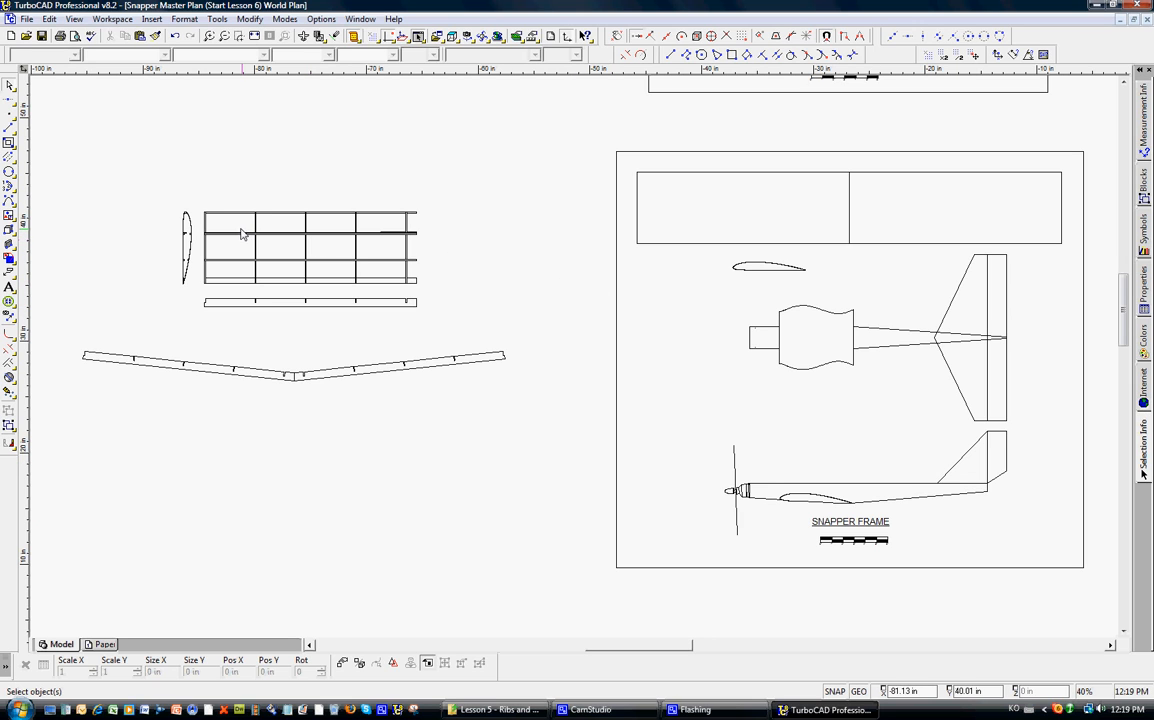
{"action": "mouse_move", "coordinate": [195, 240]}
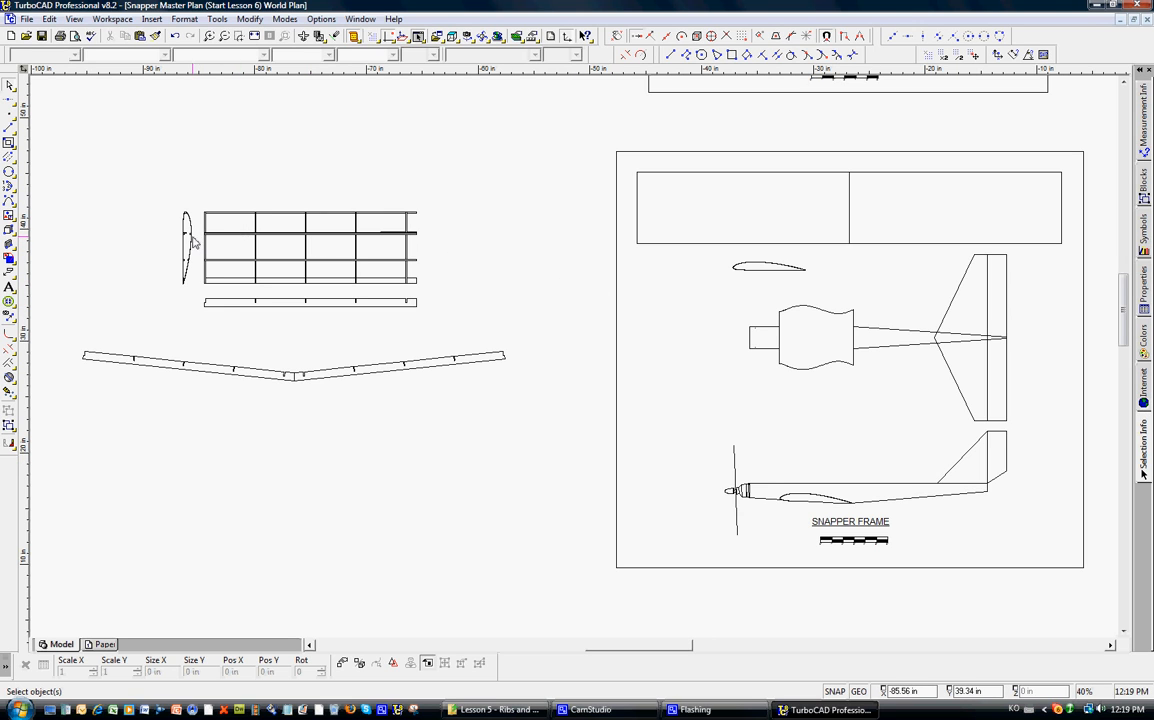
{"action": "mouse_move", "coordinate": [260, 255]}
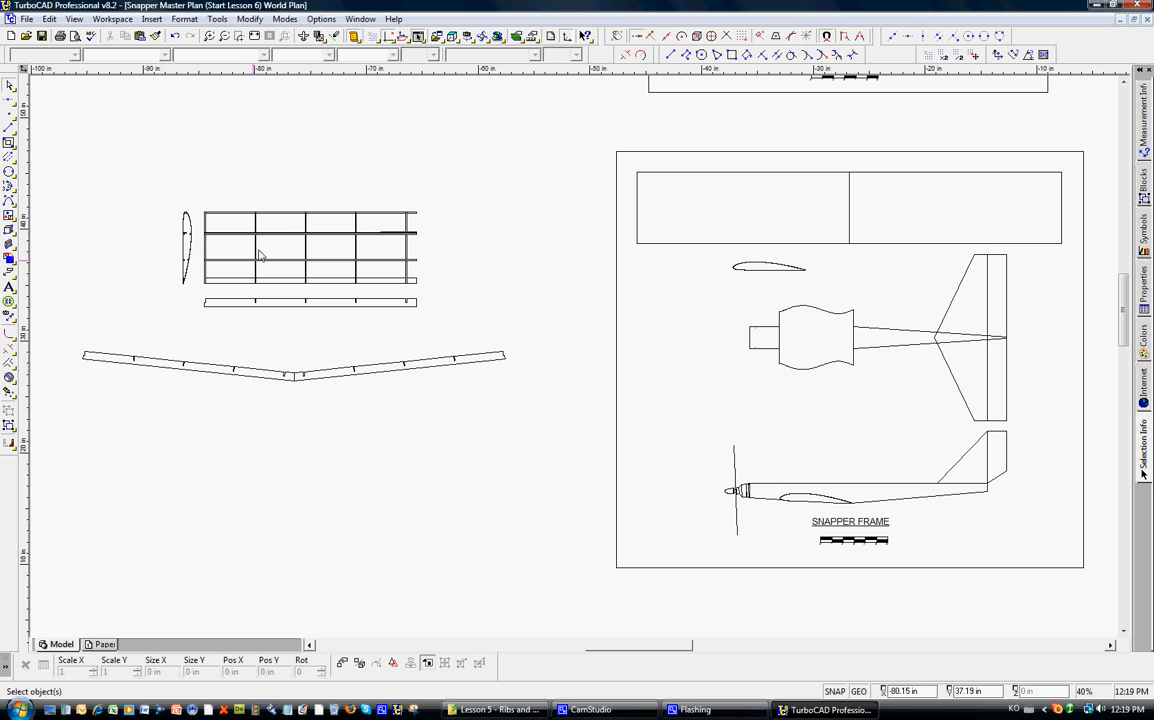
{"action": "mouse_move", "coordinate": [212, 237]}
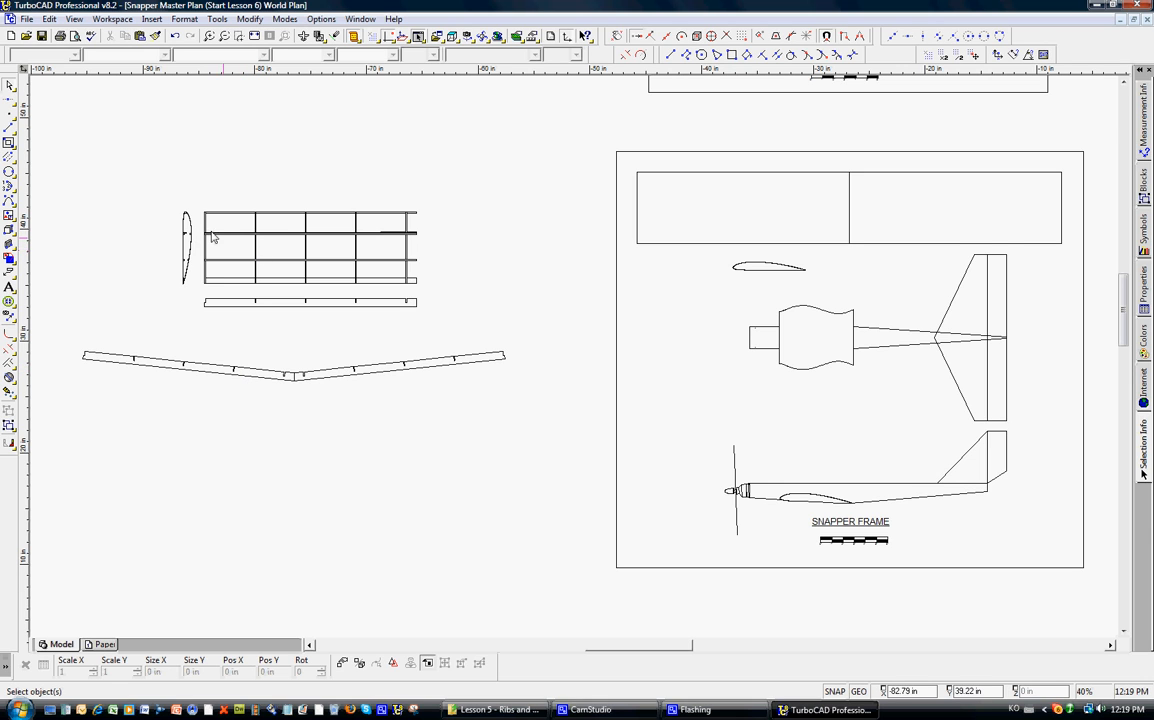
Step: Zoom Window around the wing plan, rib and dihedral brace
{"action": "left_click", "coordinate": [239, 36]}
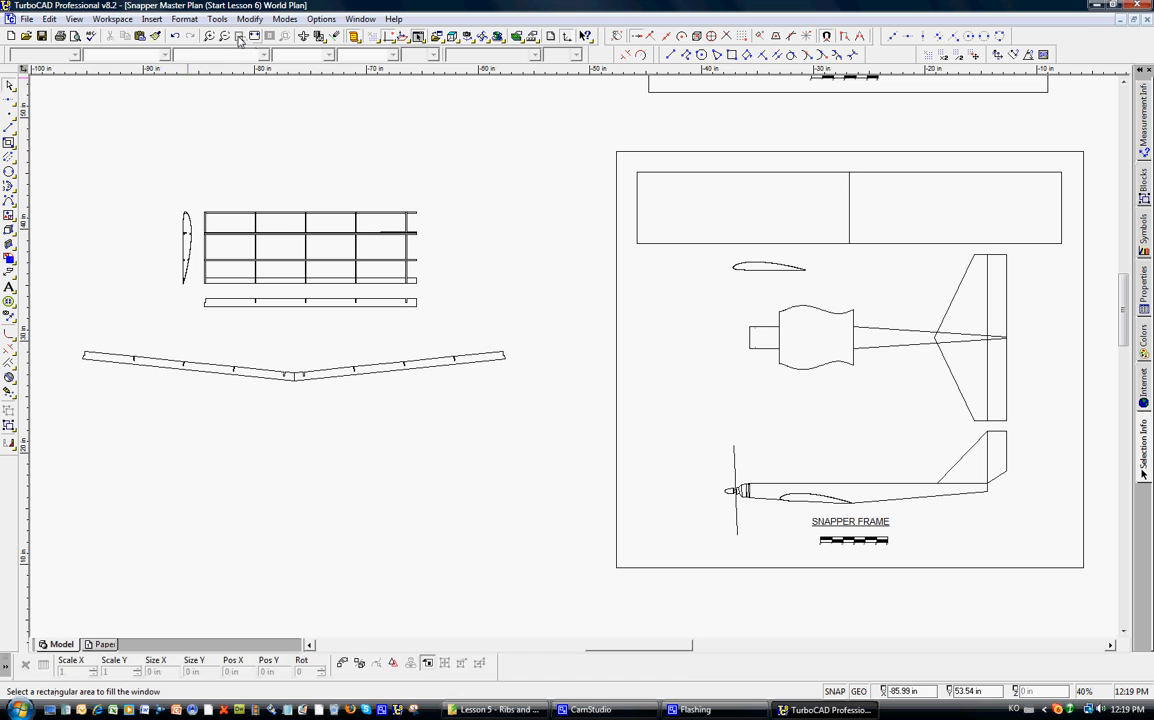
{"action": "left_click_drag", "start_coordinate": [62, 181], "coordinate": [240, 257]}
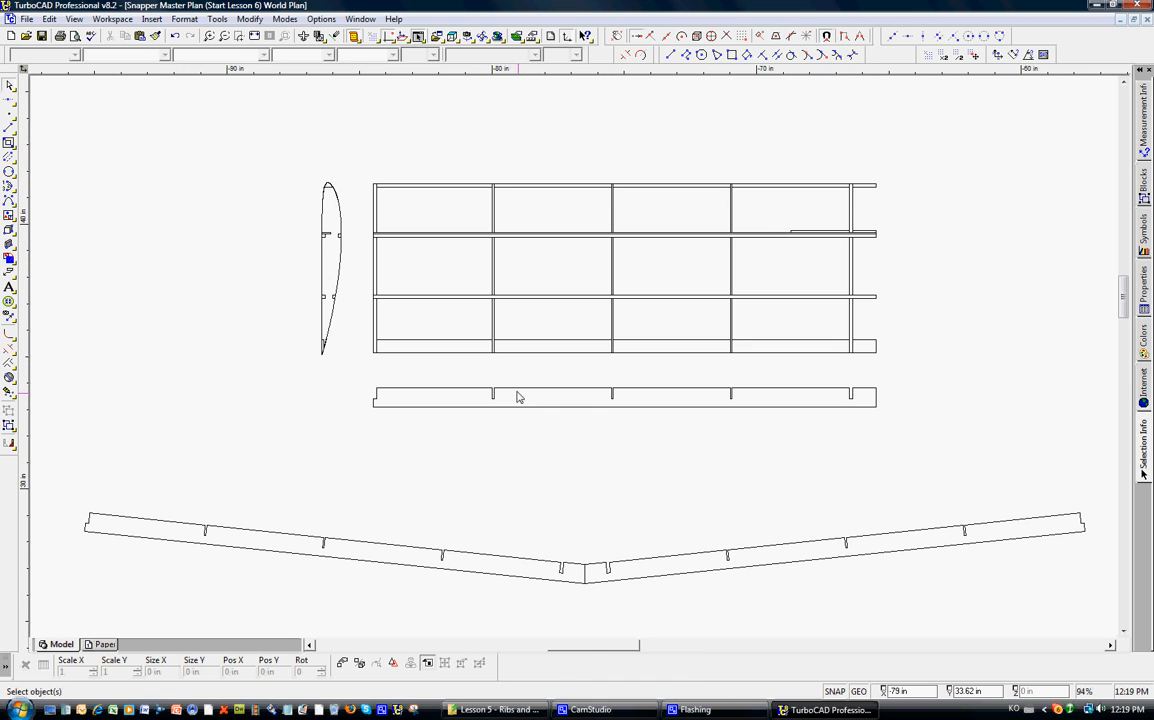
{"action": "mouse_move", "coordinate": [588, 580]}
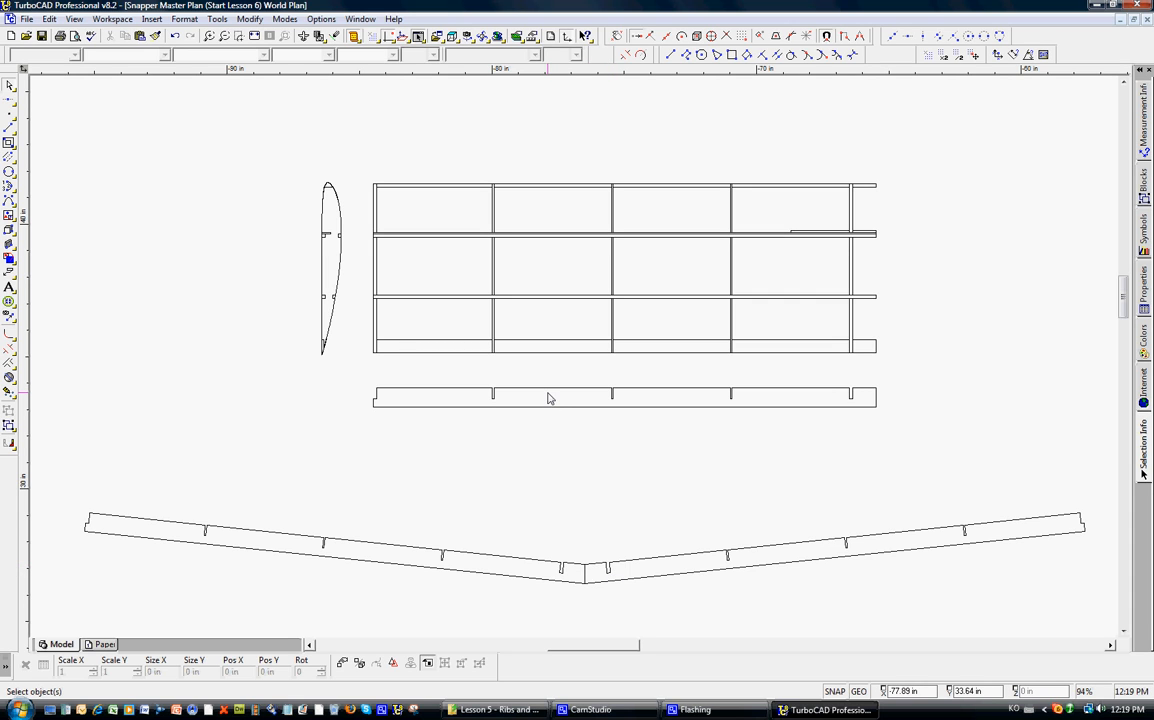
{"action": "mouse_move", "coordinate": [397, 386]}
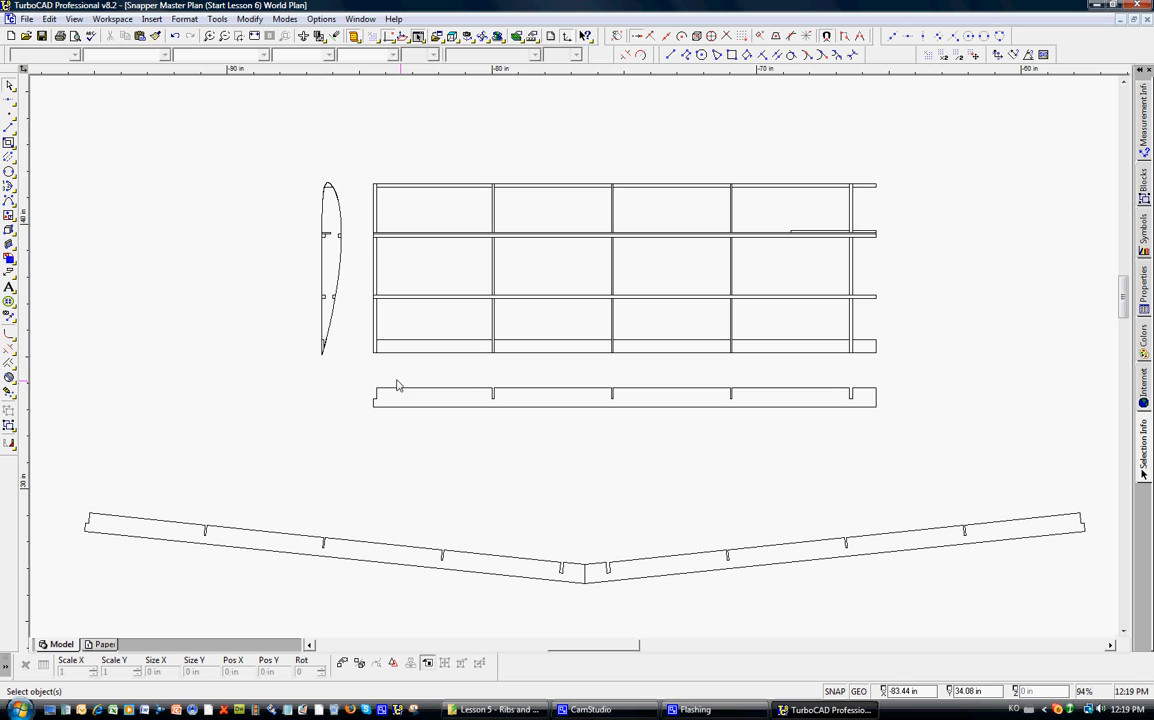
{"action": "mouse_move", "coordinate": [362, 377]}
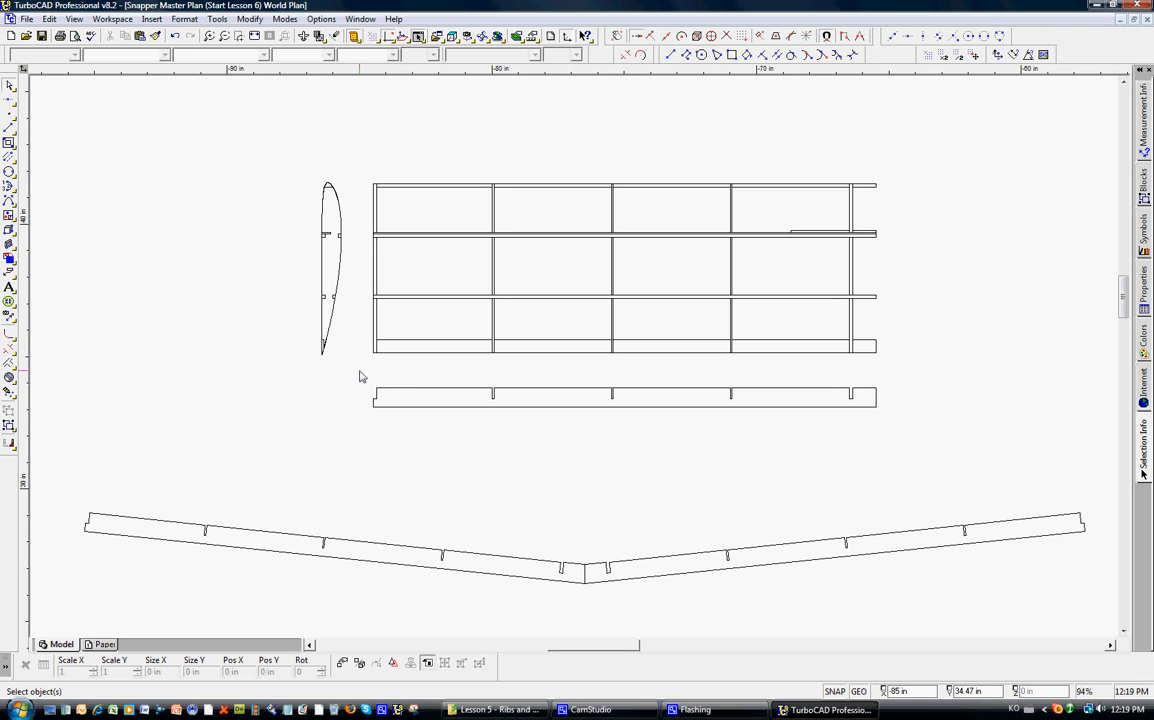
Step: Window-select the notched spar strip beneath the wing rib grid
{"action": "left_click_drag", "start_coordinate": [360, 378], "coordinate": [892, 427]}
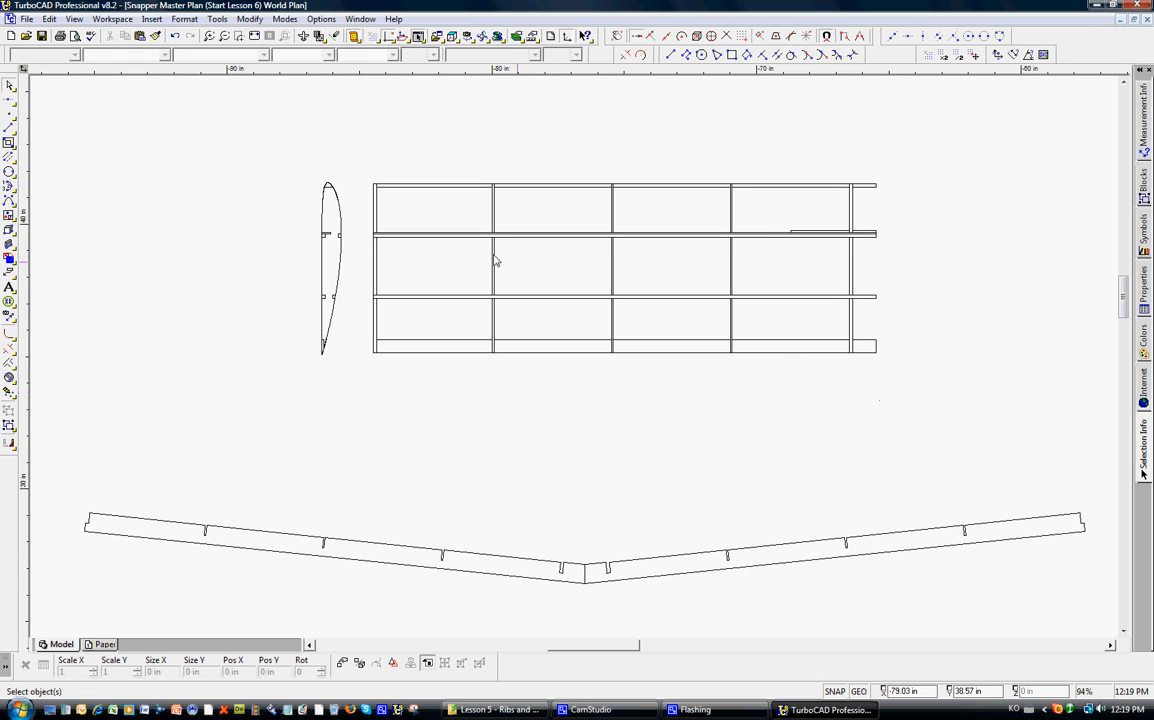
{"action": "mouse_move", "coordinate": [318, 76]}
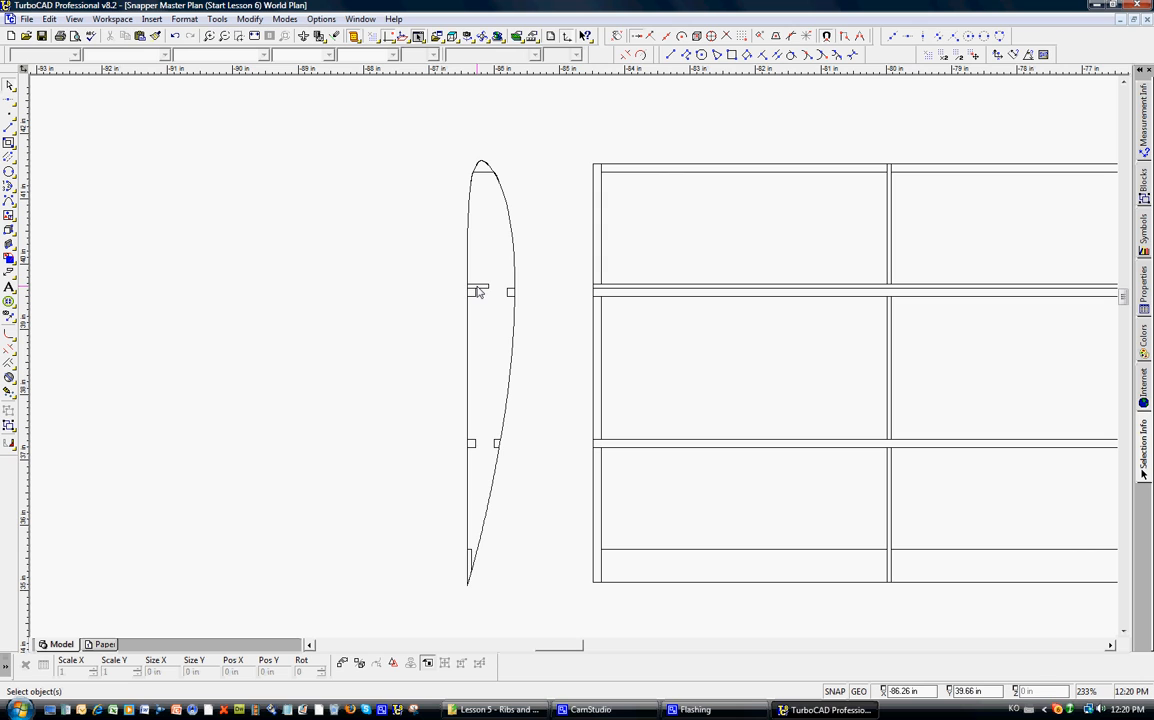
{"action": "mouse_move", "coordinate": [473, 453]}
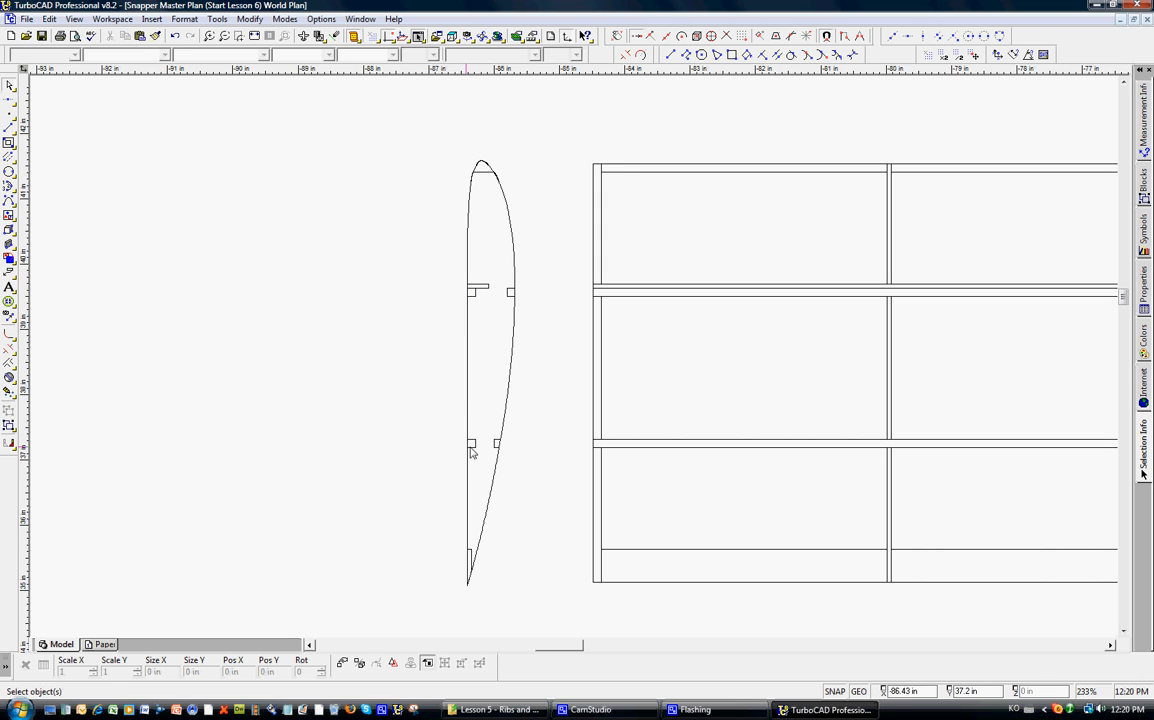
{"action": "mouse_move", "coordinate": [578, 516]}
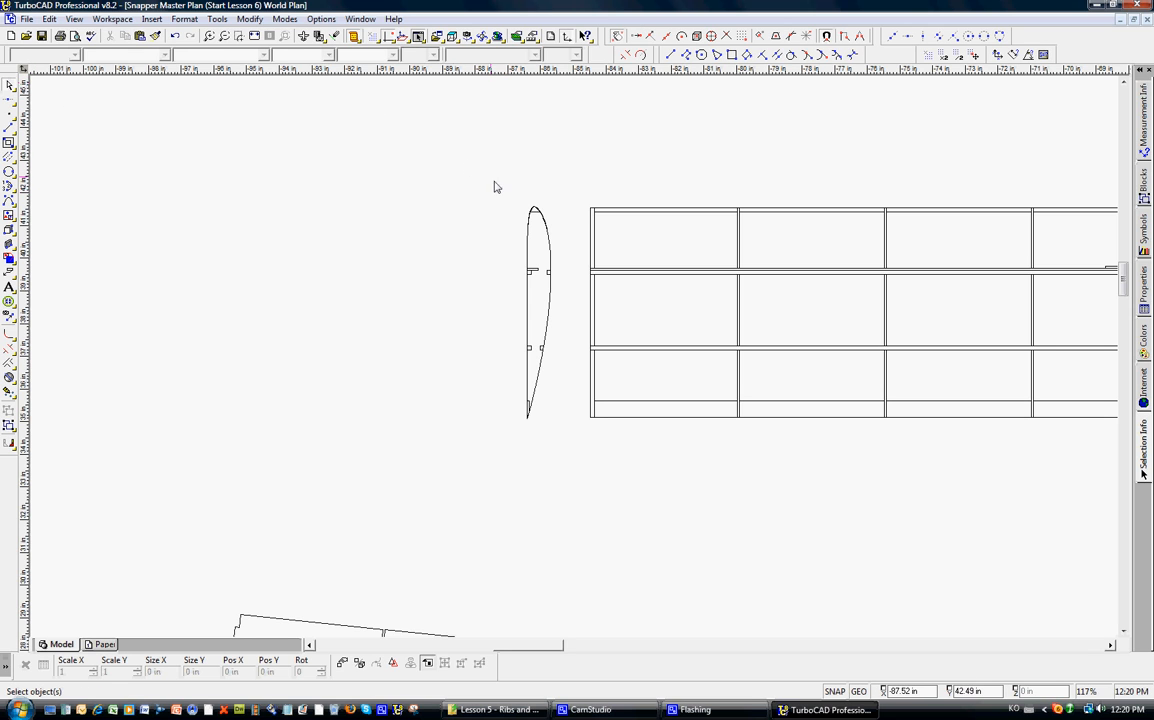
Step: Place a 90°-rotated copy of the rib below the wing plan, then deselect it
{"action": "left_click_drag", "start_coordinate": [493, 185], "coordinate": [571, 441]}
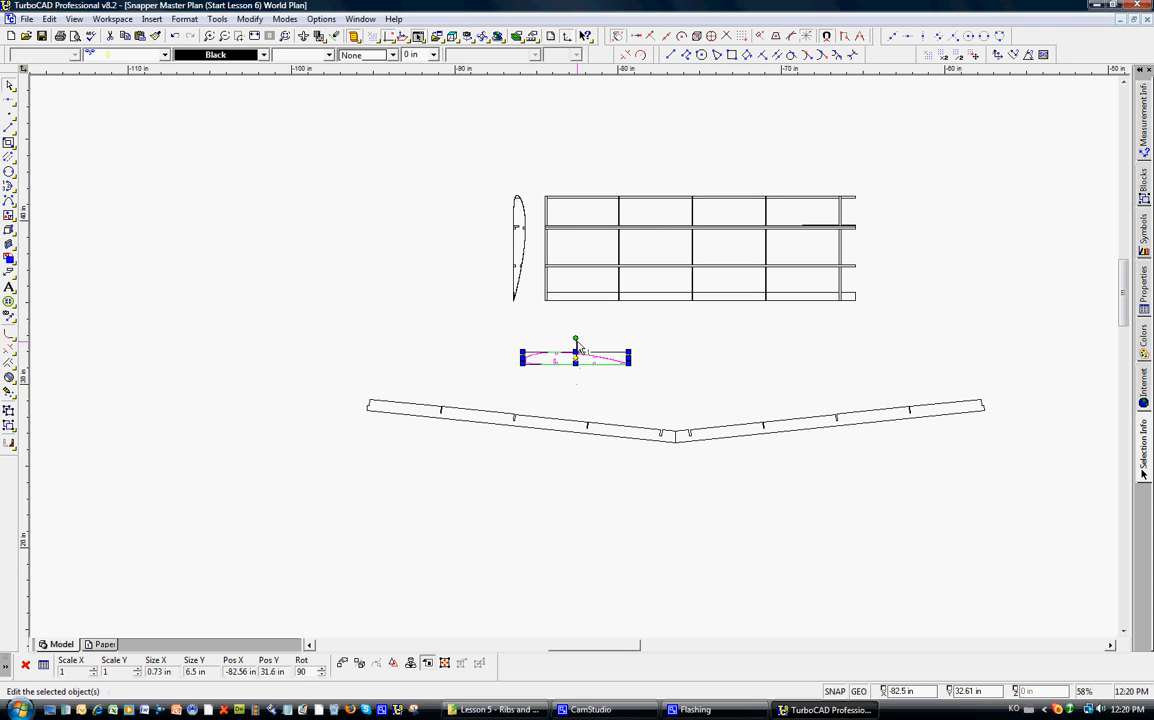
{"action": "left_click", "coordinate": [530, 332]}
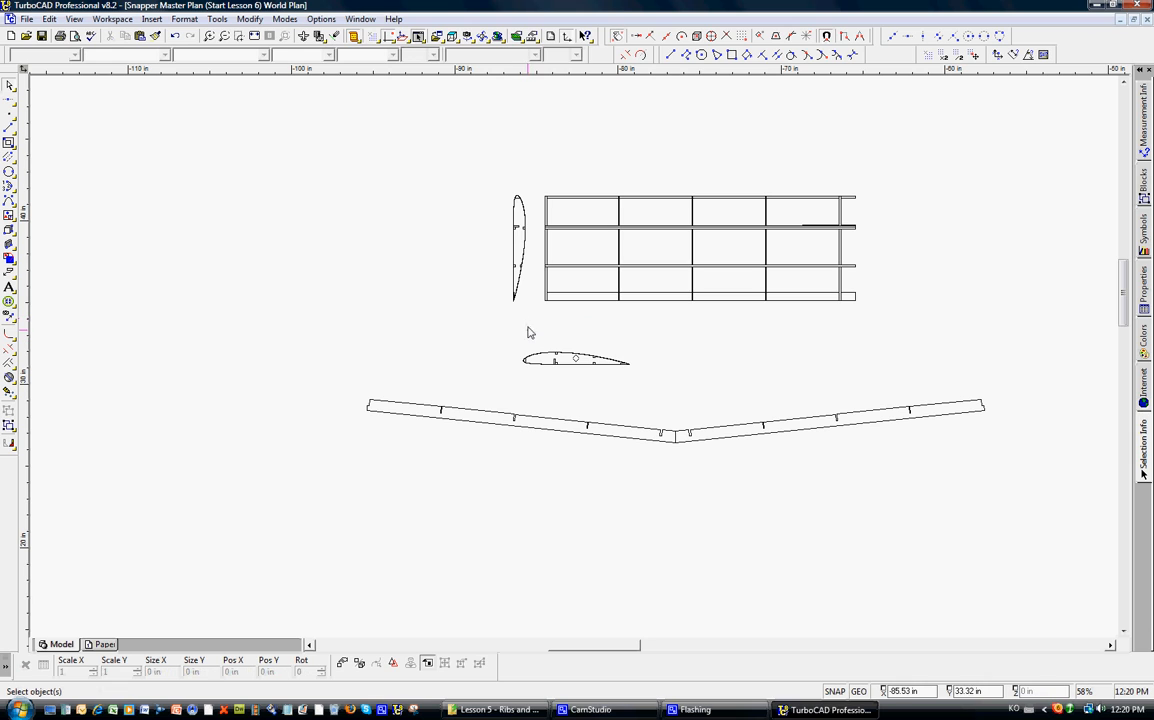
{"action": "mouse_move", "coordinate": [506, 342]}
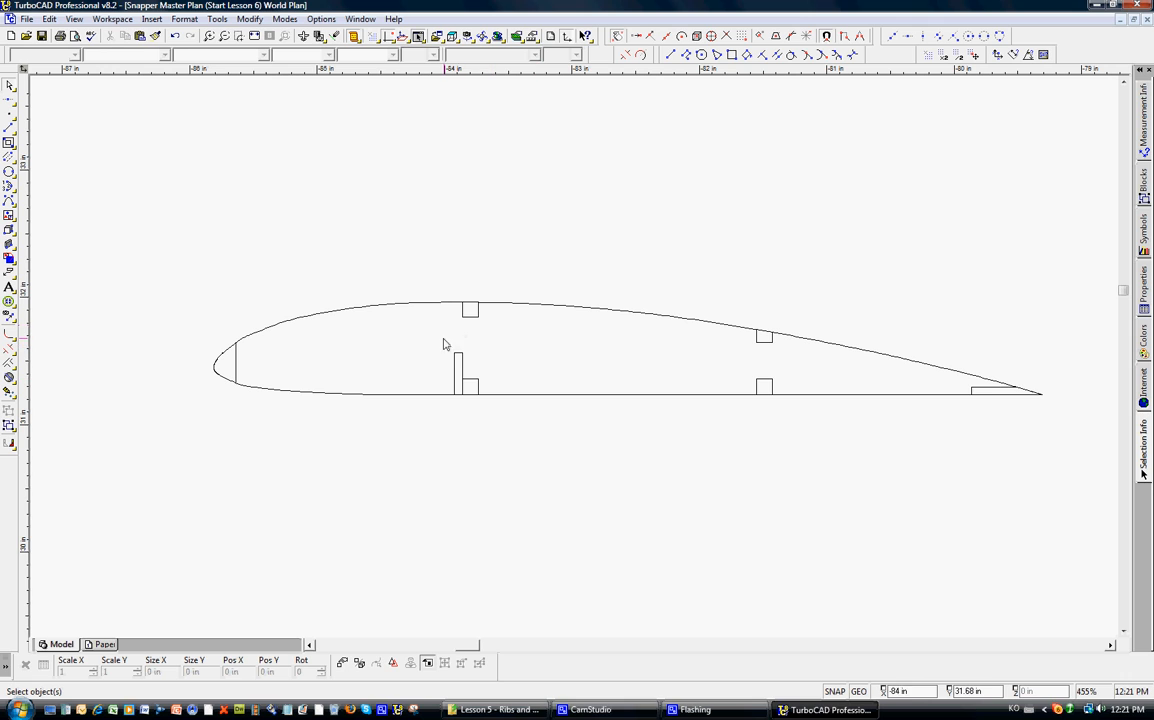
{"action": "mouse_move", "coordinate": [282, 330]}
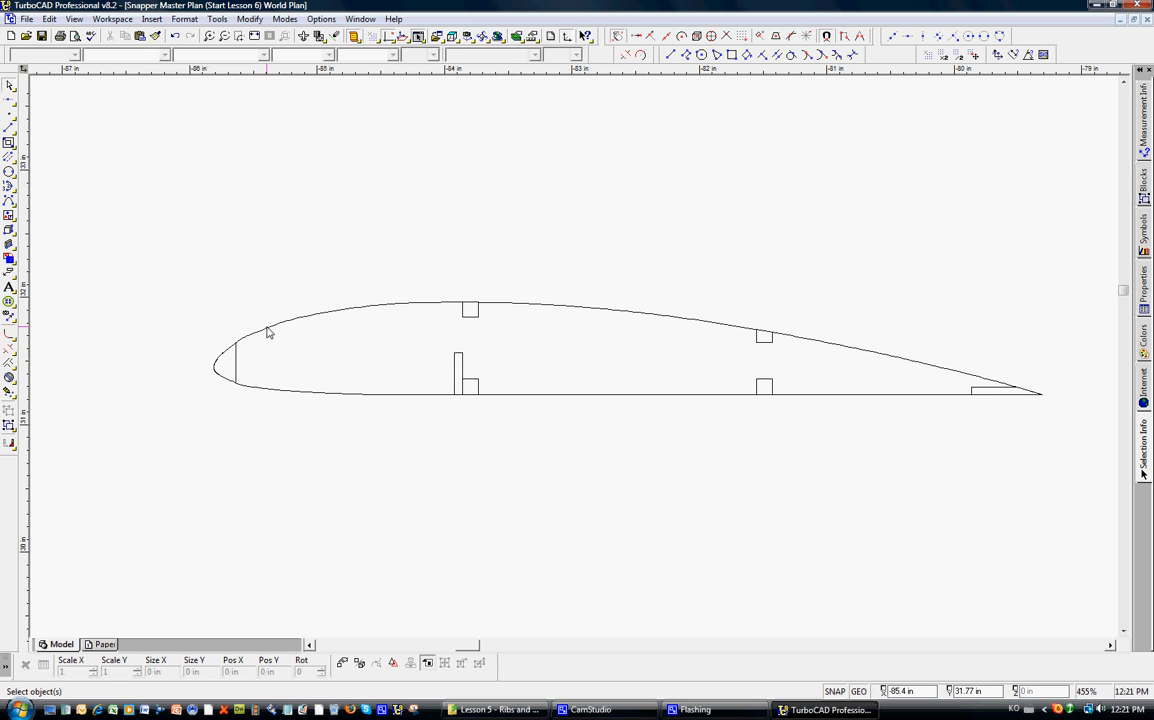
{"action": "mouse_move", "coordinate": [241, 361]}
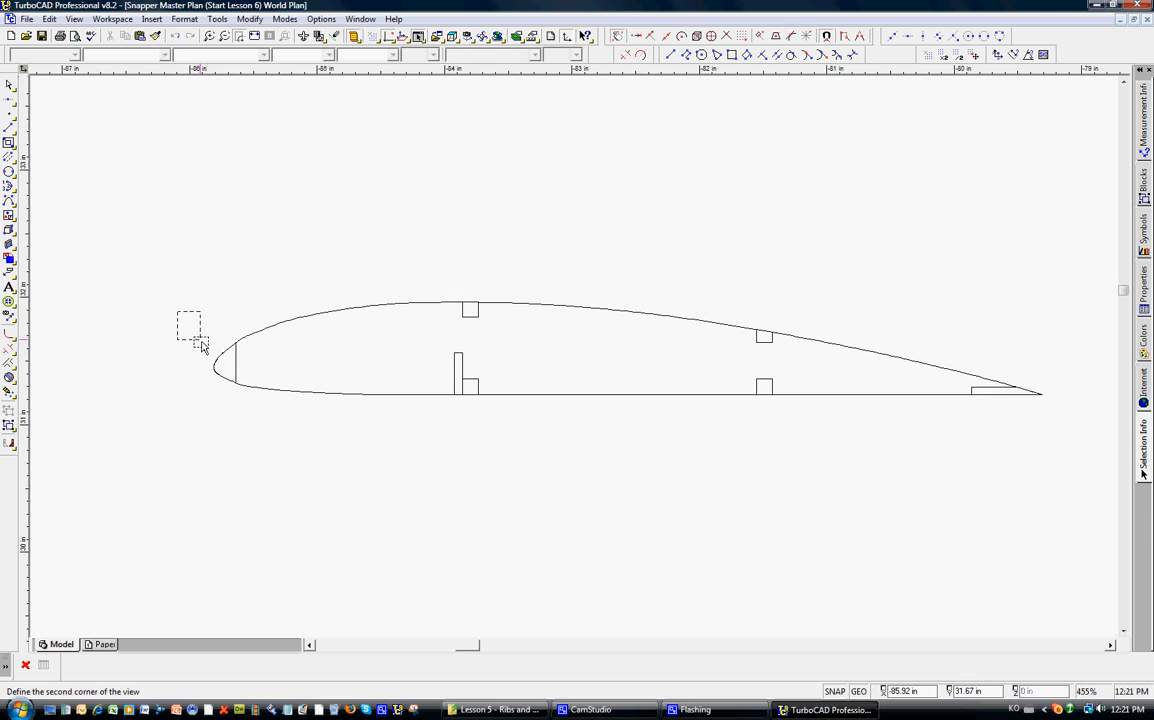
Step: Zoom into the rib's leading edge and pick the small curve piece there
{"action": "left_click_drag", "start_coordinate": [187, 313], "coordinate": [205, 345]}
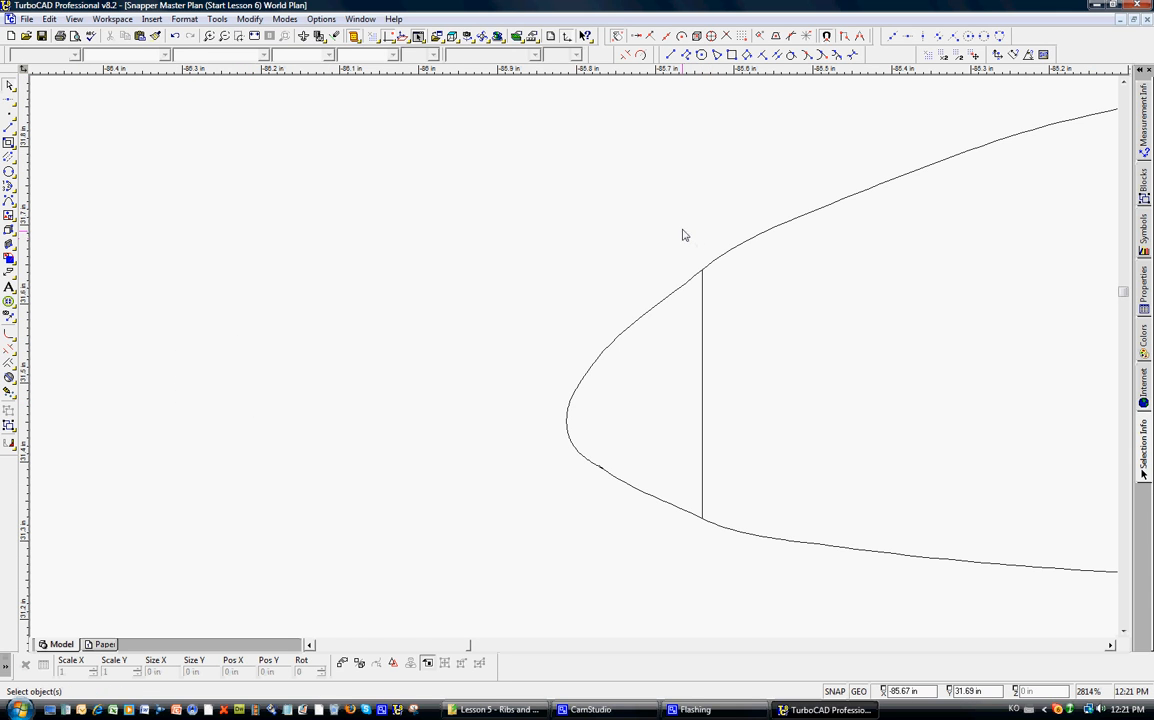
{"action": "mouse_move", "coordinate": [635, 342]}
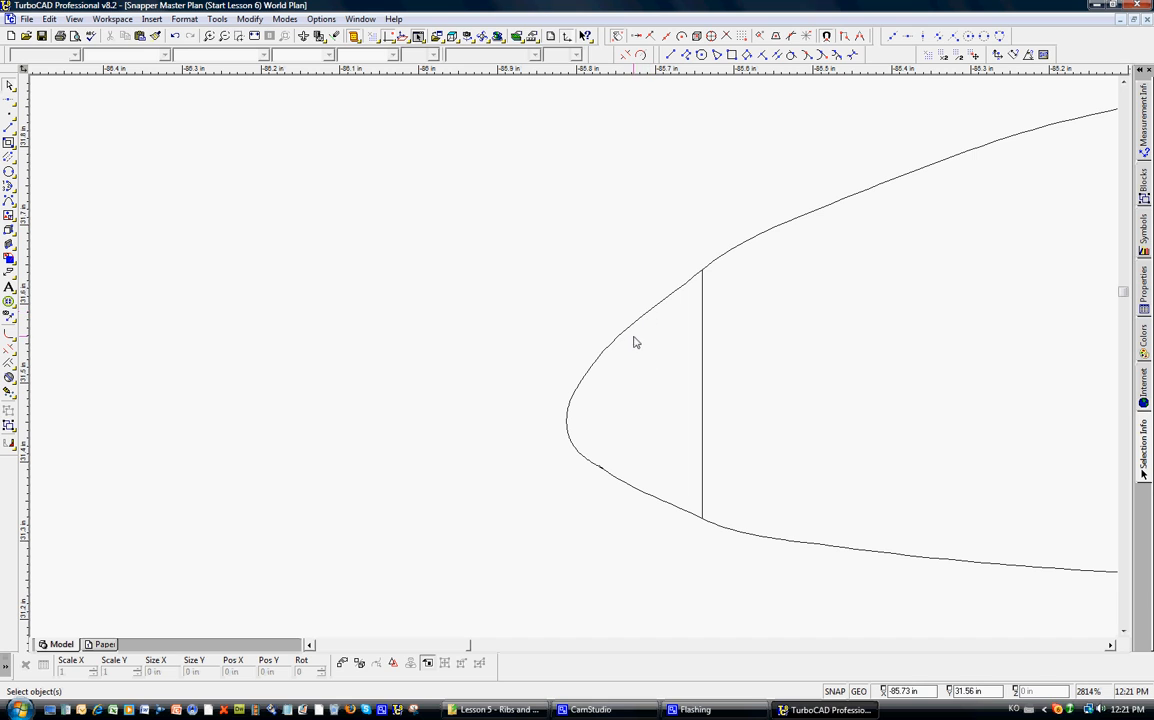
{"action": "mouse_move", "coordinate": [615, 363]}
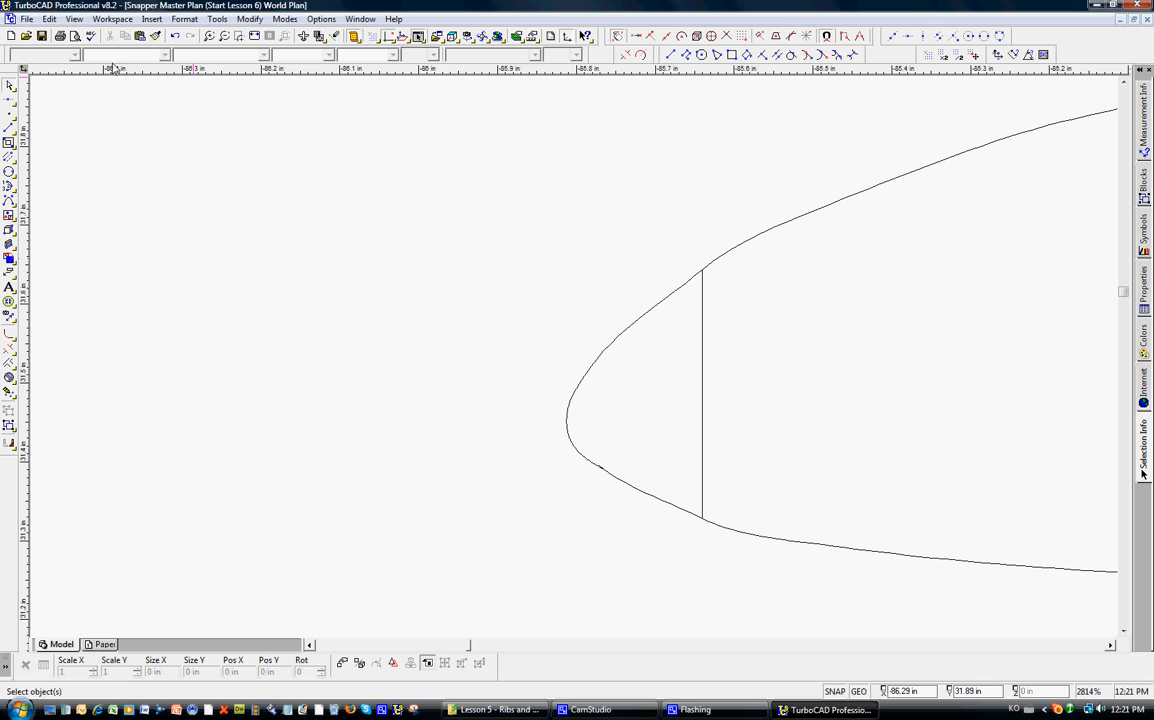
{"action": "left_click", "coordinate": [607, 347]}
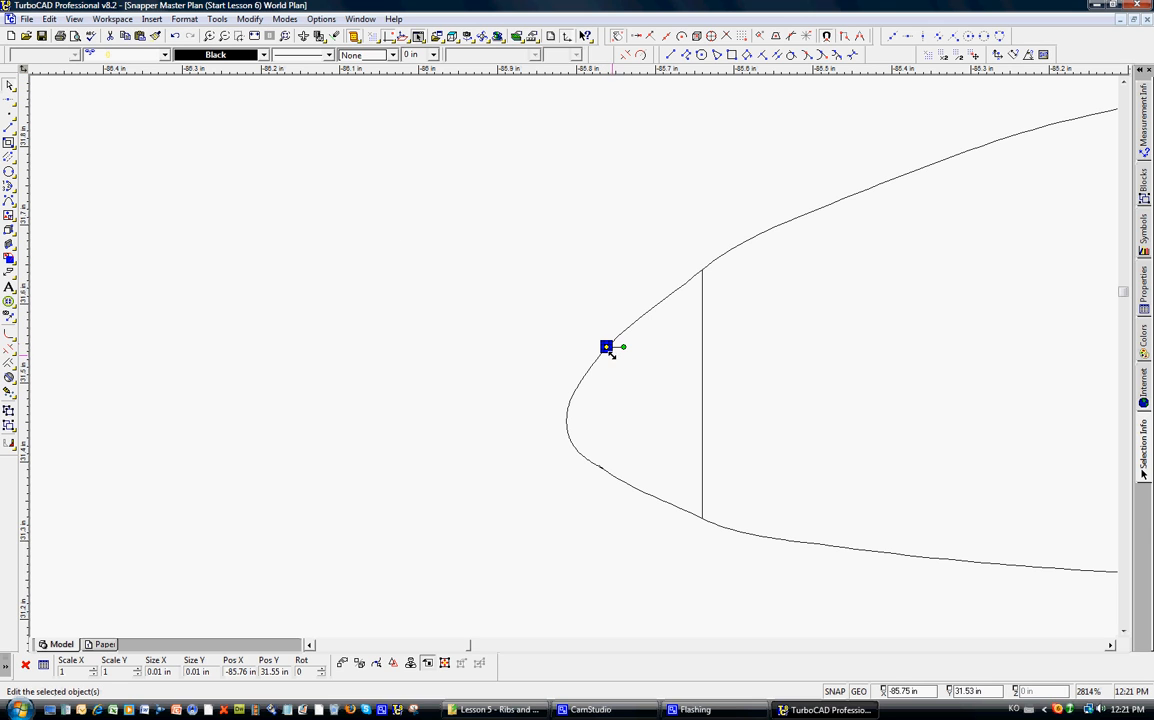
{"action": "left_click", "coordinate": [617, 366]}
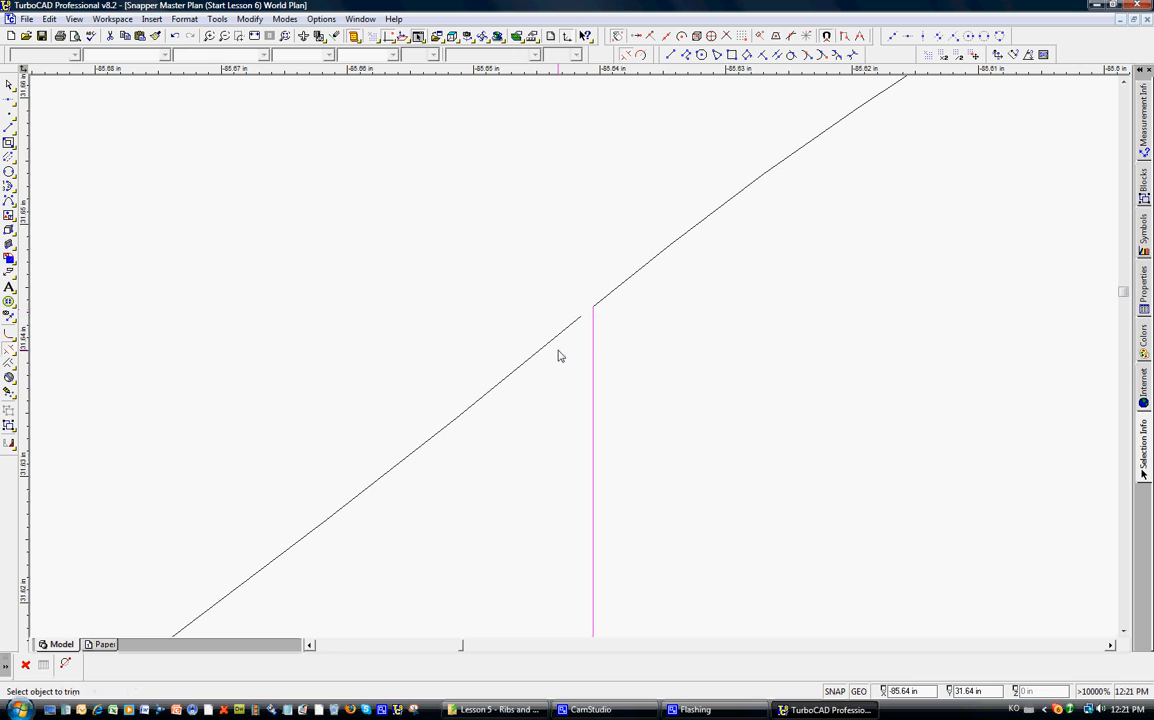
{"action": "mouse_move", "coordinate": [562, 369]}
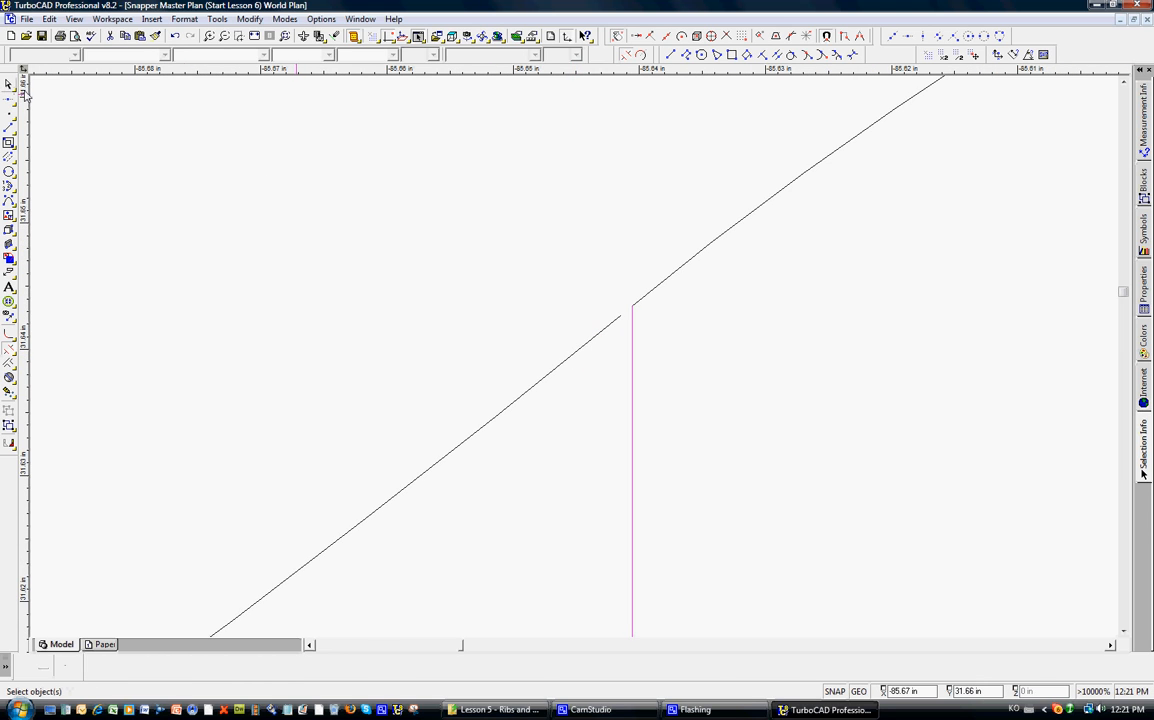
Step: Select the rib's rounded nose pieces ahead of the leading-edge line and delete them
{"action": "left_click_drag", "start_coordinate": [533, 290], "coordinate": [625, 372]}
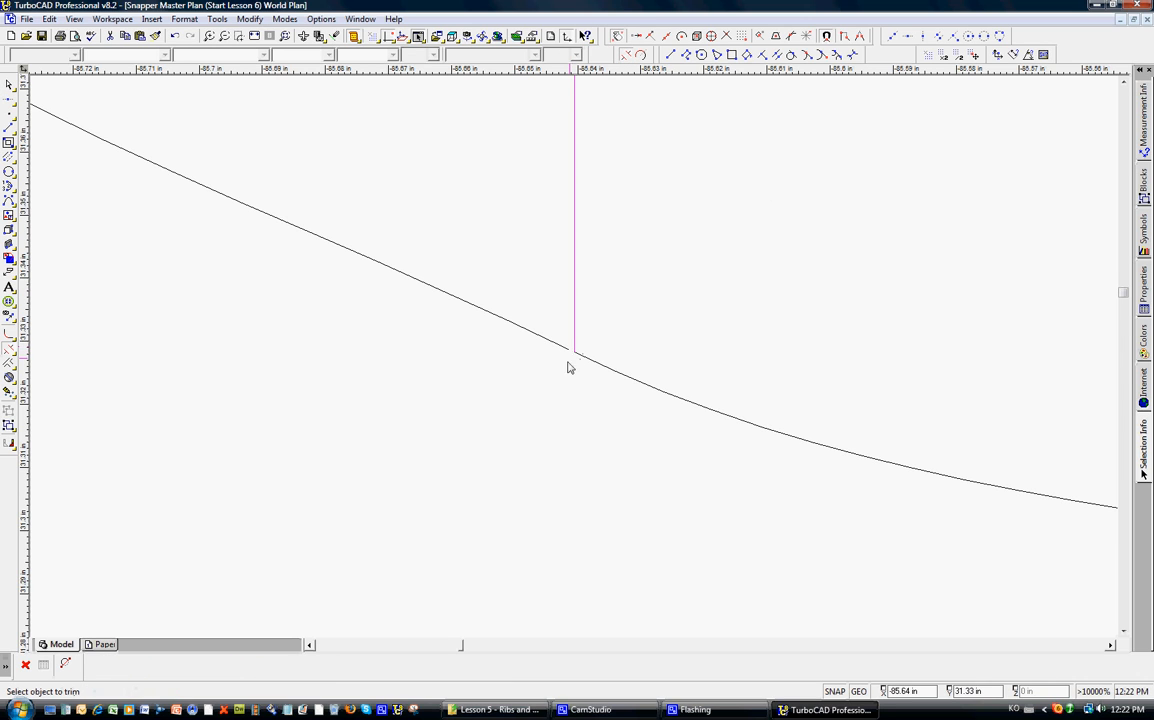
{"action": "mouse_move", "coordinate": [559, 377]}
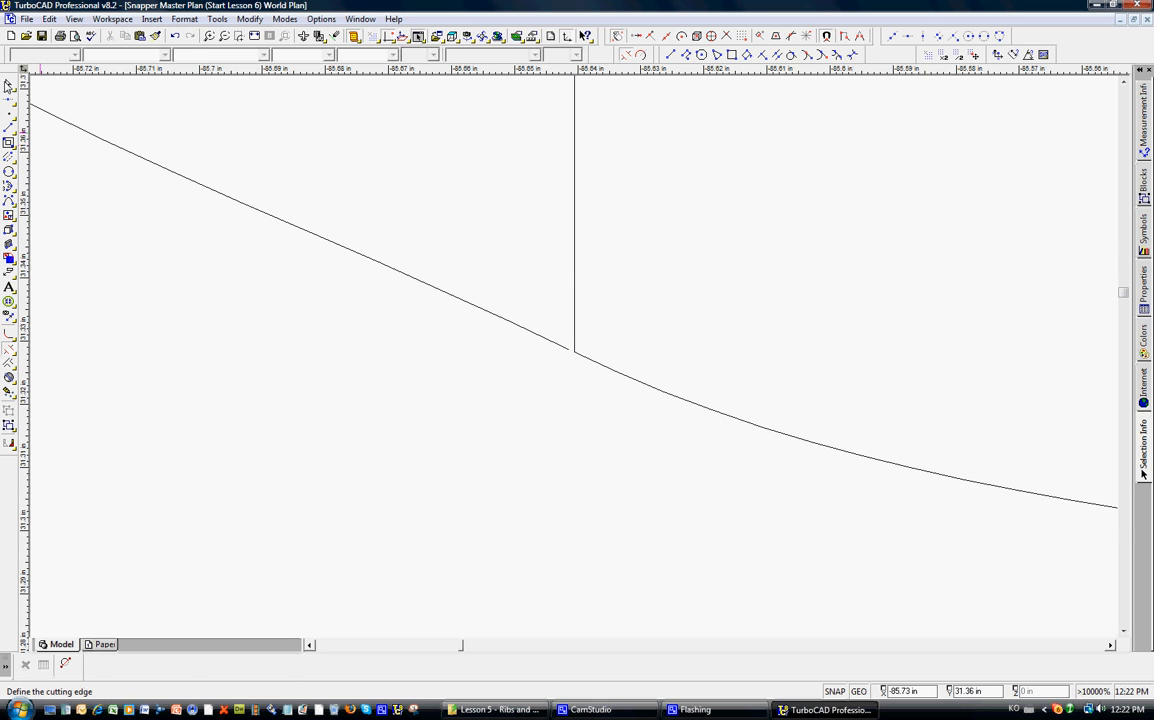
{"action": "left_click_drag", "start_coordinate": [503, 307], "coordinate": [570, 368]}
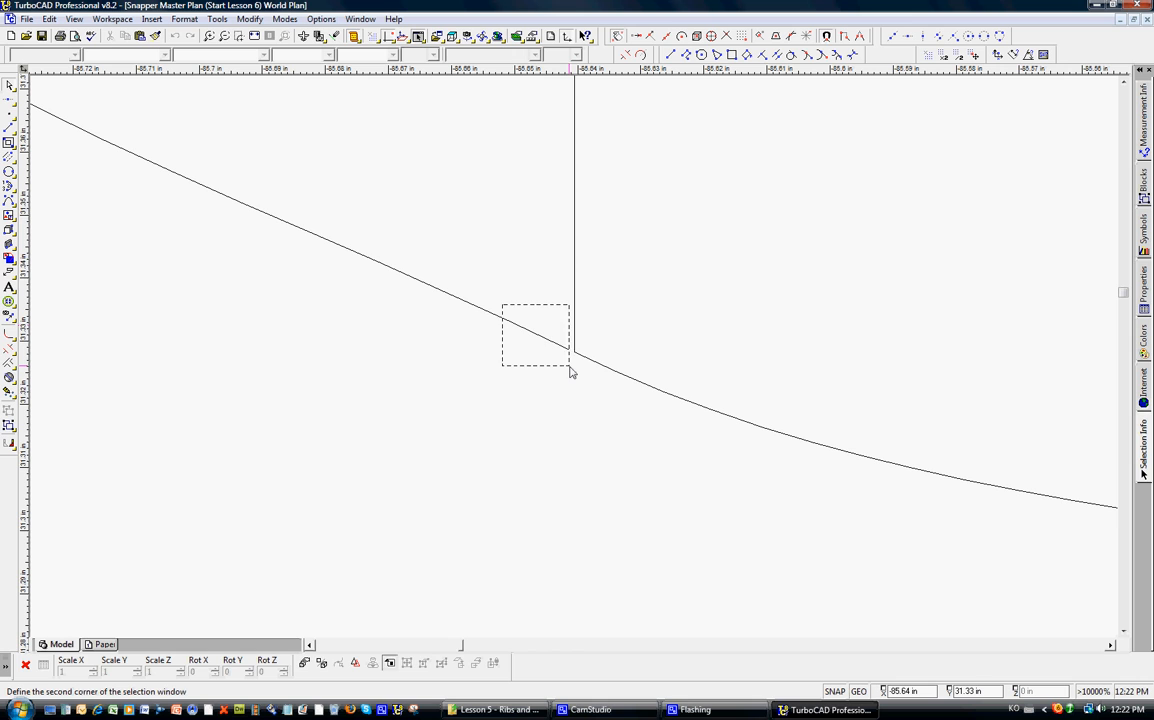
{"action": "left_click", "coordinate": [570, 375]}
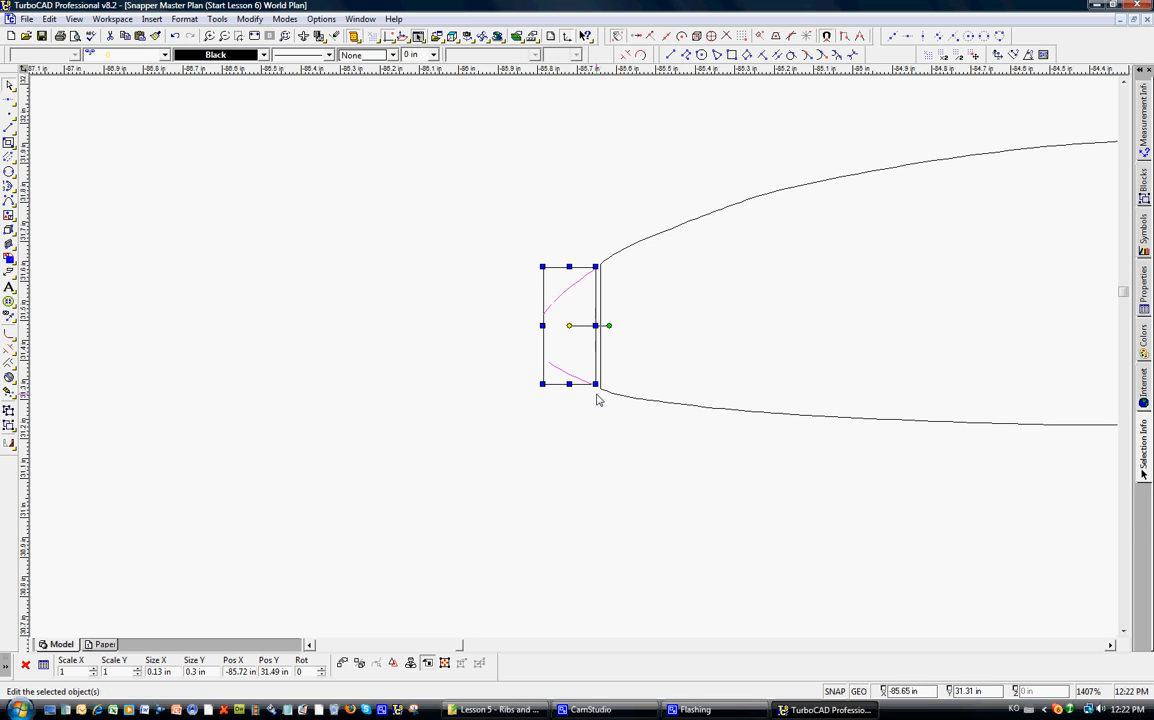
{"action": "key", "text": "Delete"}
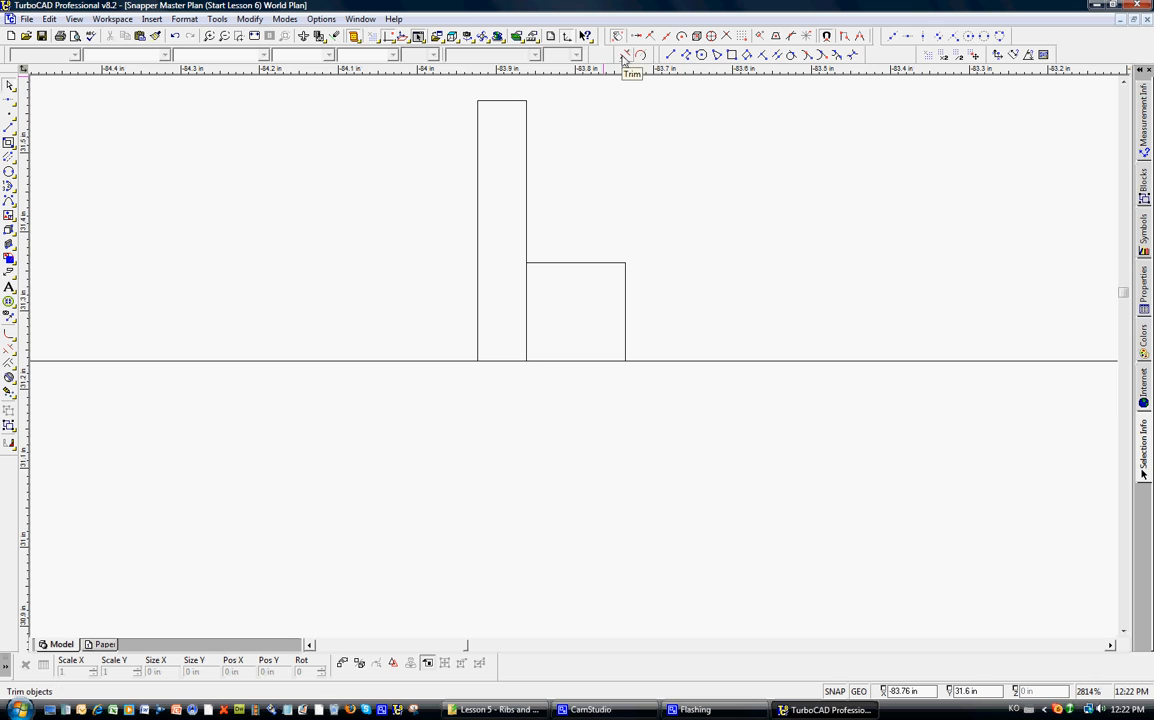
Step: Start Modify > Trim on the outline lines inside the spar notch
{"action": "left_click", "coordinate": [625, 55]}
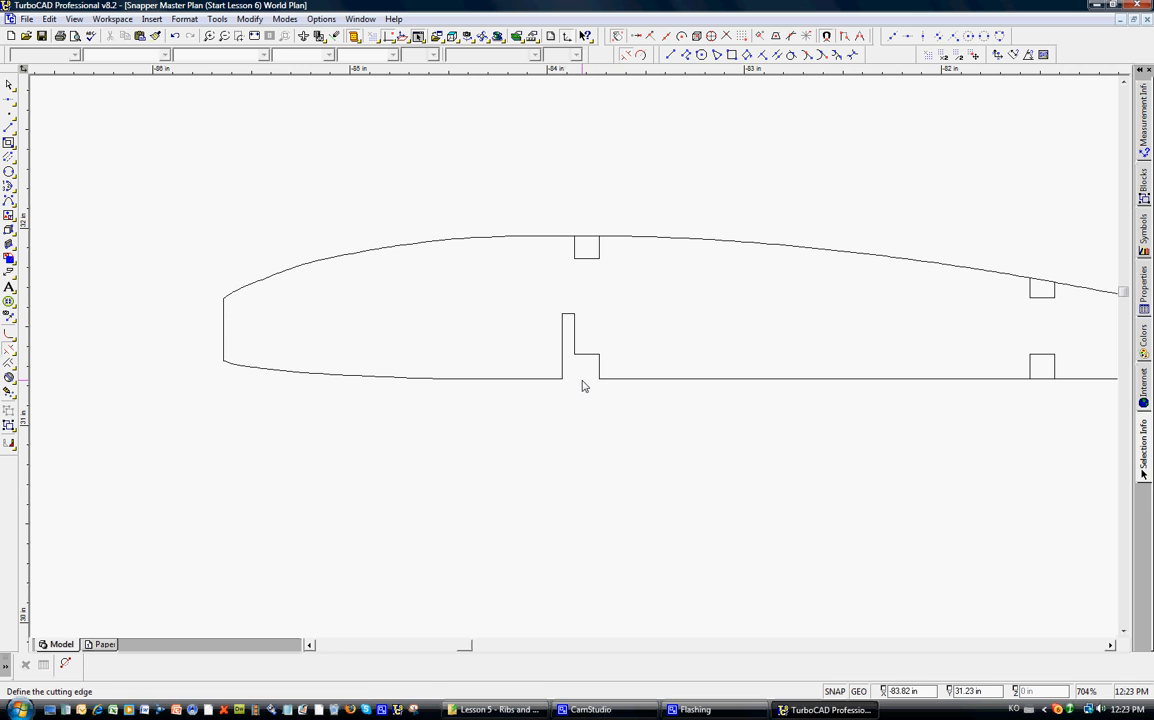
{"action": "mouse_move", "coordinate": [572, 234]}
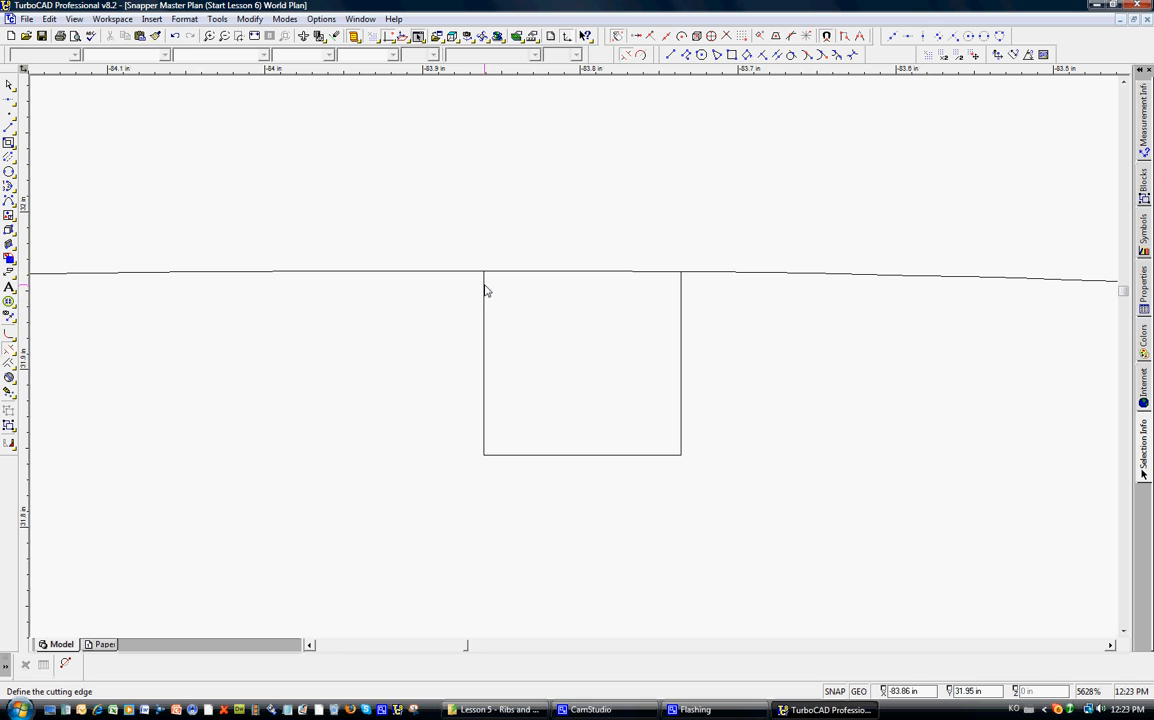
Step: Trim the top-edge segment spanning the rear spar notch
{"action": "left_click", "coordinate": [485, 360]}
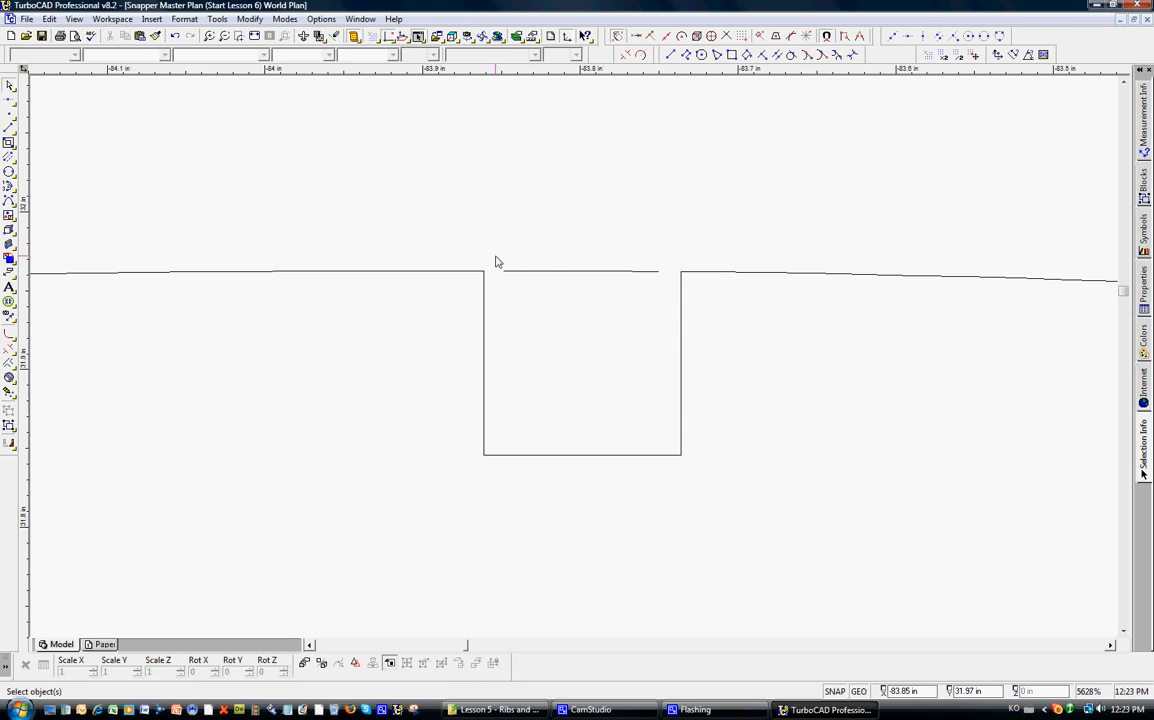
{"action": "left_click", "coordinate": [580, 271]}
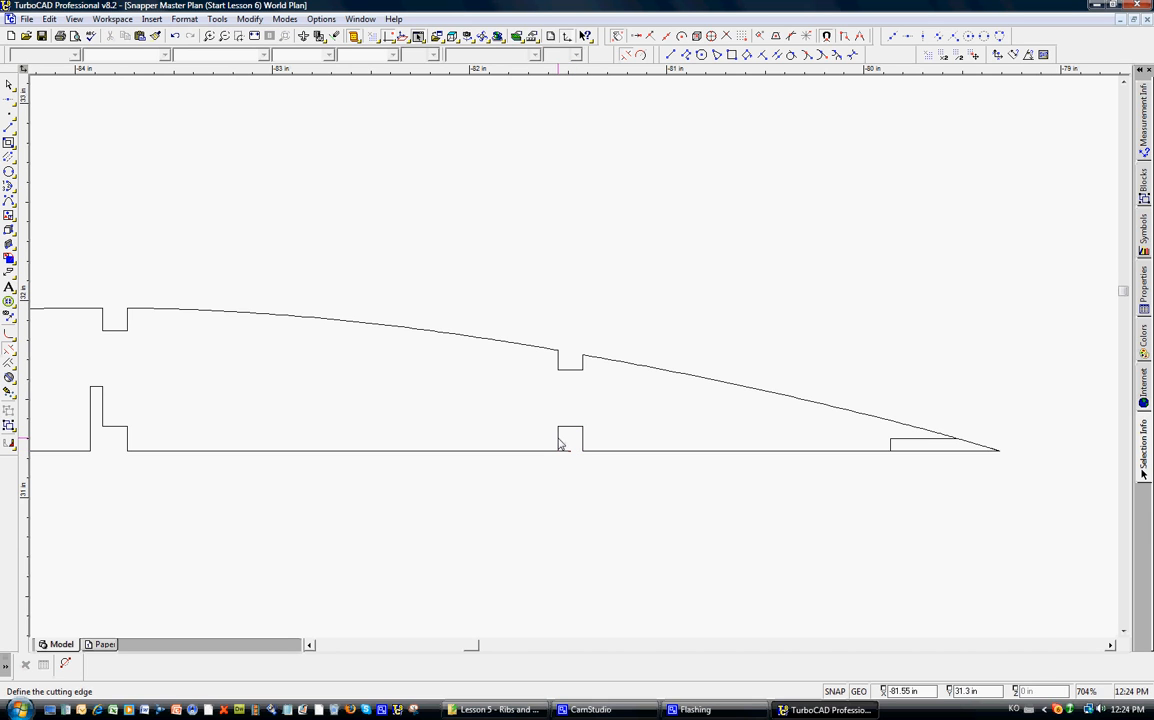
{"action": "mouse_move", "coordinate": [567, 449]}
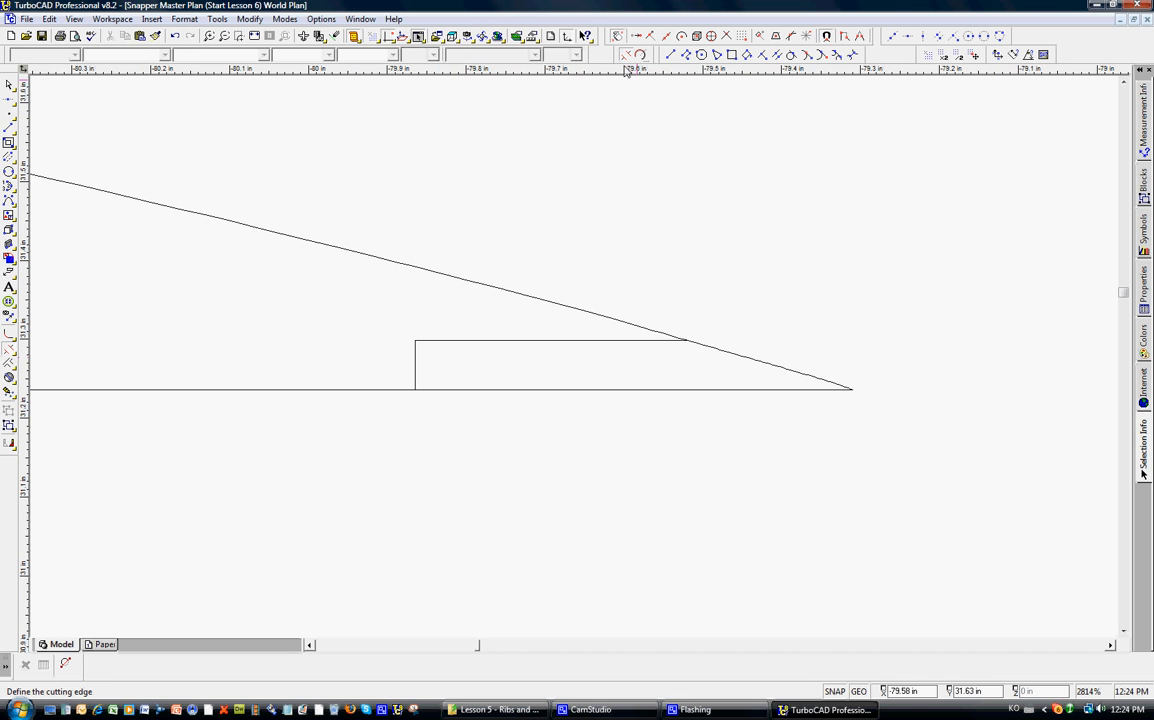
{"action": "mouse_move", "coordinate": [413, 373]}
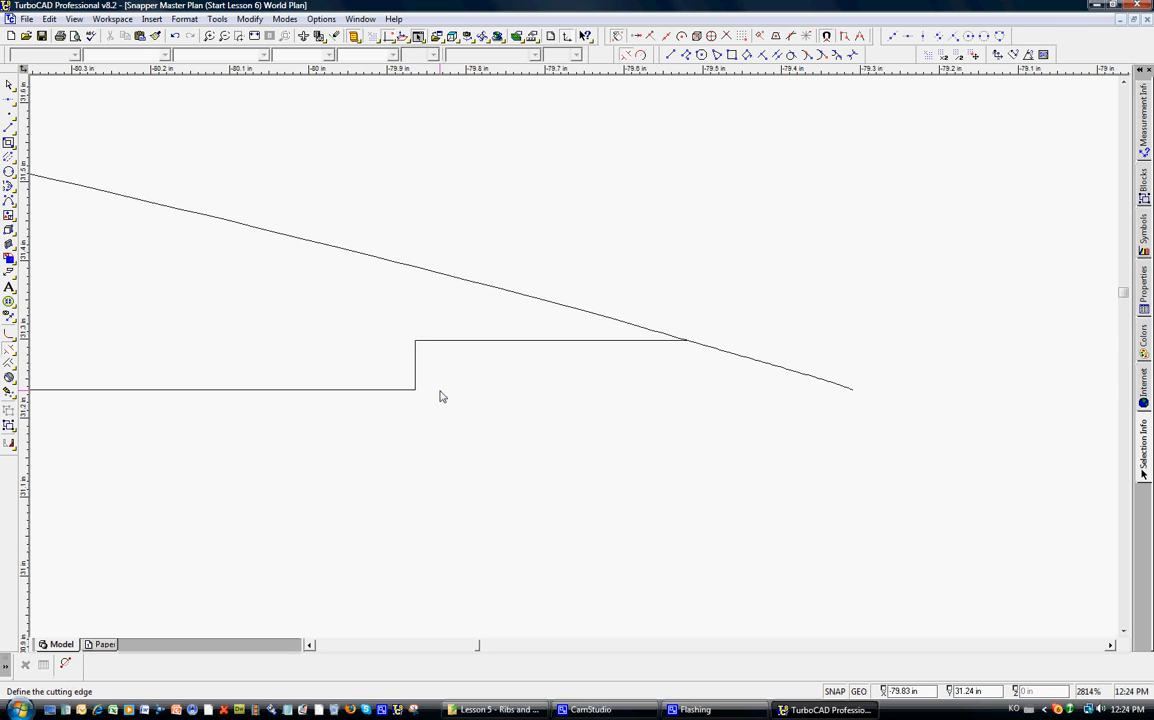
Step: Trim off the bottom-edge line past the trailing-edge step
{"action": "left_click", "coordinate": [688, 344]}
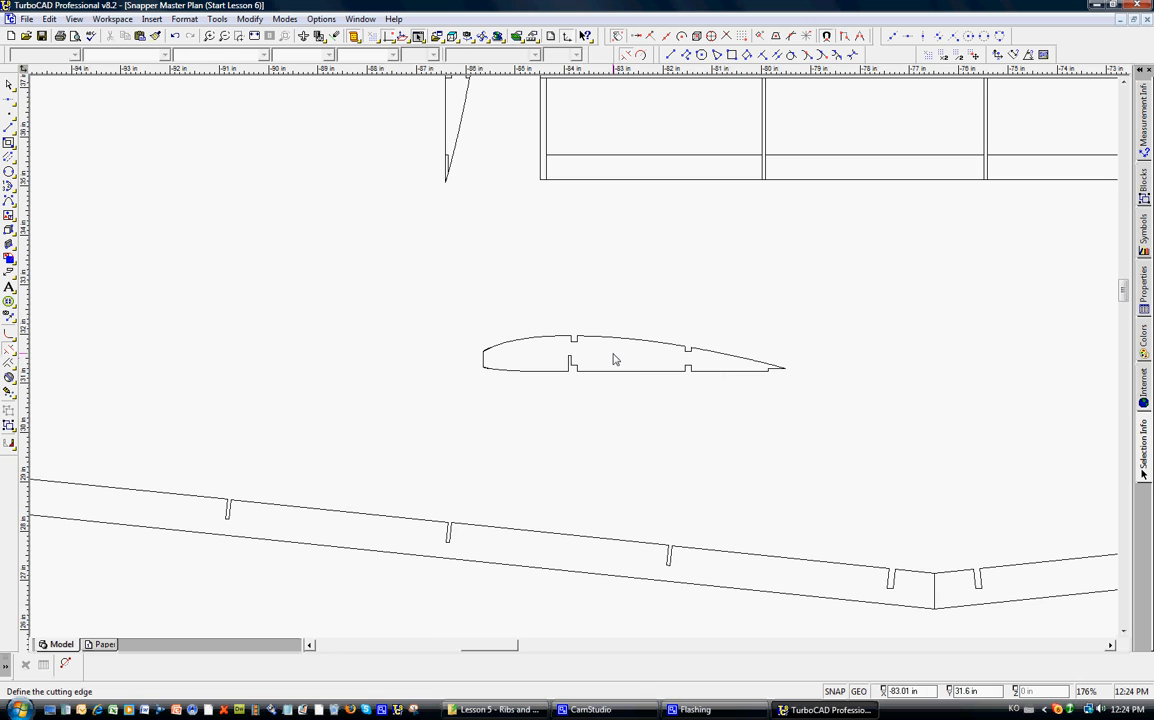
{"action": "mouse_move", "coordinate": [538, 321]}
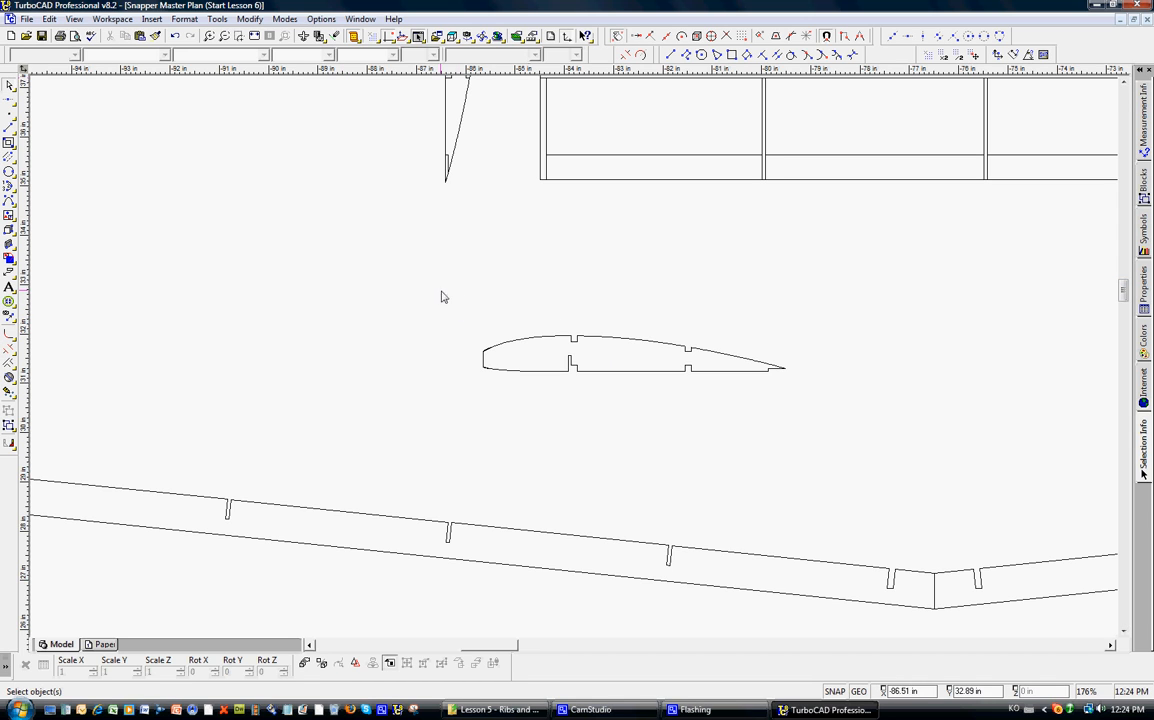
Step: Drag the notched rib up and left beside the vertical rib and wing grid
{"action": "left_click", "coordinate": [630, 355]}
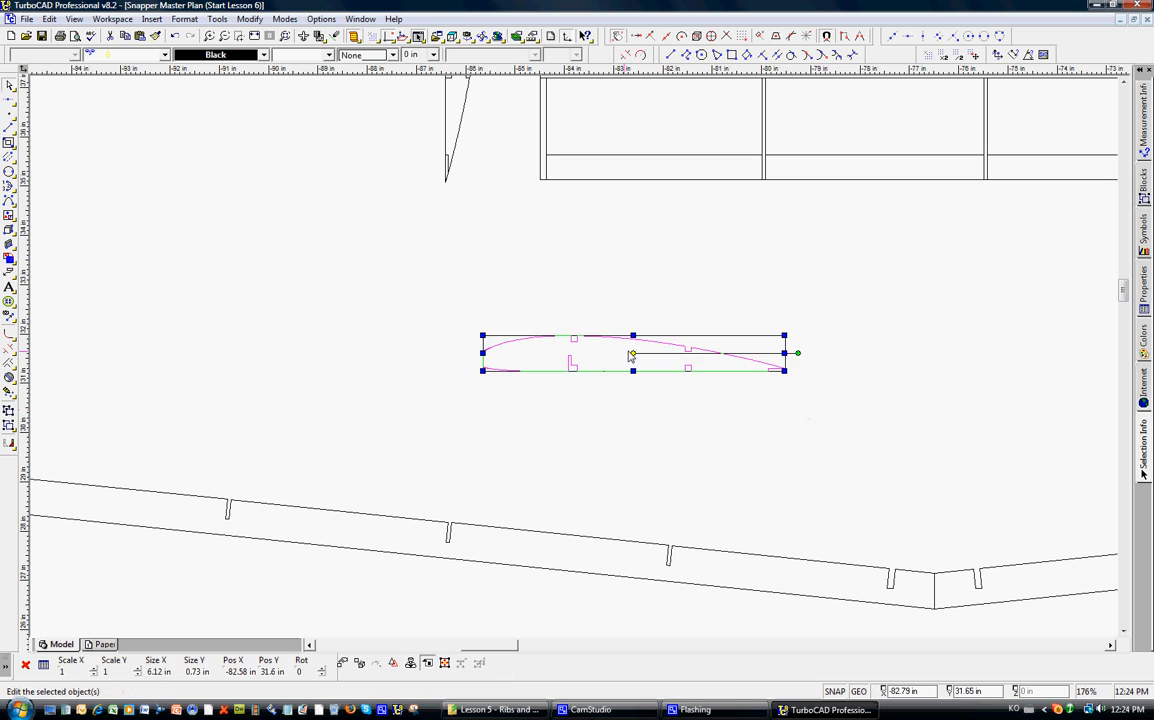
{"action": "left_click_drag", "start_coordinate": [632, 352], "coordinate": [355, 250]}
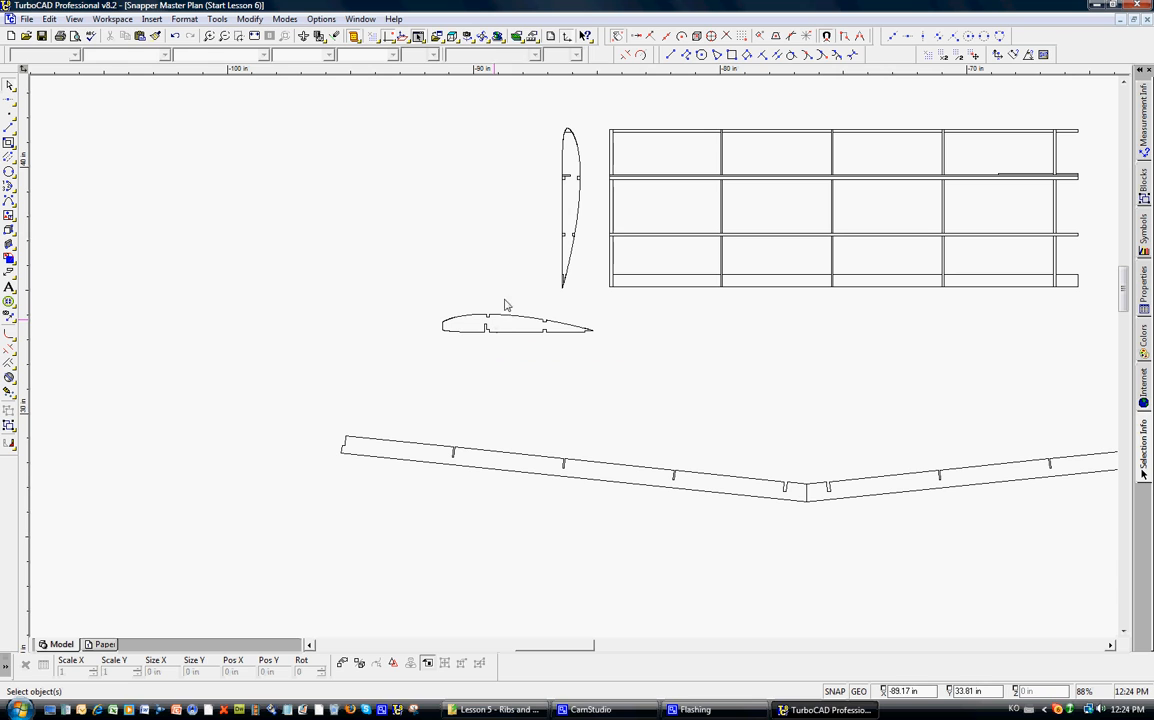
{"action": "mouse_move", "coordinate": [507, 330]}
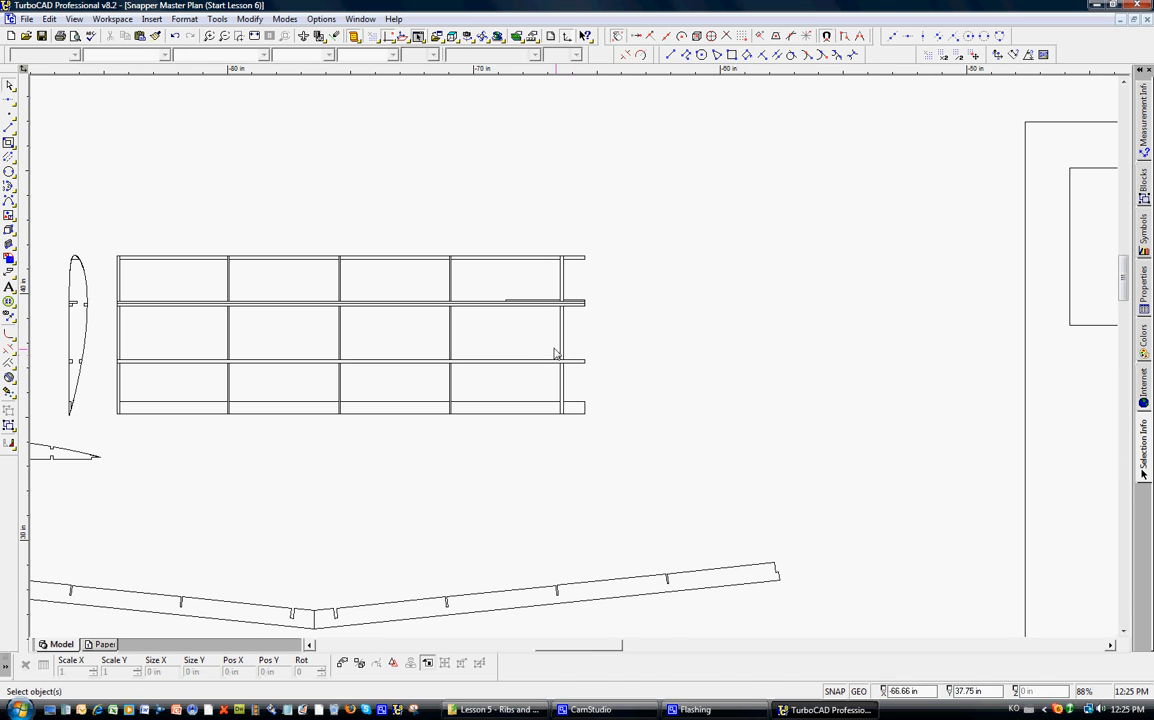
{"action": "mouse_move", "coordinate": [518, 308]}
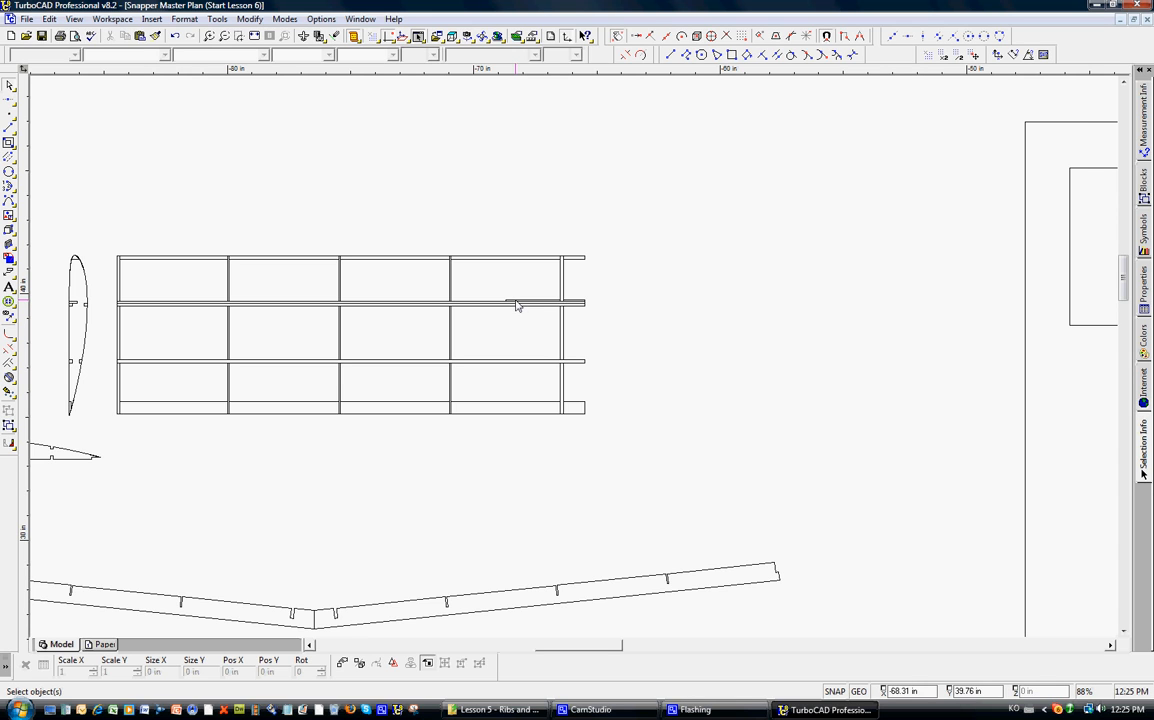
{"action": "mouse_move", "coordinate": [515, 305]}
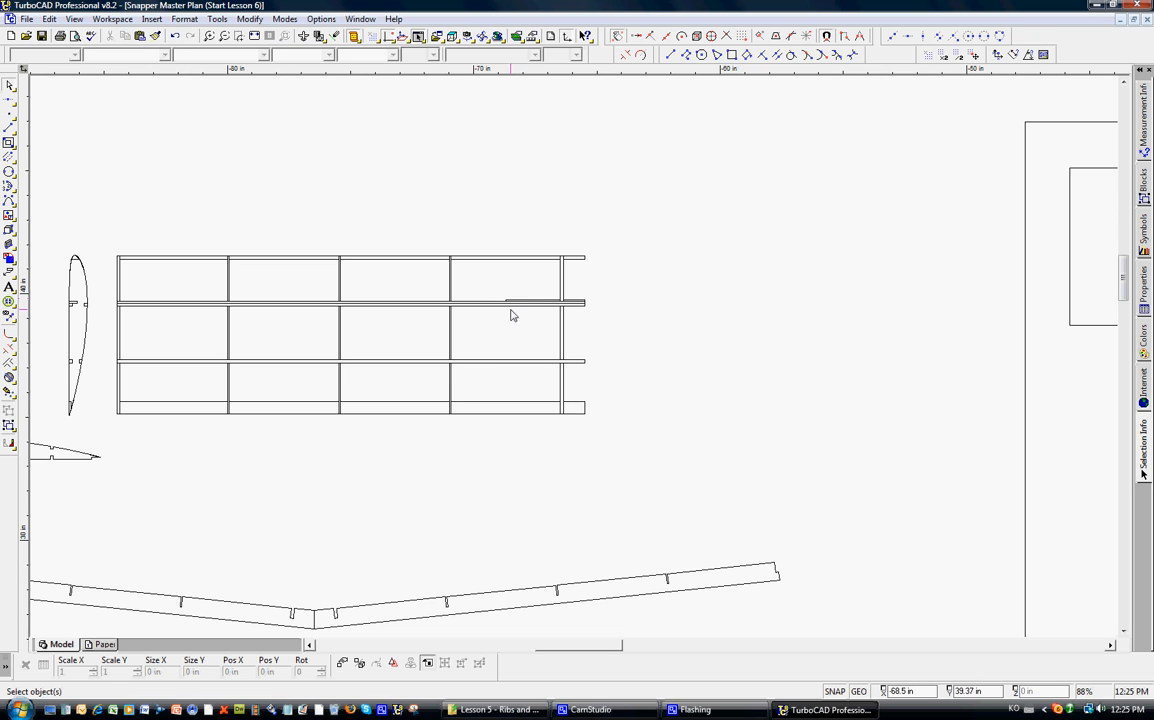
{"action": "mouse_move", "coordinate": [728, 86]}
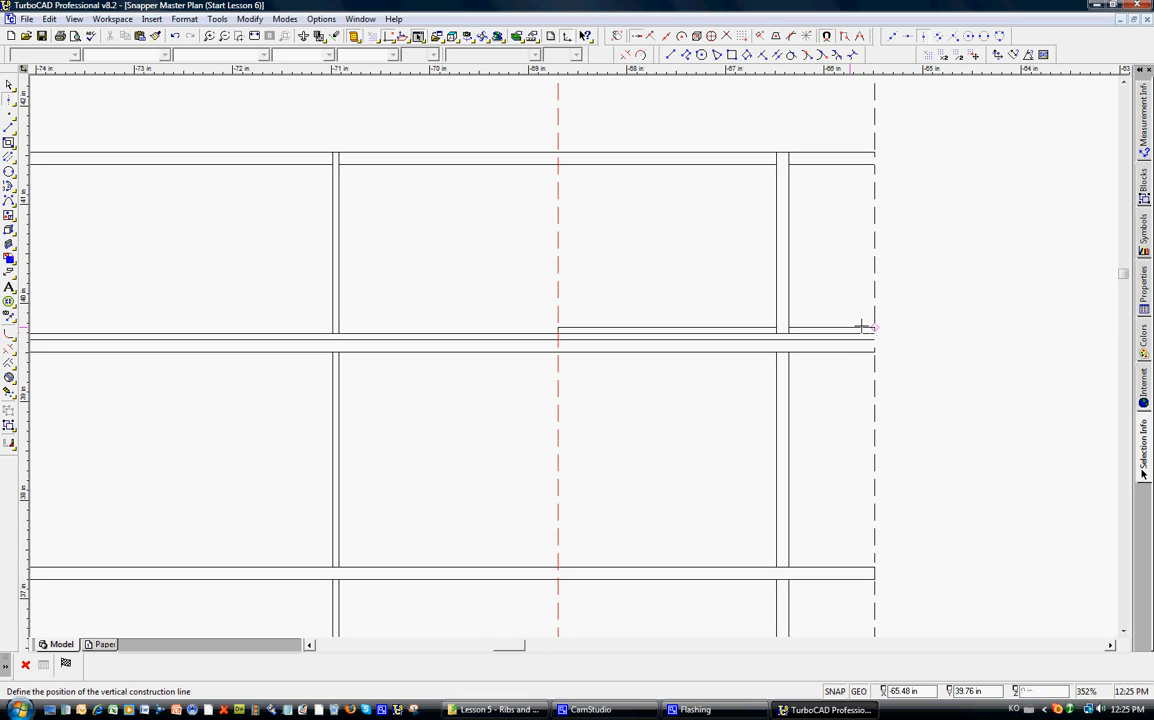
Step: Place a vertical guide at the brace line's right end and a horizontal guide below the grid
{"action": "left_click", "coordinate": [872, 328]}
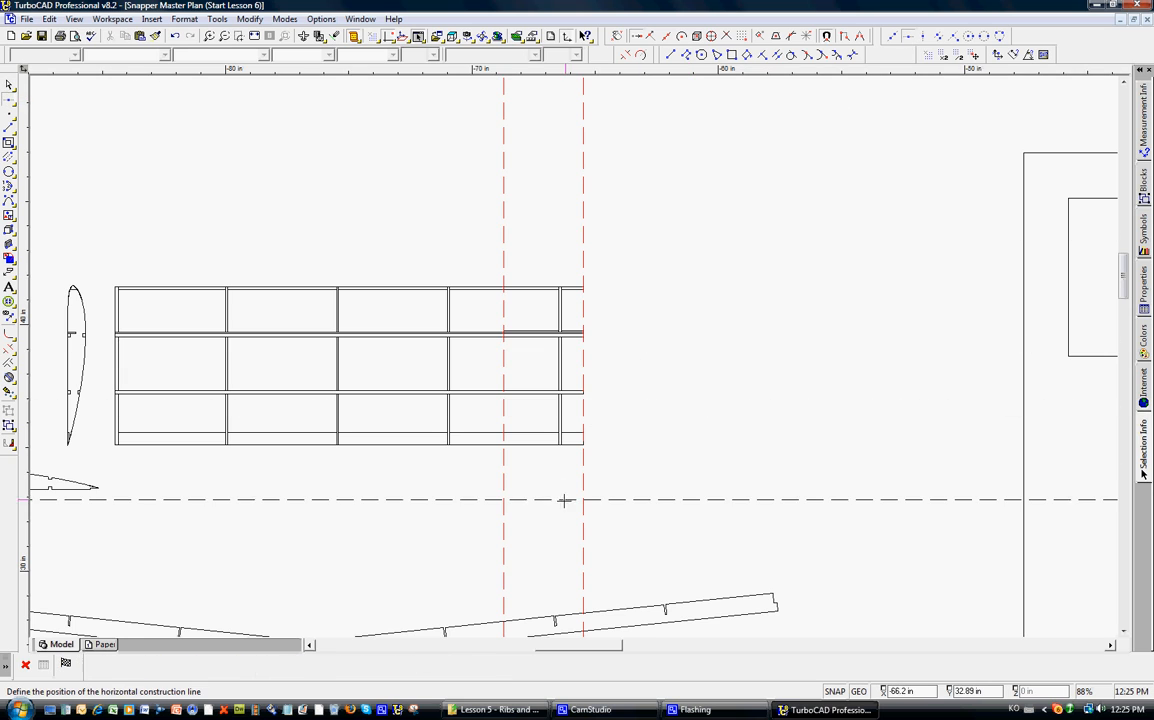
{"action": "mouse_move", "coordinate": [565, 485]}
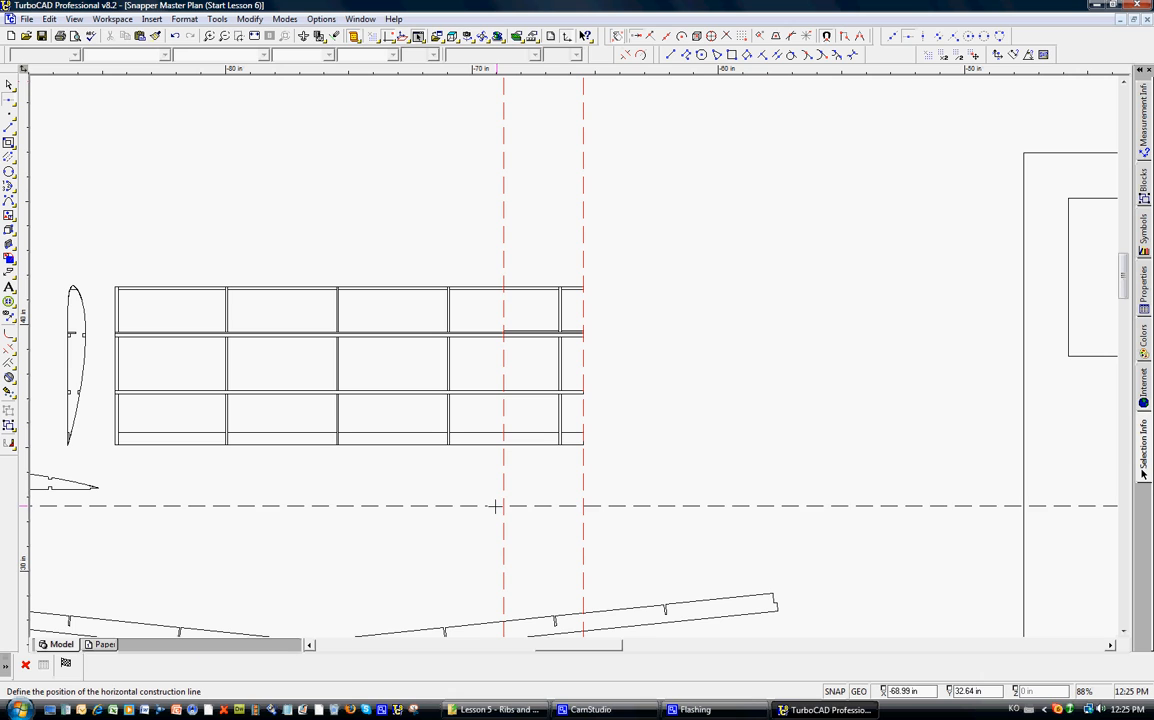
{"action": "left_click", "coordinate": [497, 507]}
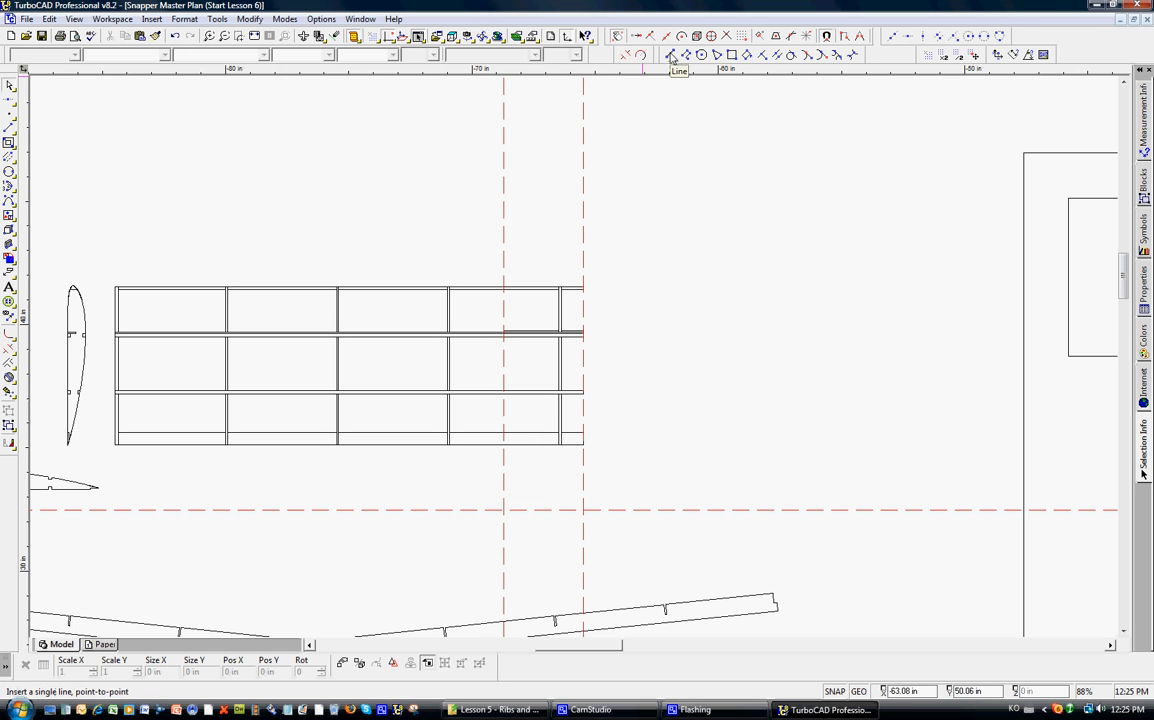
Step: Draw a brace line between the vertical guides, plus a parallel line offset 0.2 in above
{"action": "left_click", "coordinate": [671, 55]}
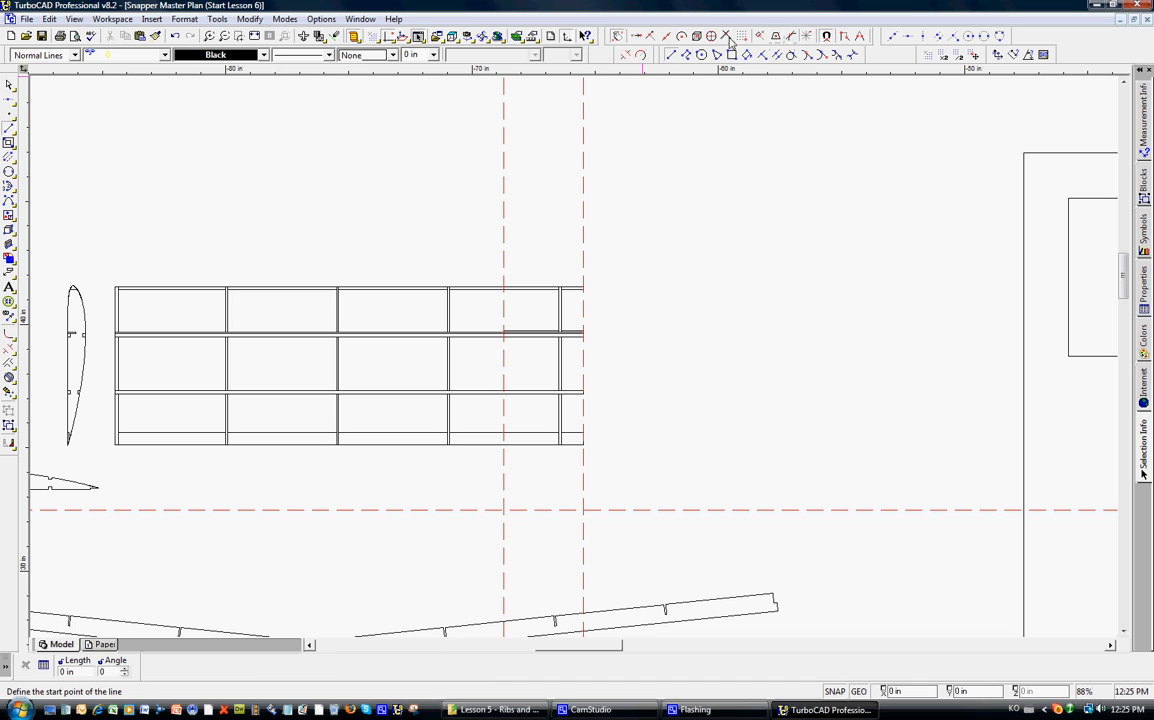
{"action": "mouse_move", "coordinate": [585, 510]}
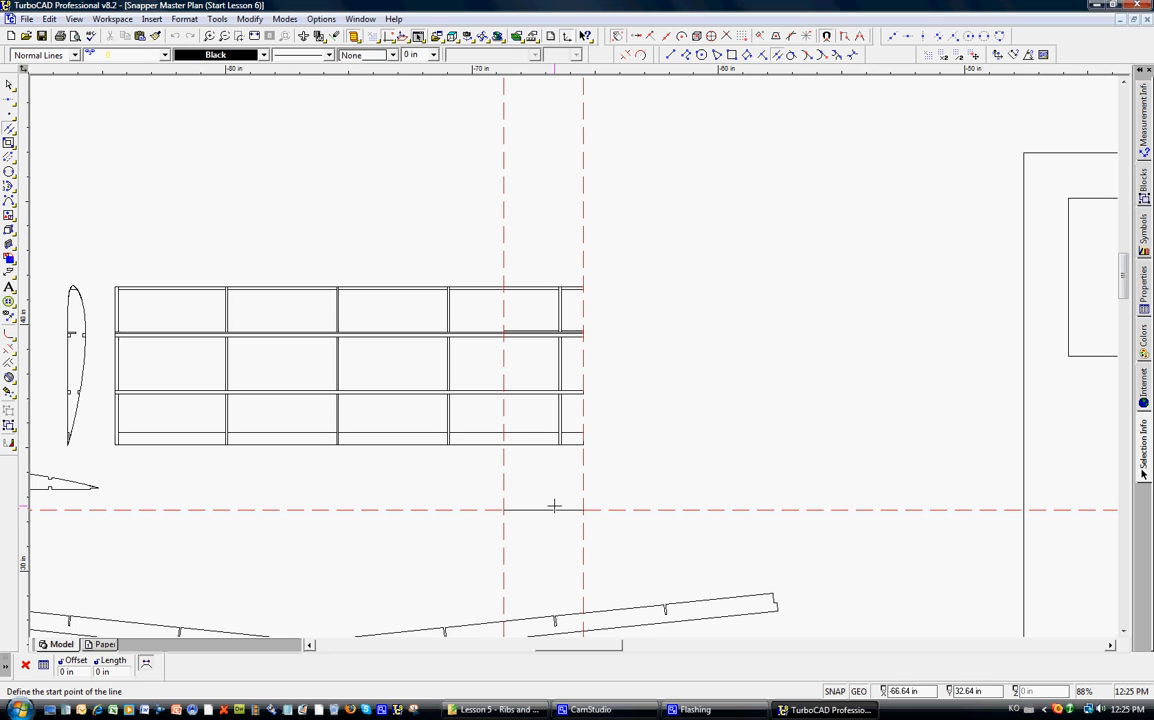
{"action": "mouse_move", "coordinate": [545, 511]}
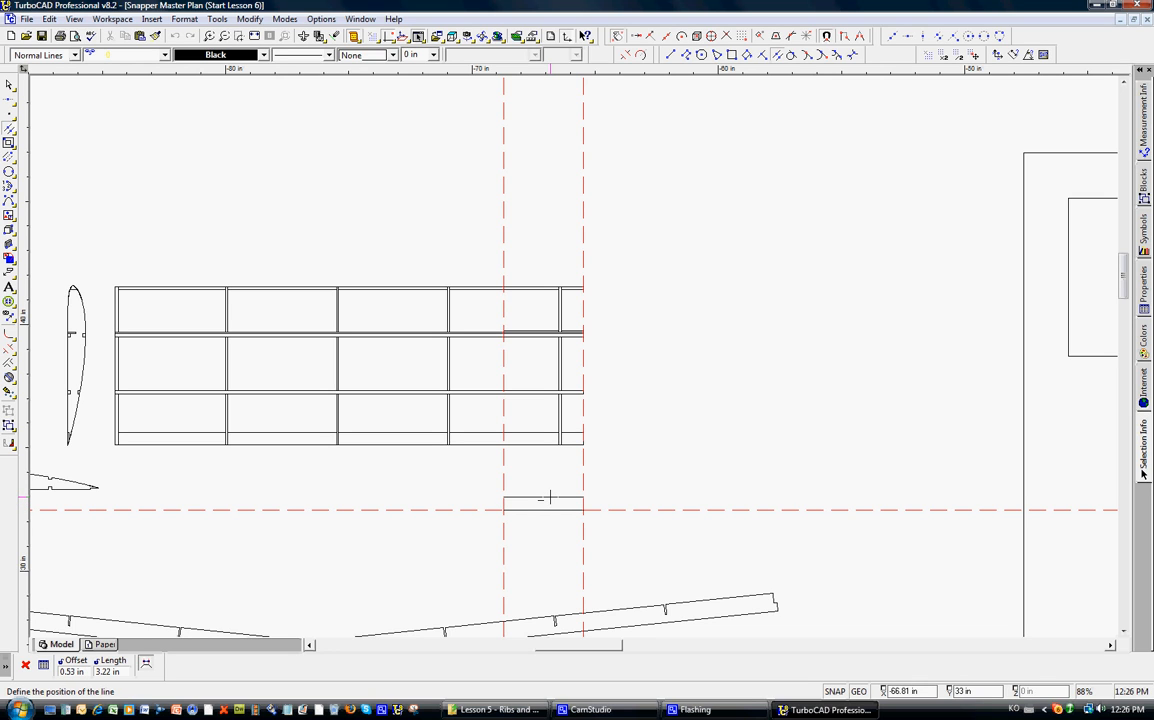
{"action": "left_click", "coordinate": [73, 671]}
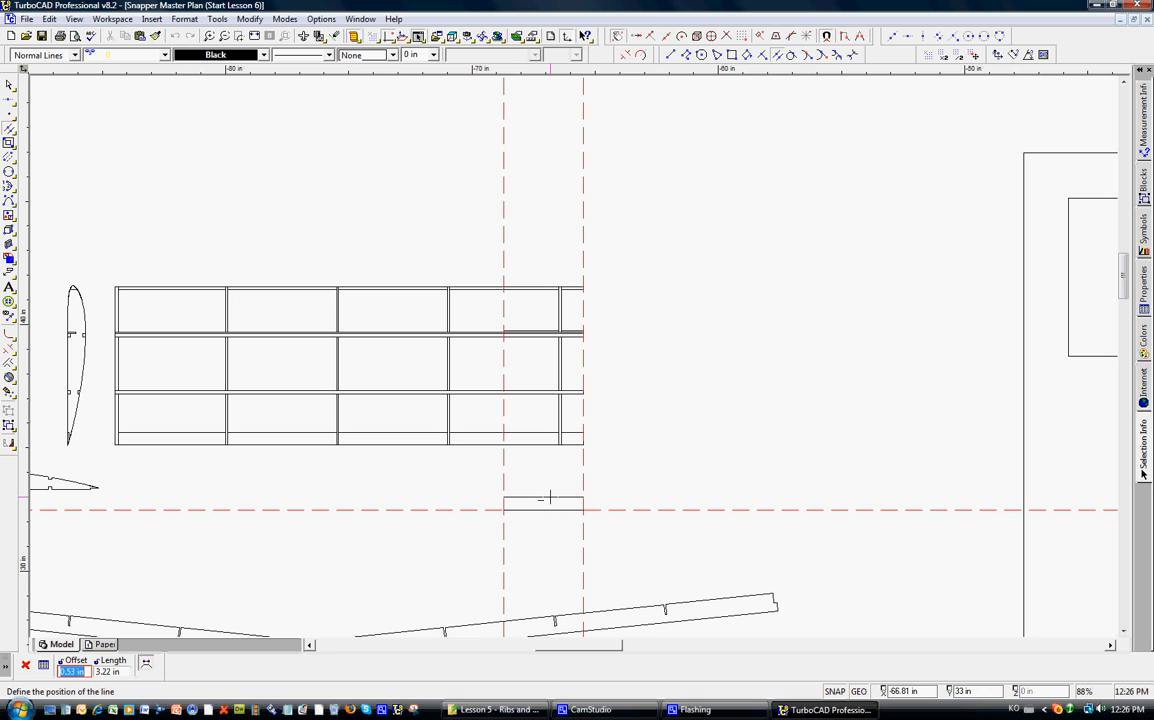
{"action": "type", "text": "0.2"}
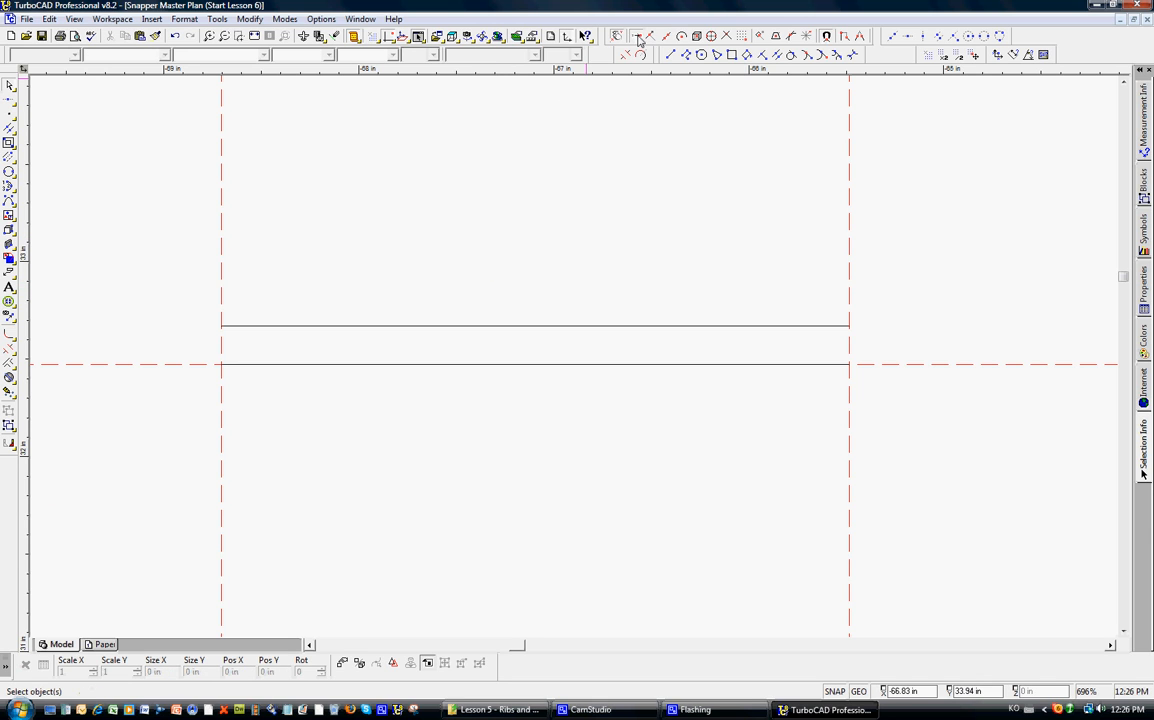
Step: Close the parallel line ends into a 3.22 by 0.2 in strip and window-select it
{"action": "left_click", "coordinate": [670, 55]}
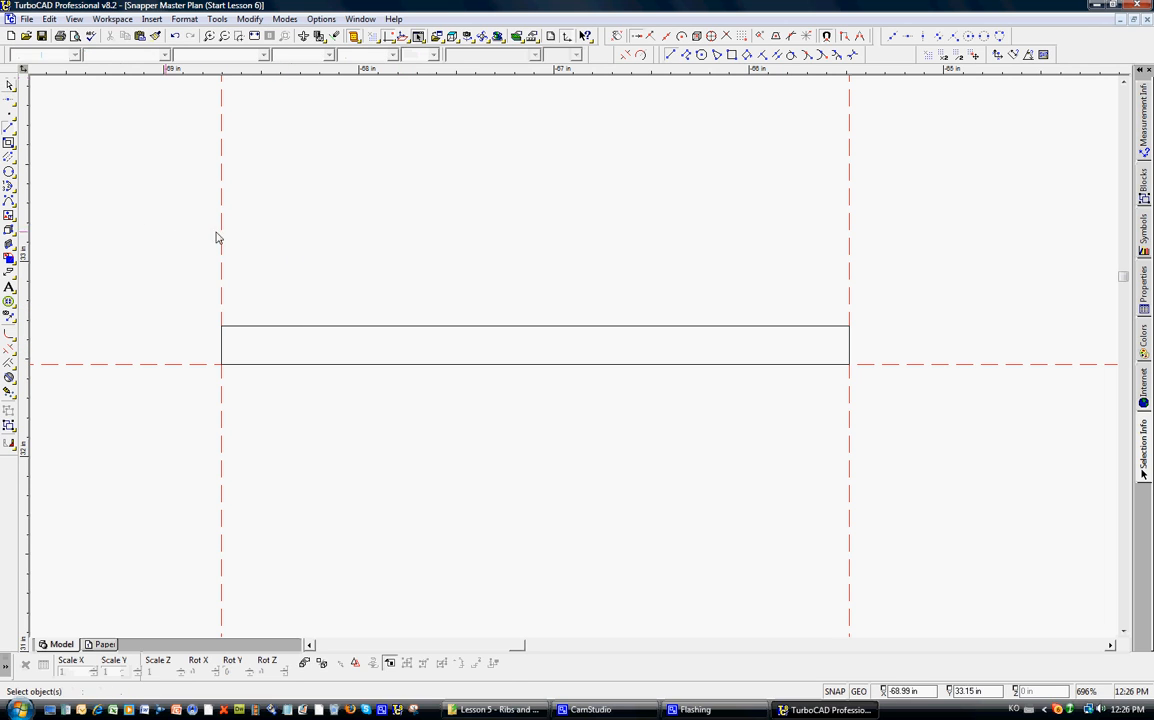
{"action": "left_click_drag", "start_coordinate": [218, 238], "coordinate": [600, 419]}
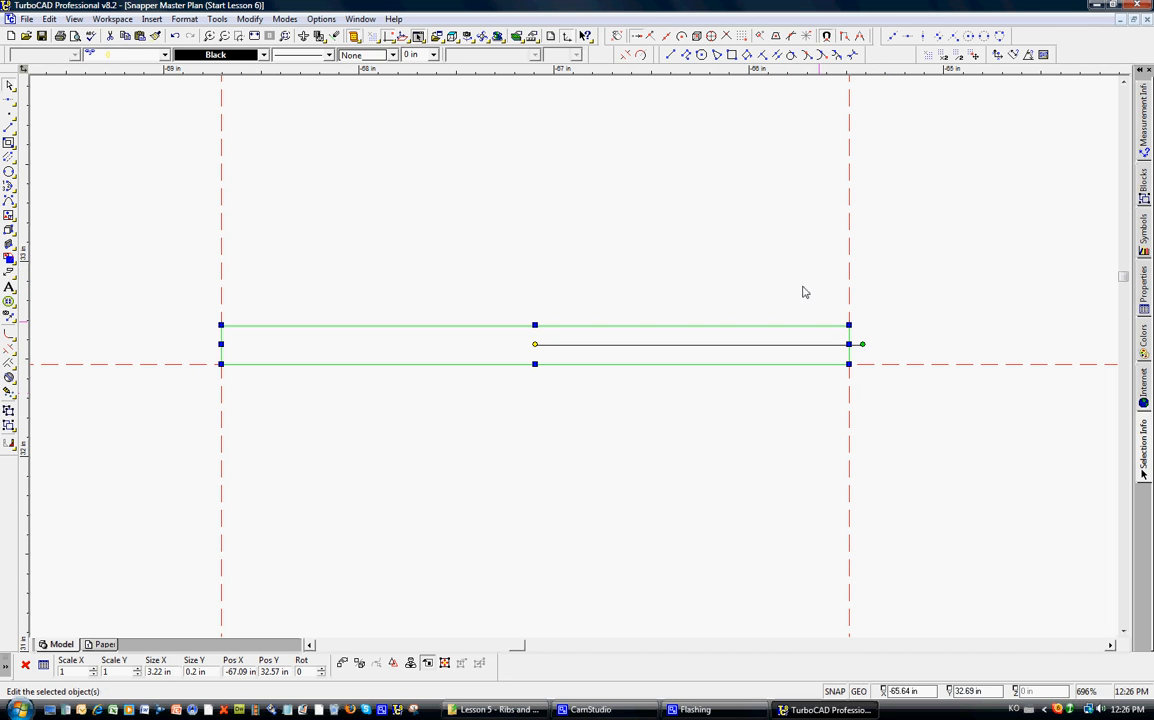
{"action": "mouse_move", "coordinate": [824, 310]}
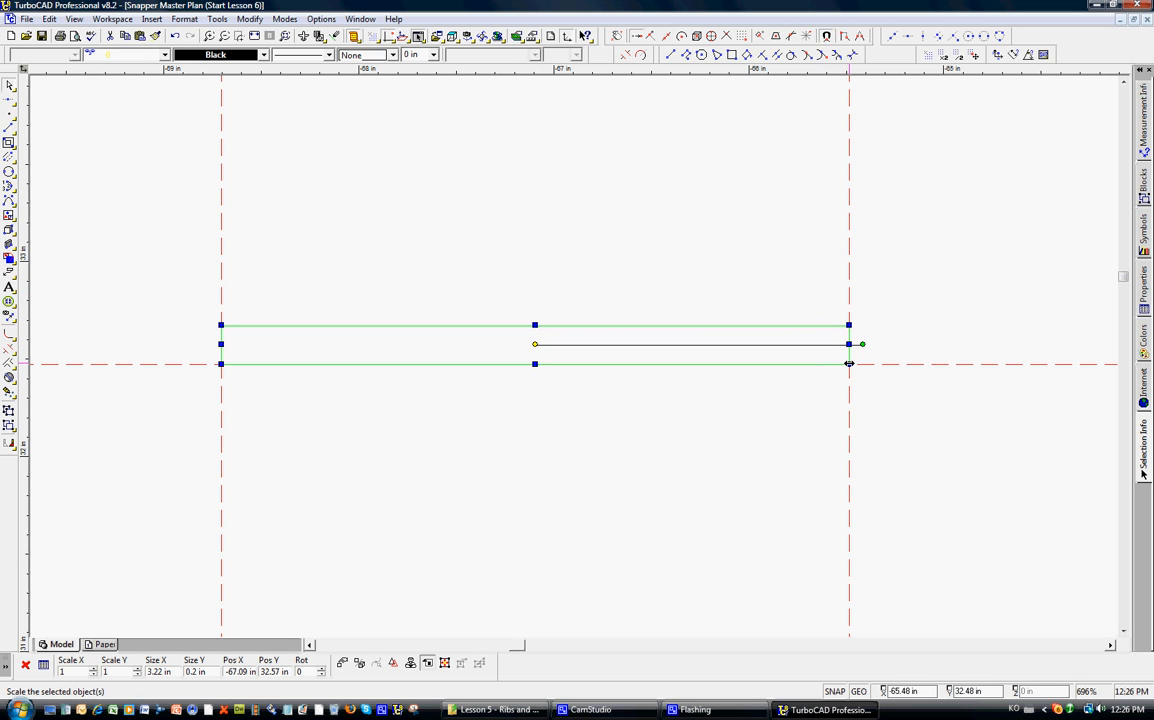
Step: Rotate the brace strip about its lower right corner so it slopes up leftward
{"action": "right_click", "coordinate": [849, 363]}
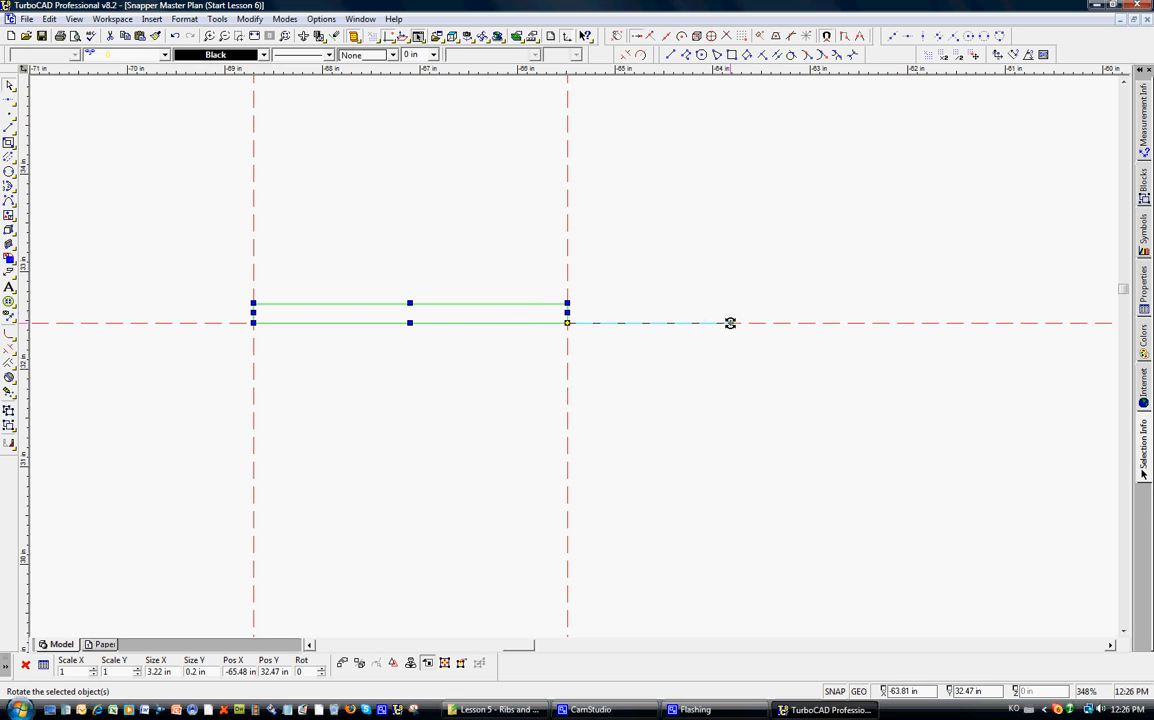
{"action": "left_click_drag", "start_coordinate": [730, 322], "coordinate": [735, 328]}
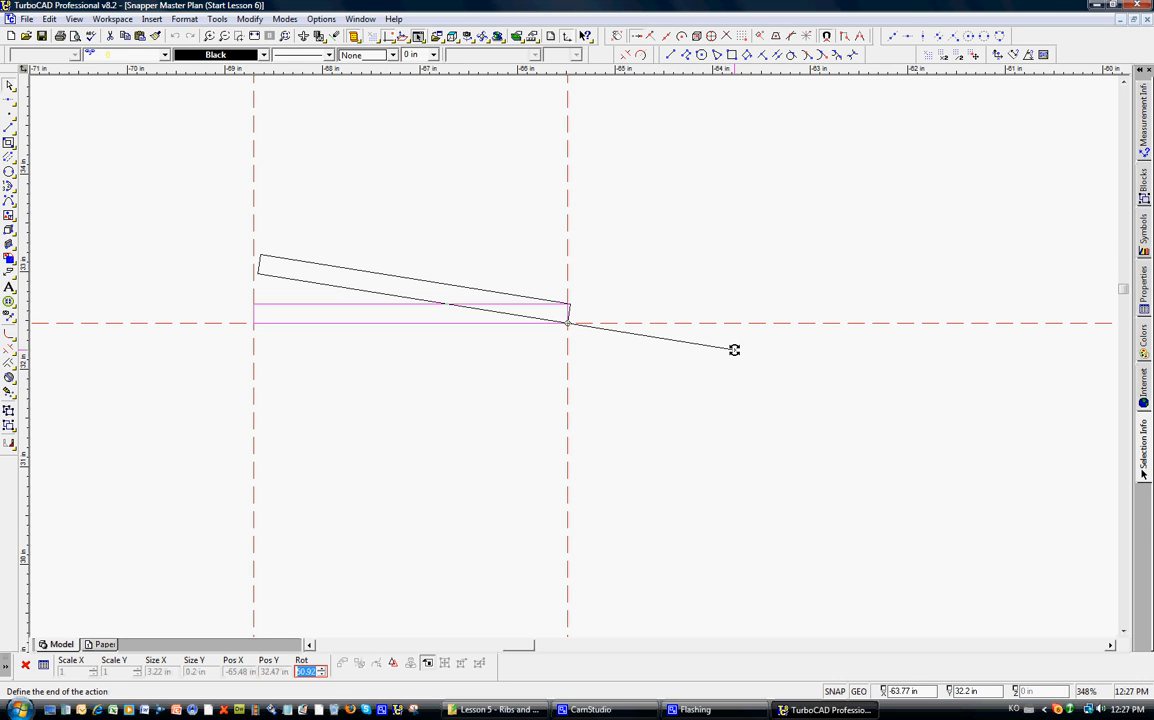
{"action": "mouse_move", "coordinate": [732, 335]}
{"action": "type", "text": "5"}
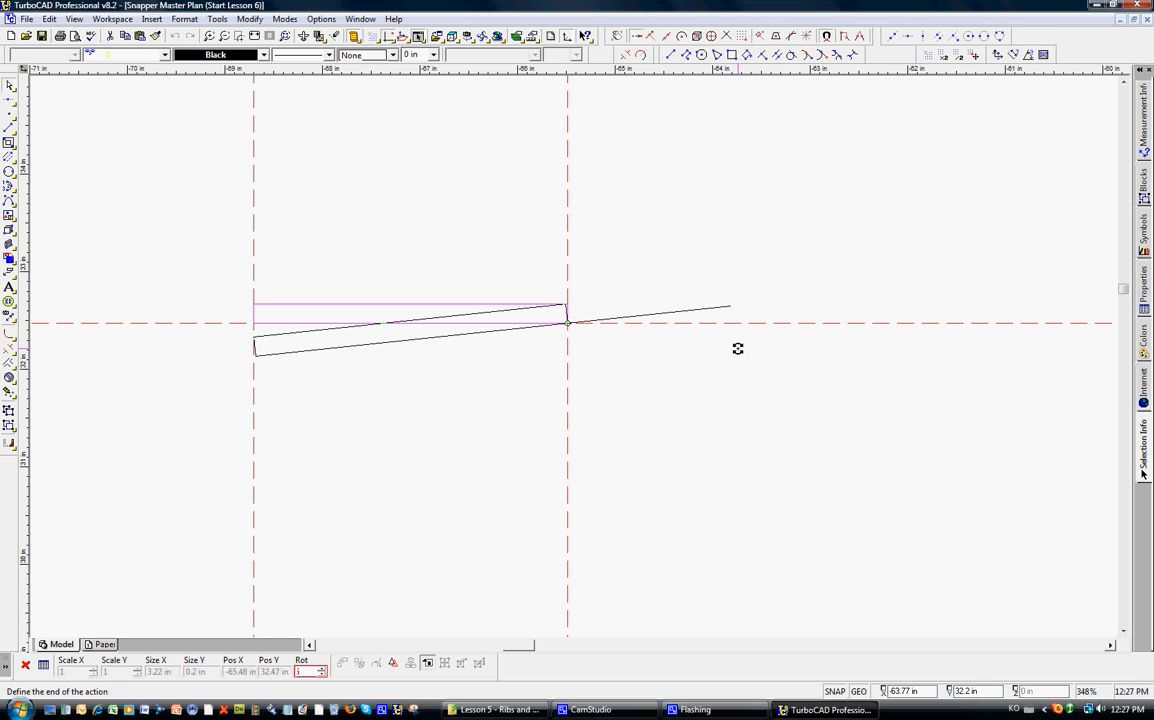
{"action": "left_click", "coordinate": [410, 320]}
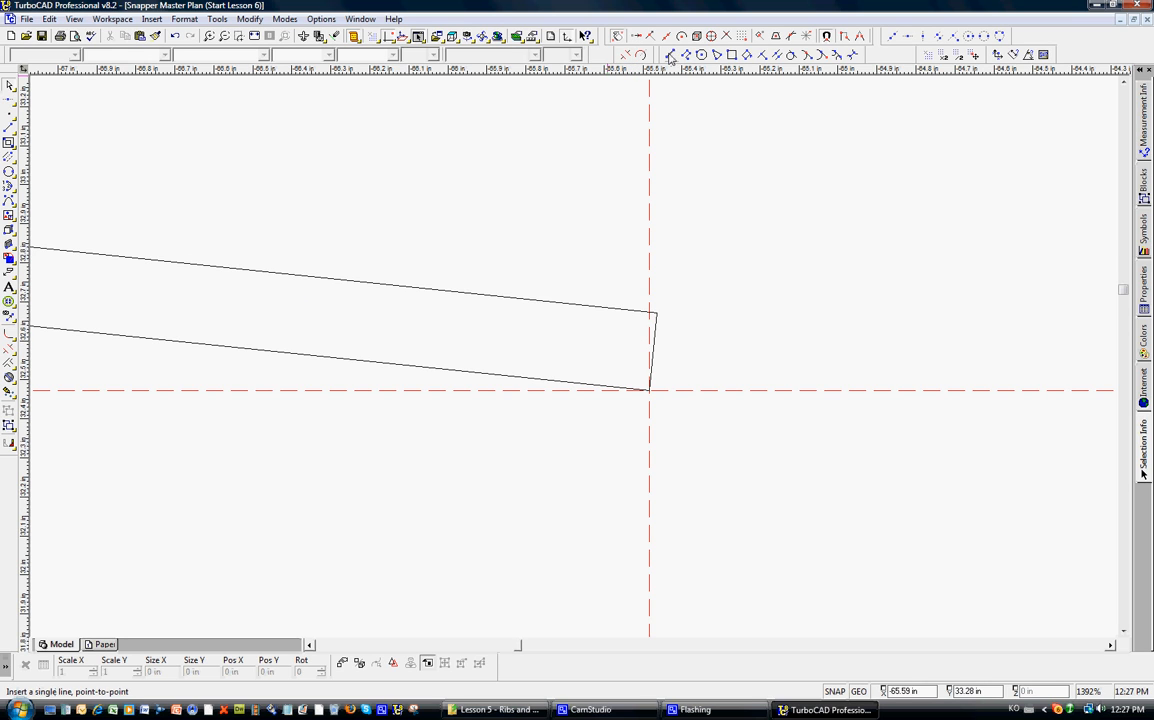
Step: Draw a short vertical line up from the tilted brace's lower right corner
{"action": "left_click", "coordinate": [638, 37]}
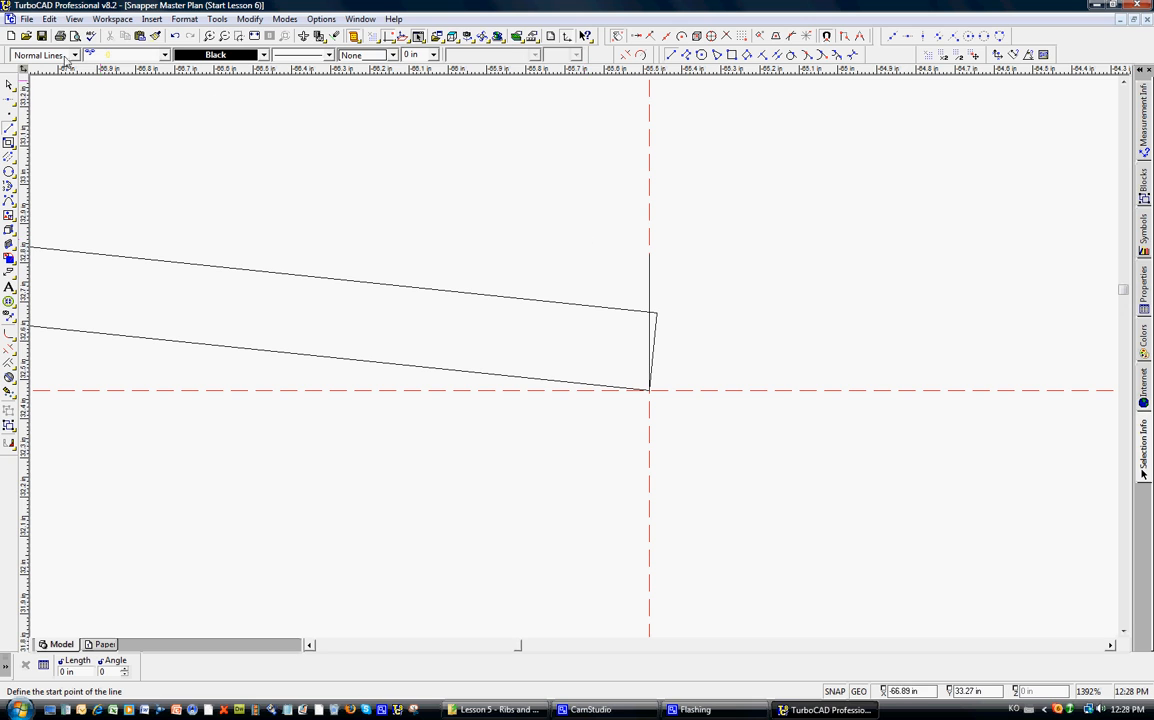
{"action": "left_click", "coordinate": [48, 18]}
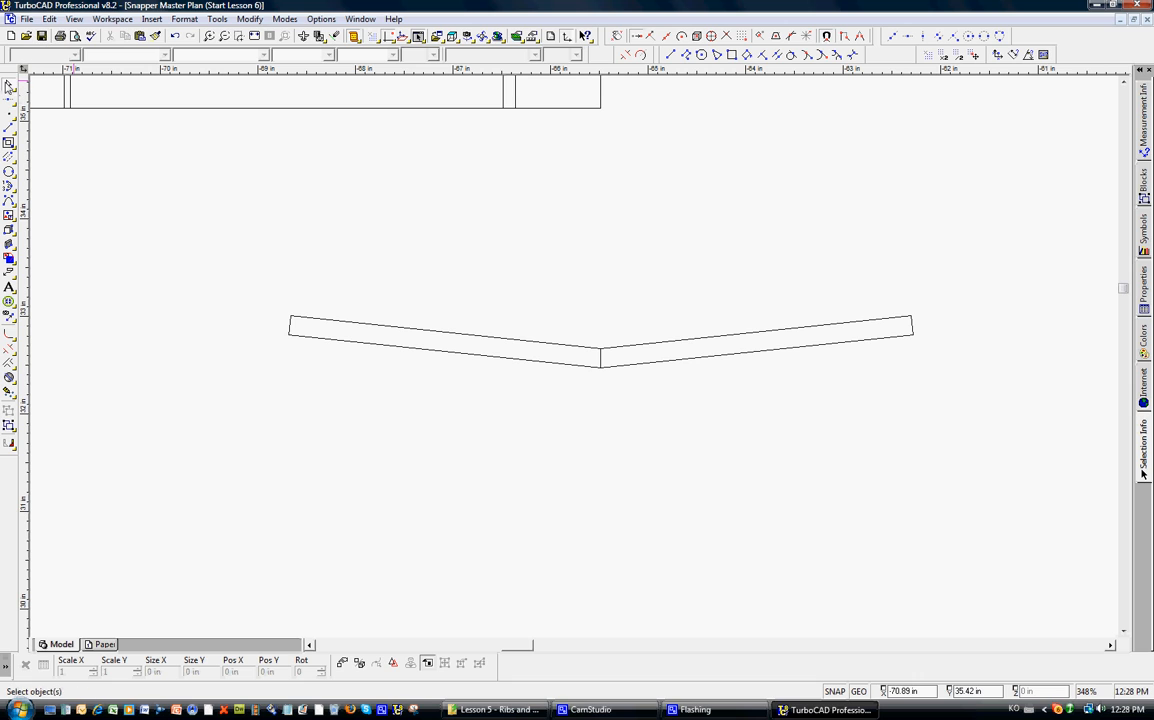
{"action": "mouse_move", "coordinate": [600, 364]}
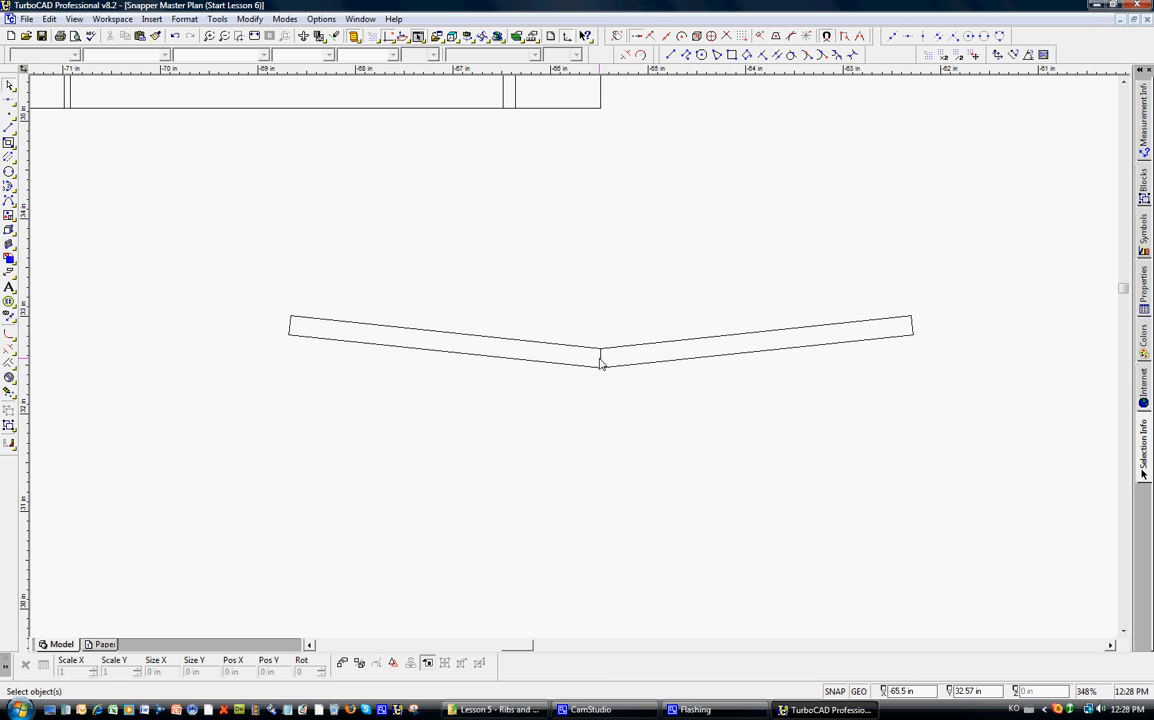
Step: Mirror-copy the tilted brace about the vertical joint line into a symmetric V
{"action": "left_click", "coordinate": [600, 357]}
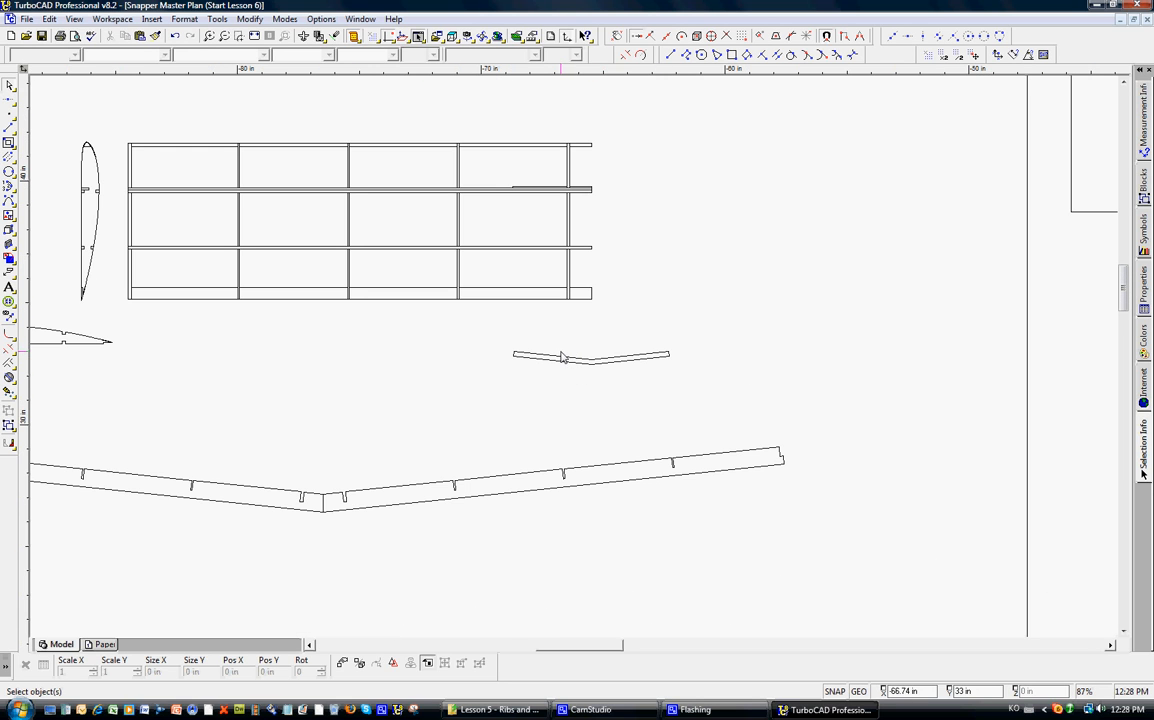
{"action": "mouse_move", "coordinate": [532, 192]}
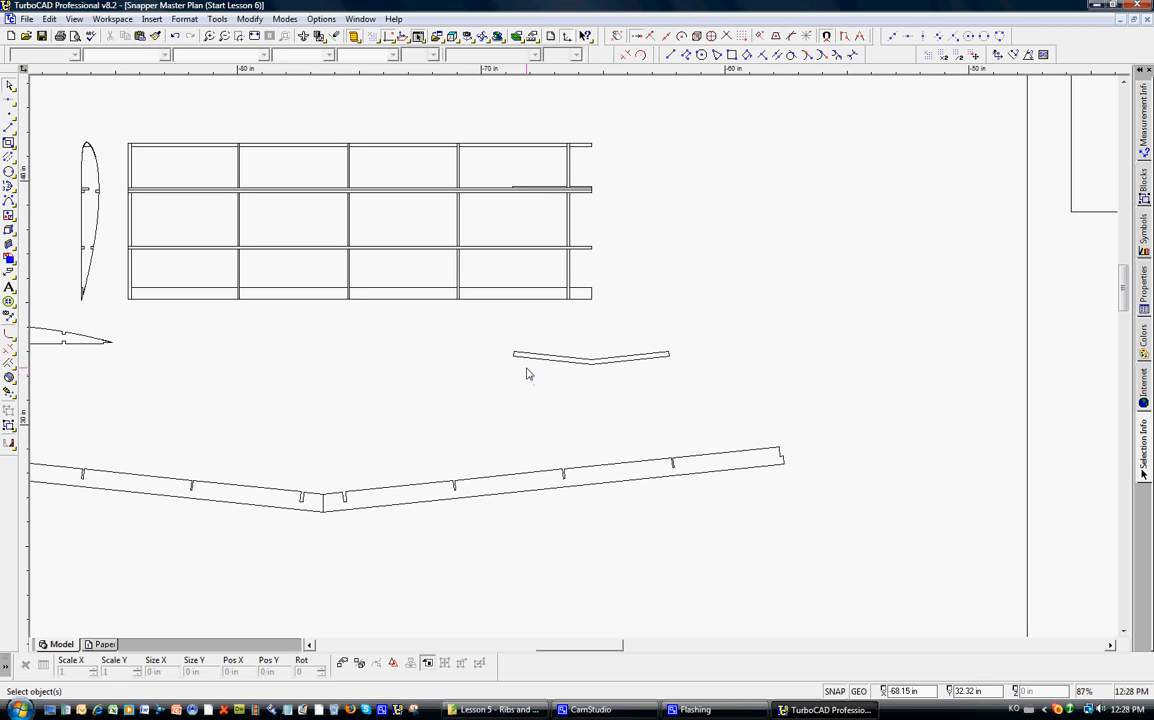
{"action": "mouse_move", "coordinate": [571, 181]}
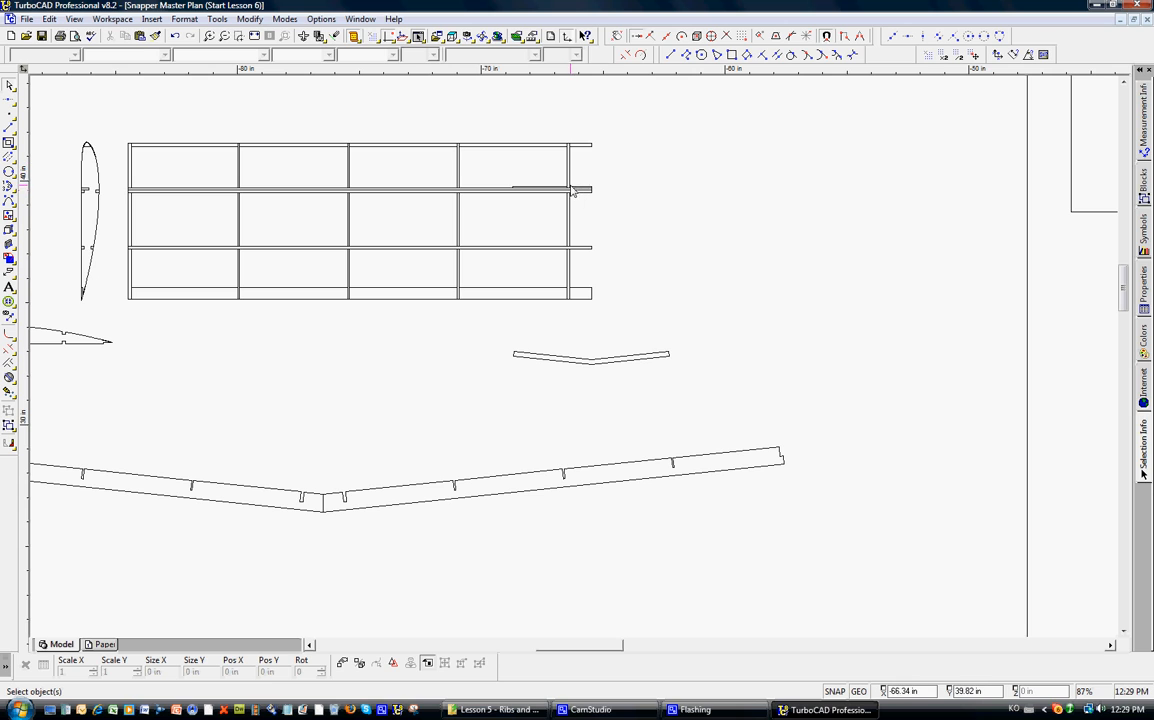
{"action": "mouse_move", "coordinate": [97, 192]}
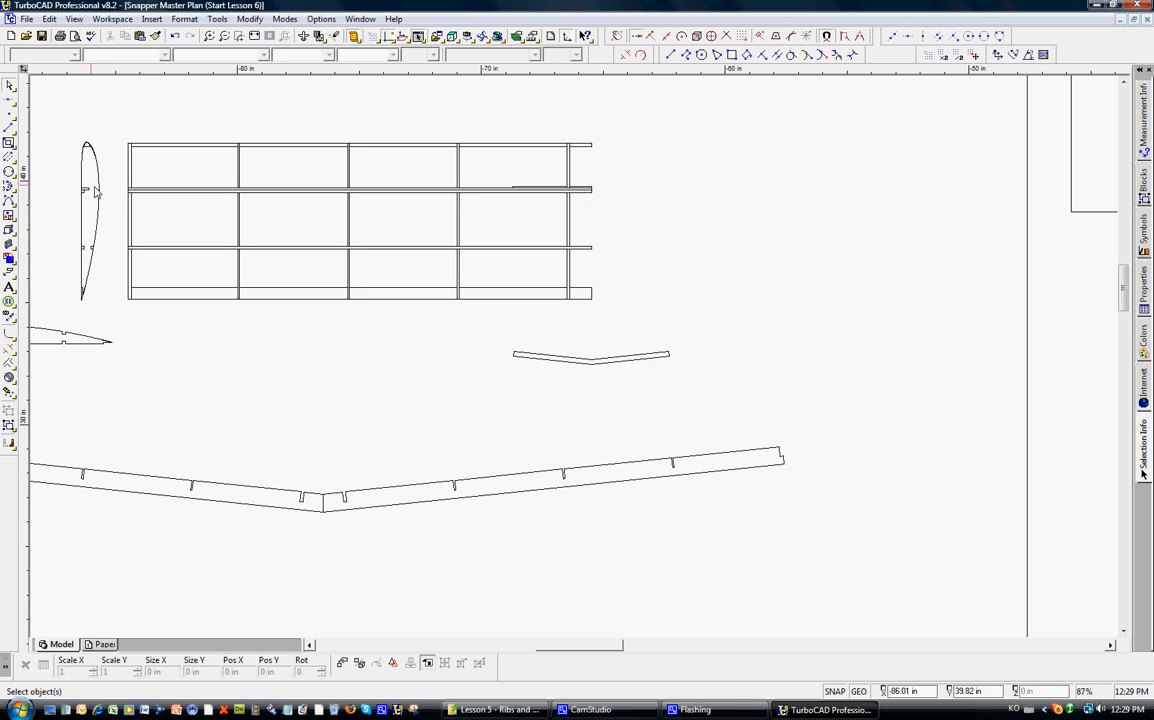
{"action": "mouse_move", "coordinate": [573, 369]}
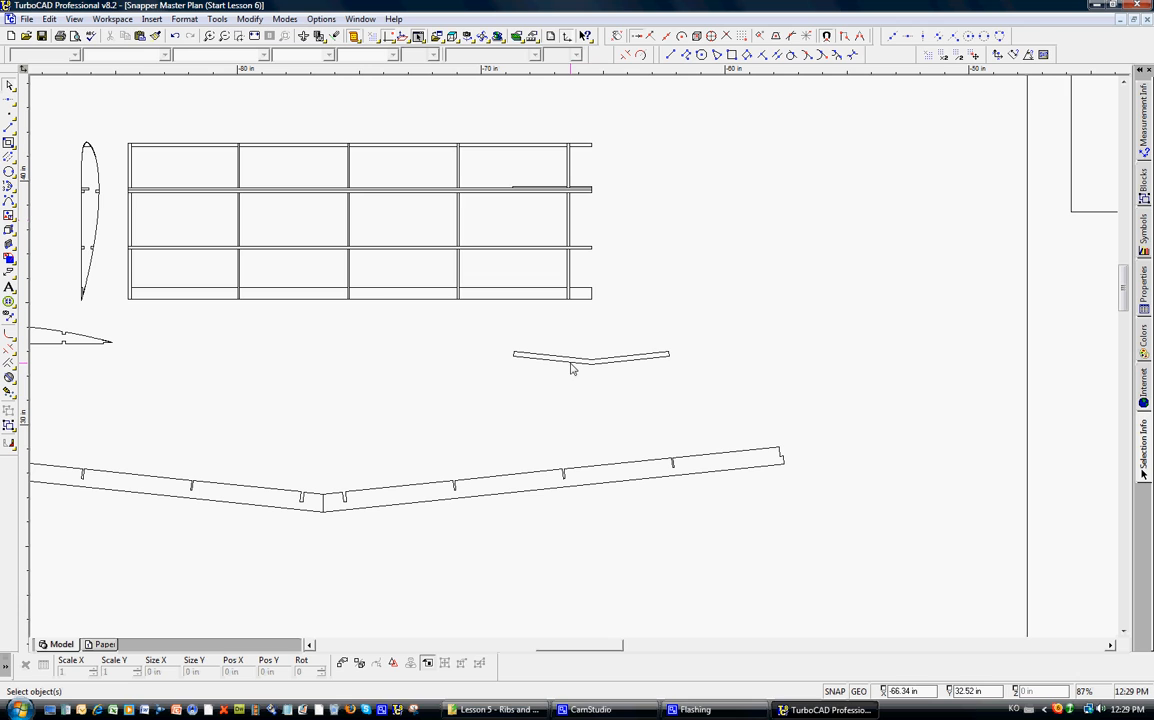
{"action": "mouse_move", "coordinate": [533, 399]}
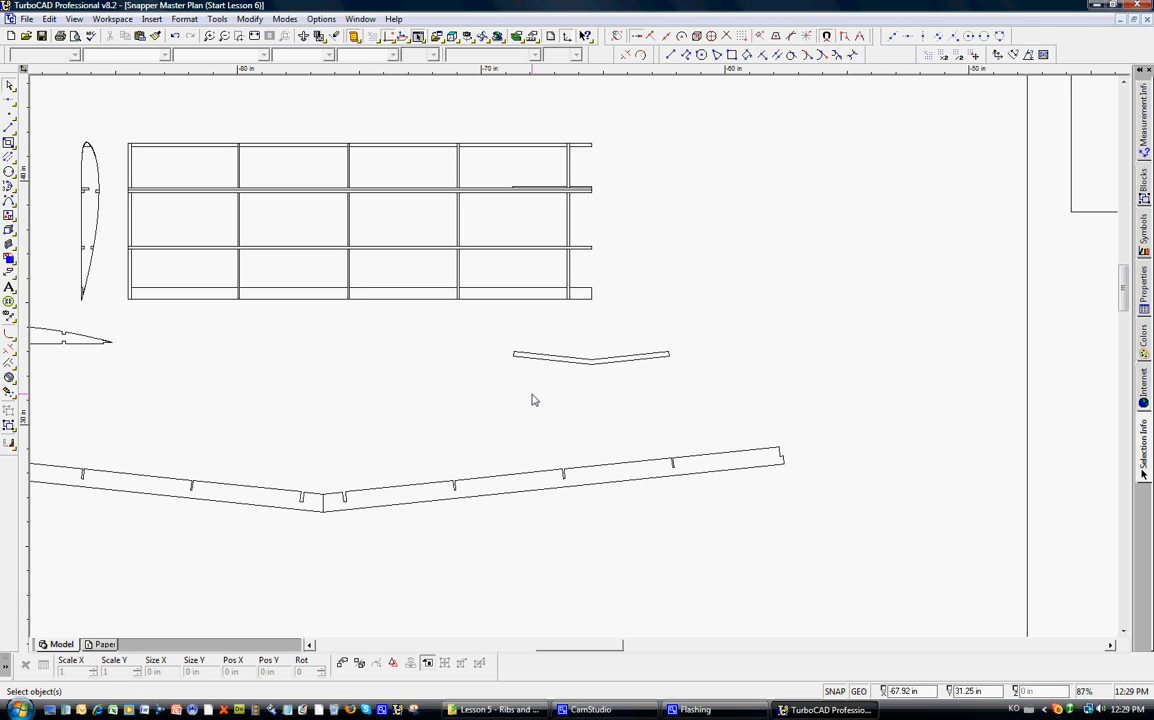
{"action": "mouse_move", "coordinate": [521, 386]}
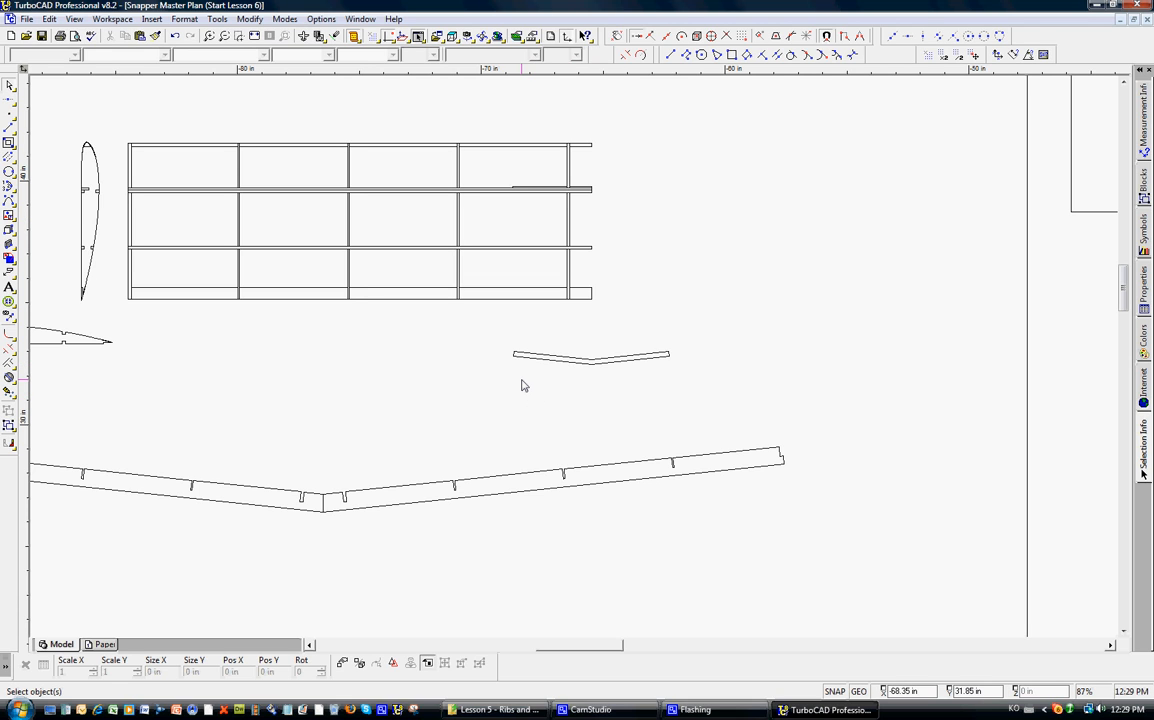
{"action": "mouse_move", "coordinate": [494, 483]}
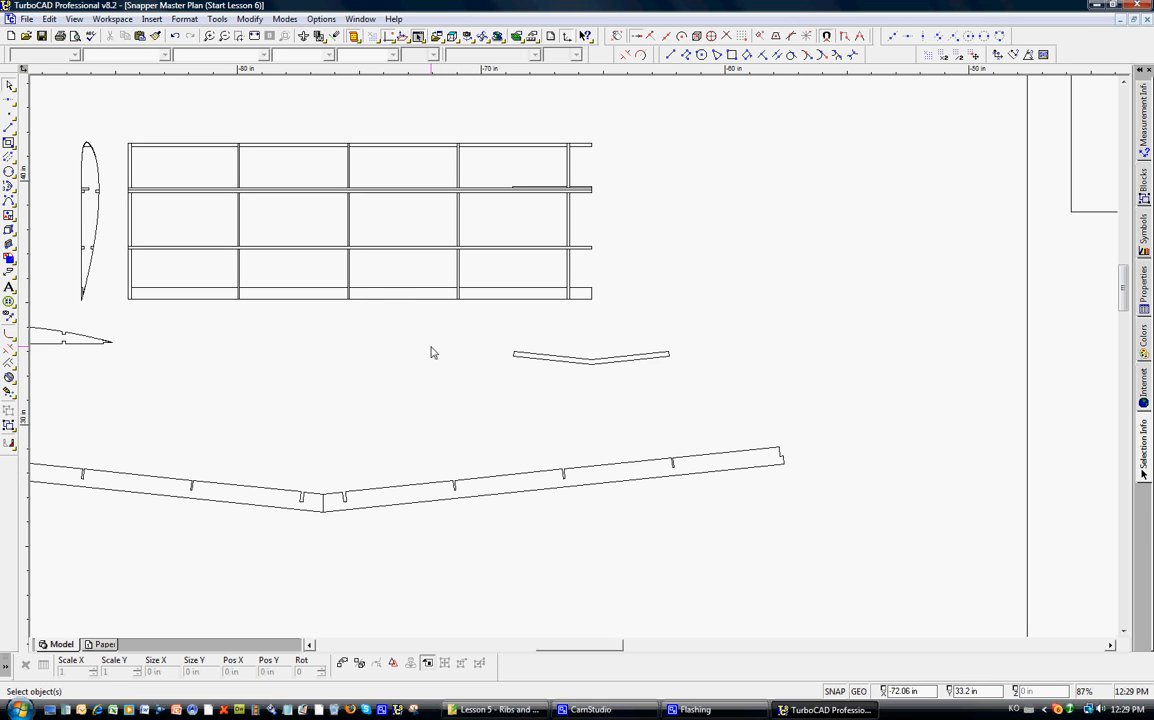
{"action": "mouse_move", "coordinate": [57, 89]}
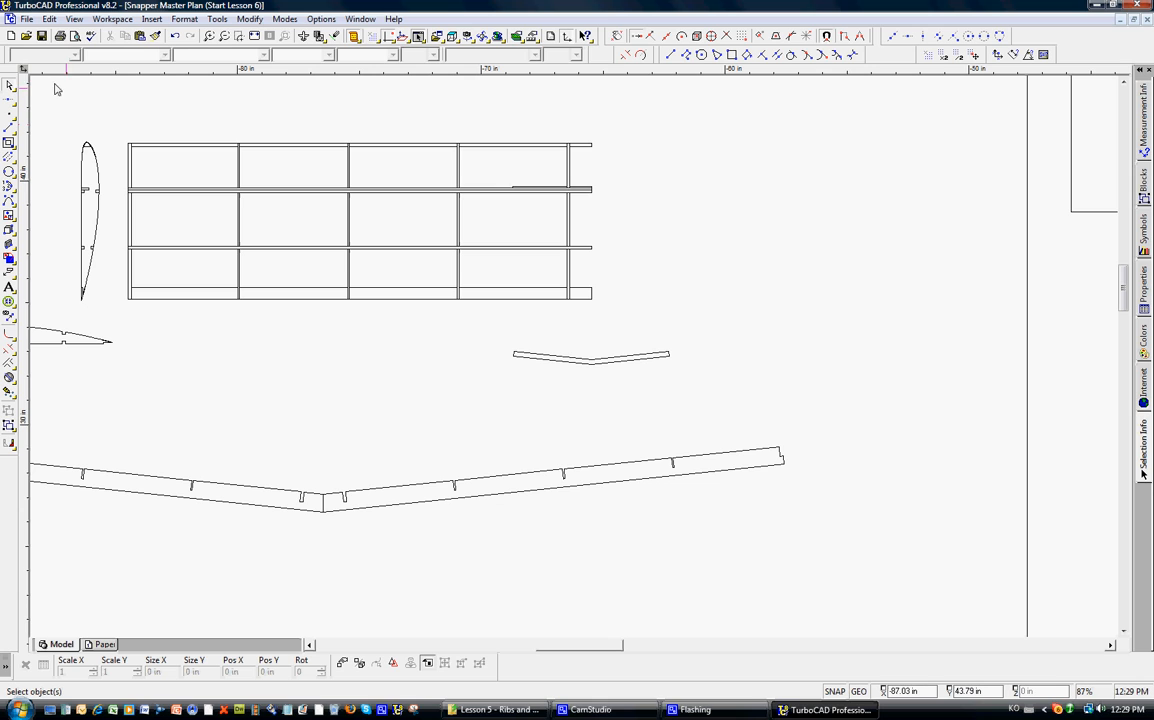
{"action": "mouse_move", "coordinate": [100, 124]}
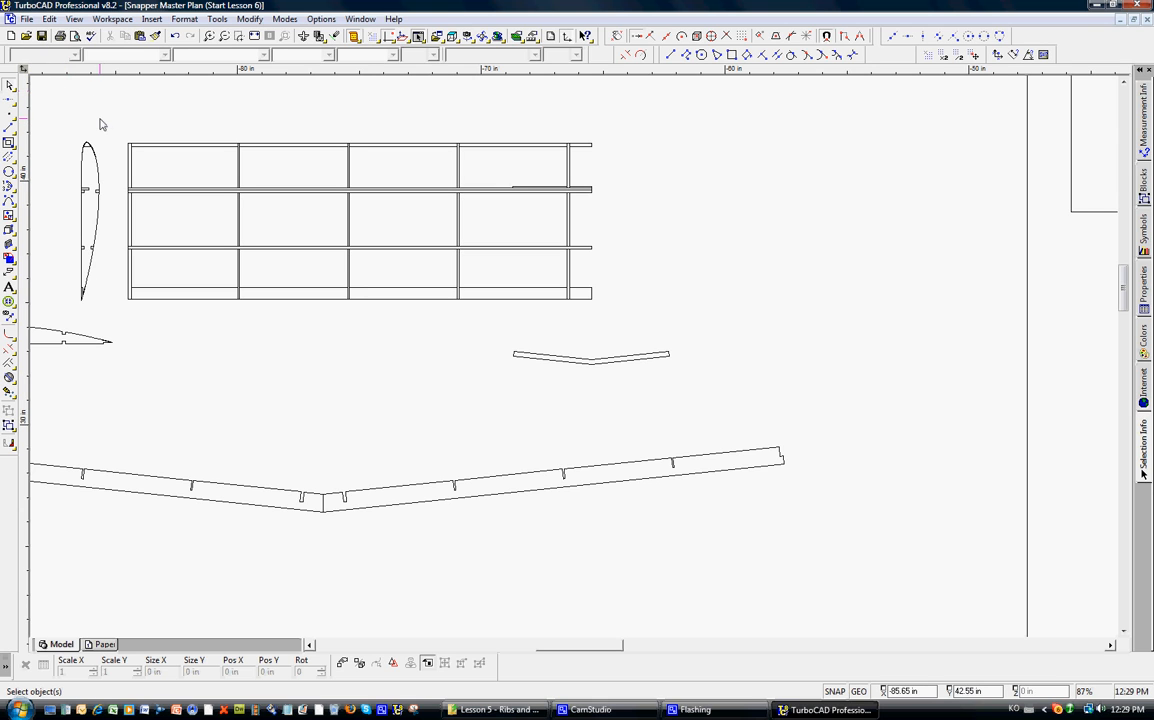
{"action": "mouse_move", "coordinate": [110, 131]}
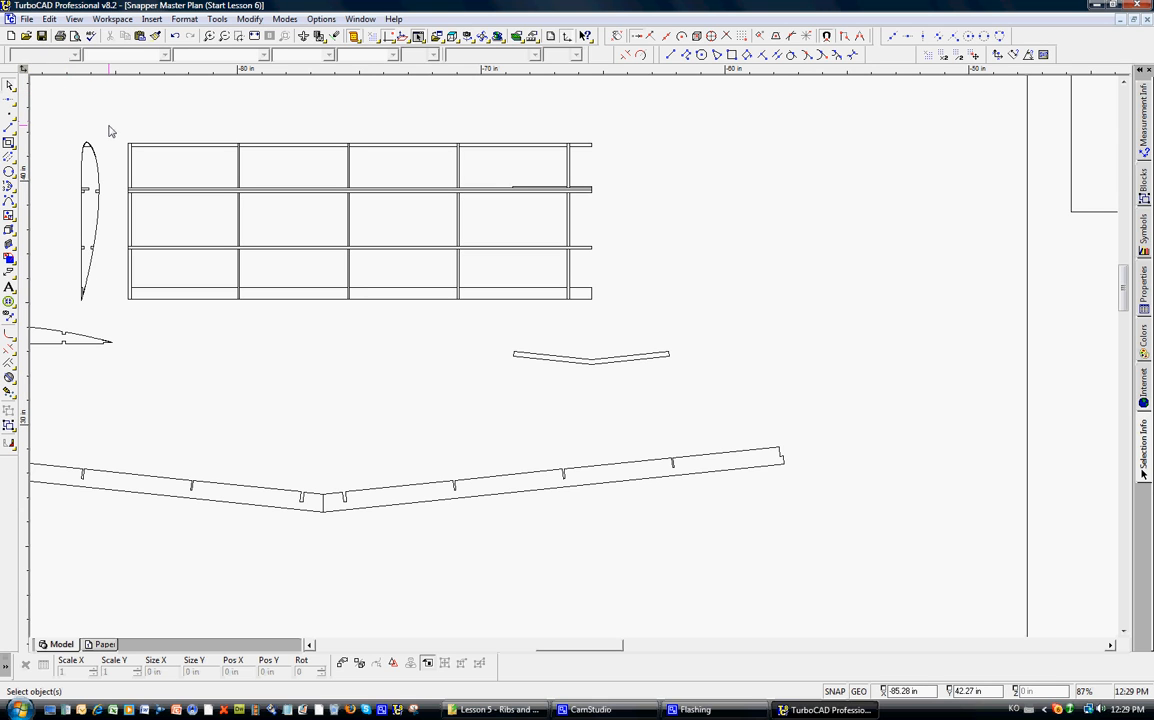
{"action": "left_click_drag", "start_coordinate": [110, 130], "coordinate": [600, 320]}
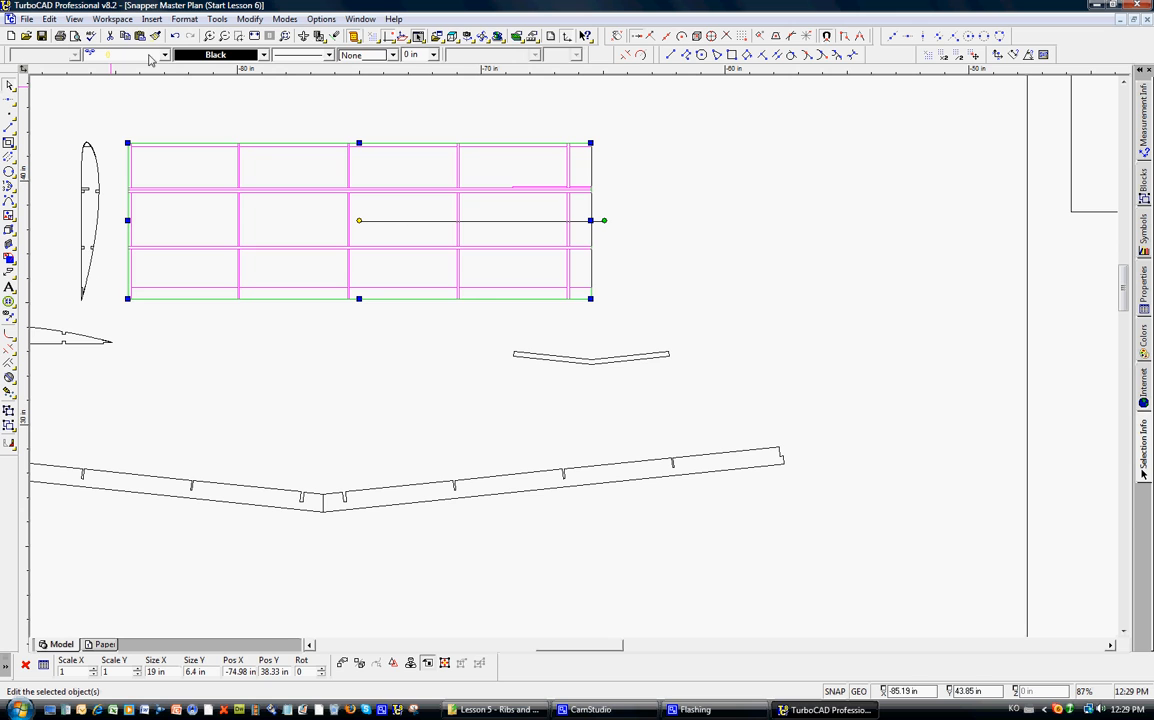
Step: Drag the half wing grid below the notched spar and mirror it to full span
{"action": "left_click_drag", "start_coordinate": [359, 220], "coordinate": [573, 355]}
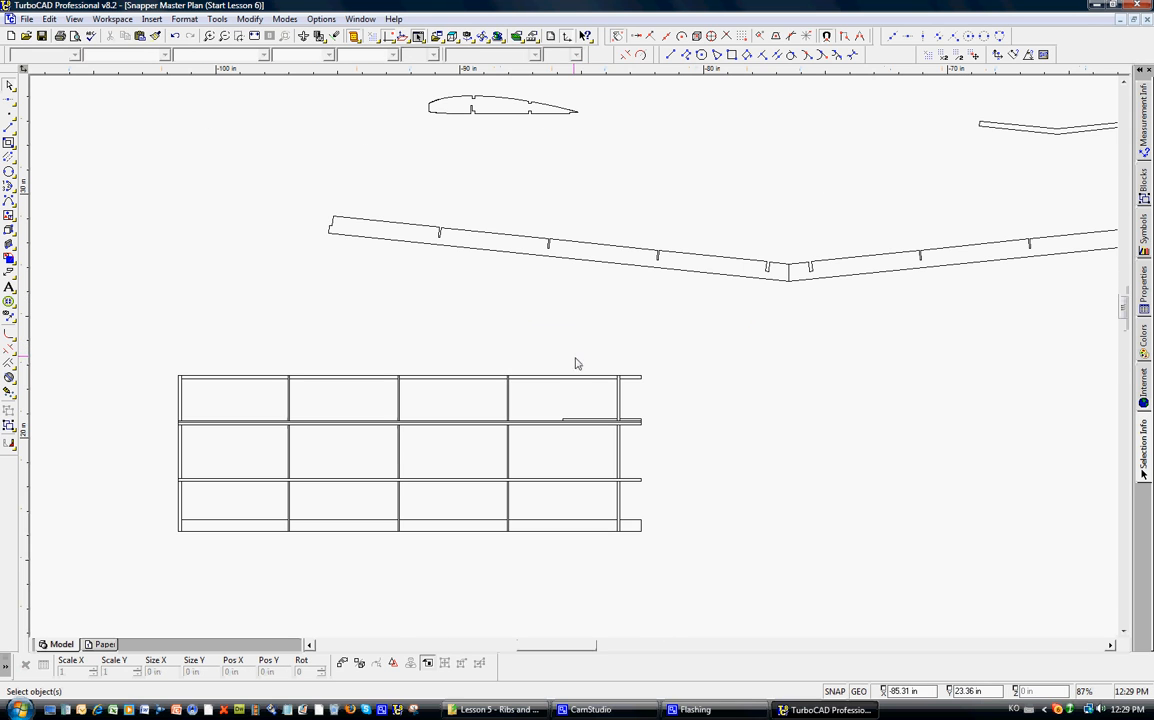
{"action": "mouse_move", "coordinate": [653, 317]}
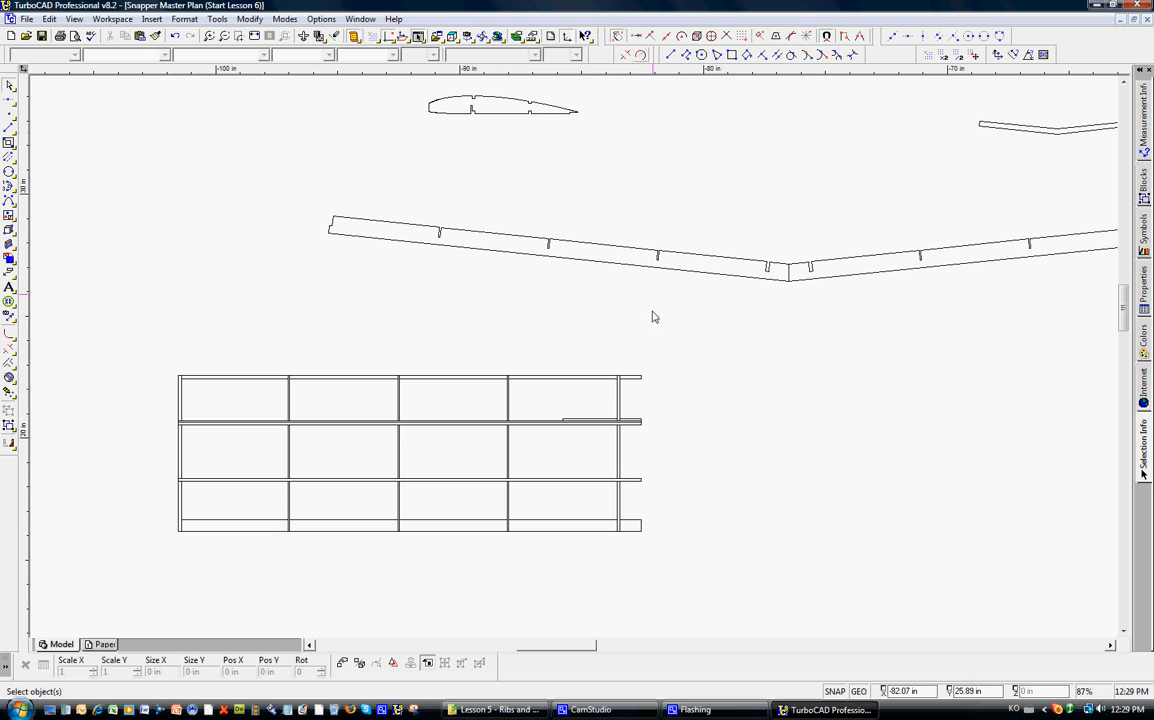
{"action": "mouse_move", "coordinate": [648, 473]}
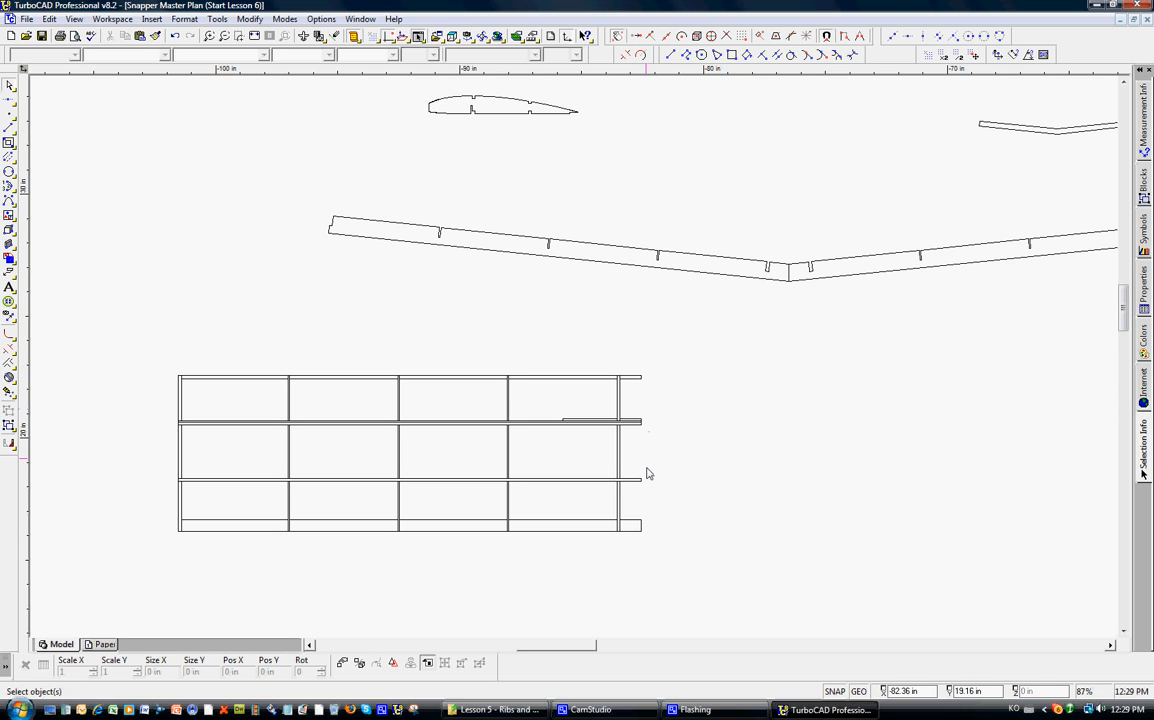
{"action": "mouse_move", "coordinate": [620, 437]}
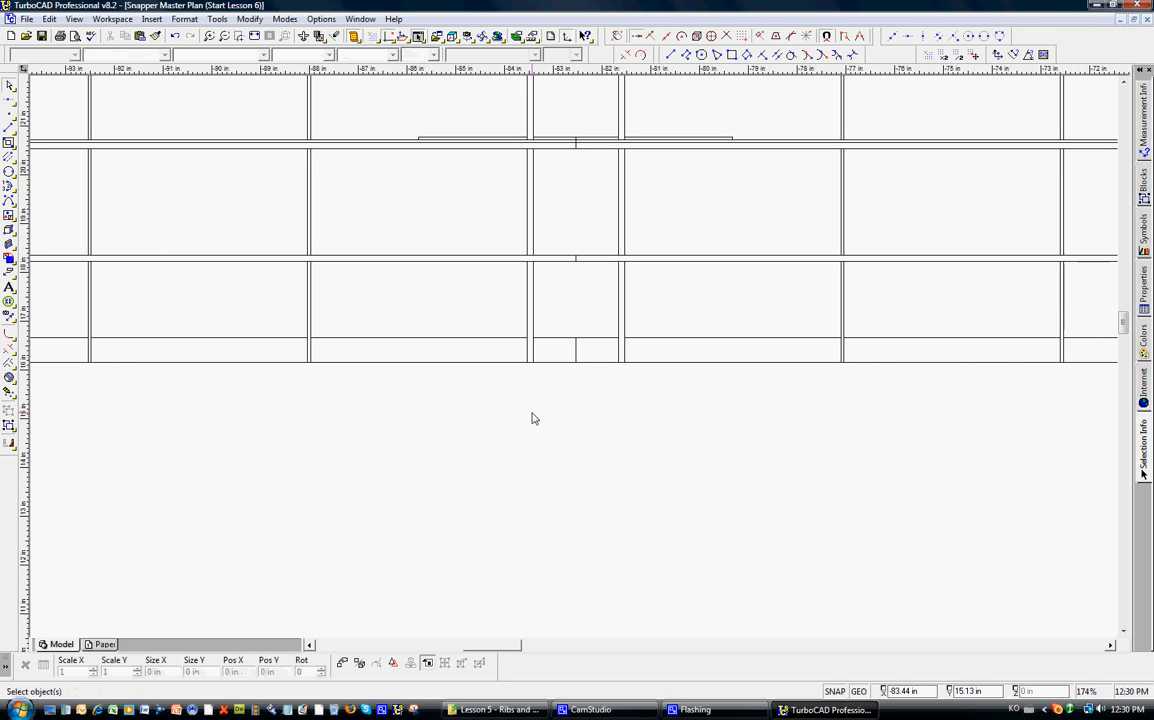
{"action": "scroll", "scroll_direction": "down", "scroll_amount": 3}
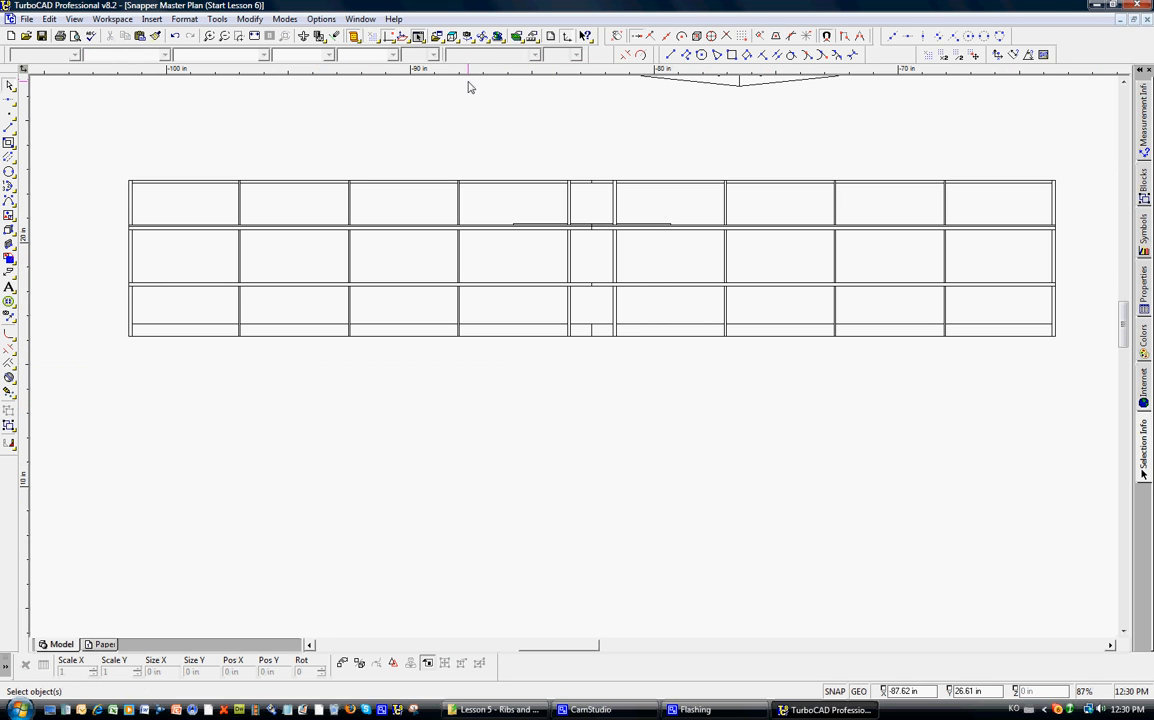
{"action": "mouse_move", "coordinate": [405, 123]}
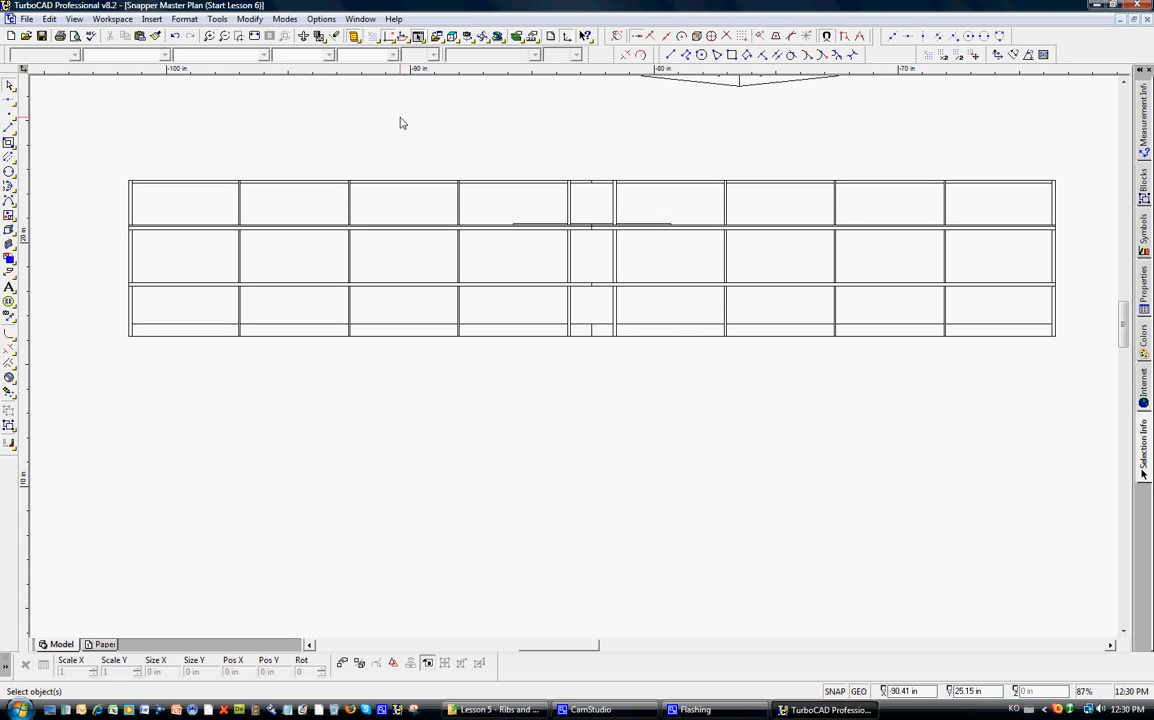
{"action": "mouse_move", "coordinate": [256, 129]}
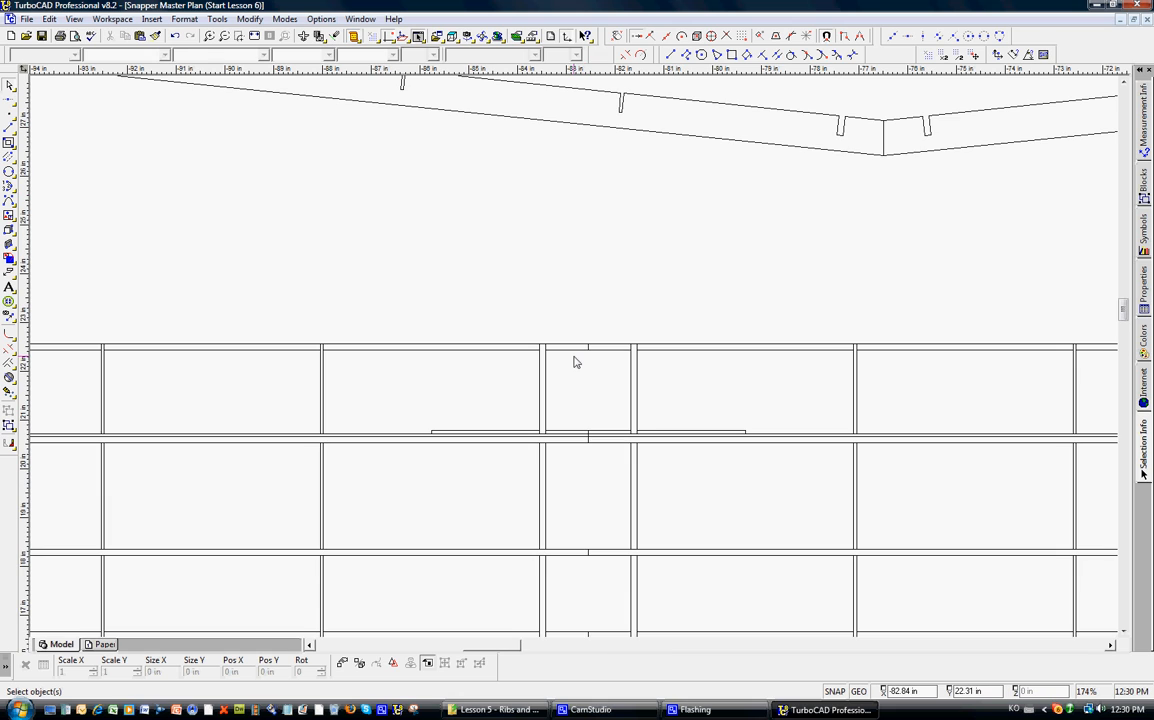
{"action": "mouse_move", "coordinate": [600, 379]}
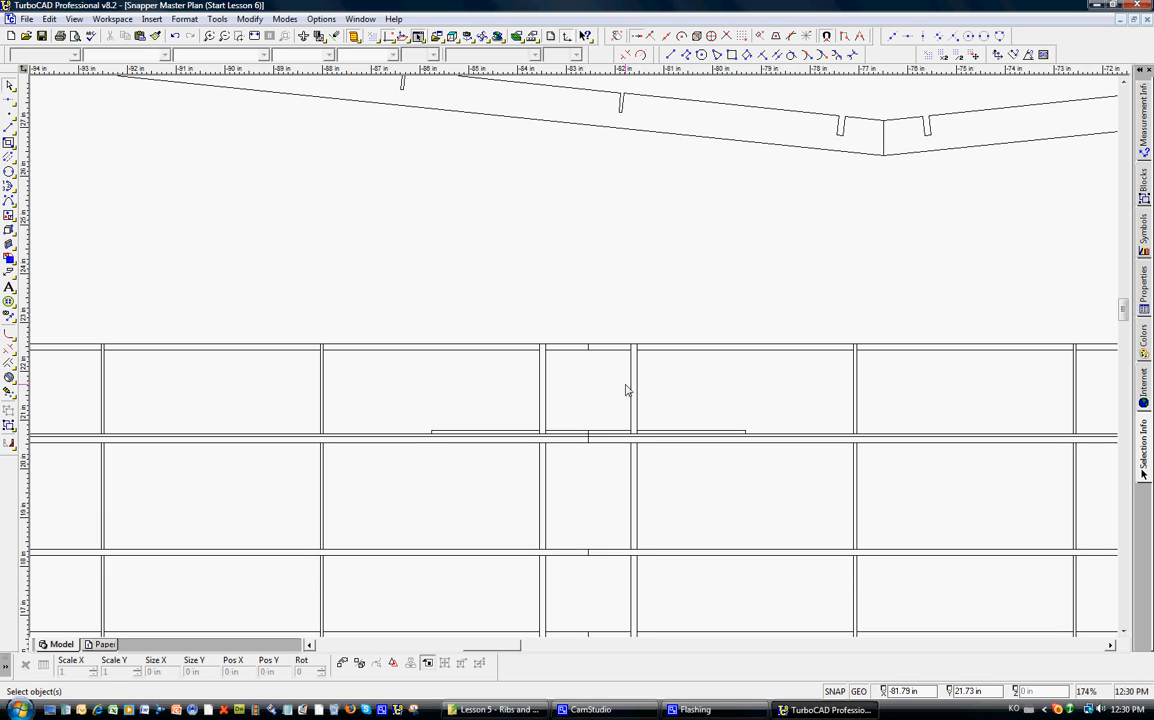
{"action": "mouse_move", "coordinate": [547, 385]}
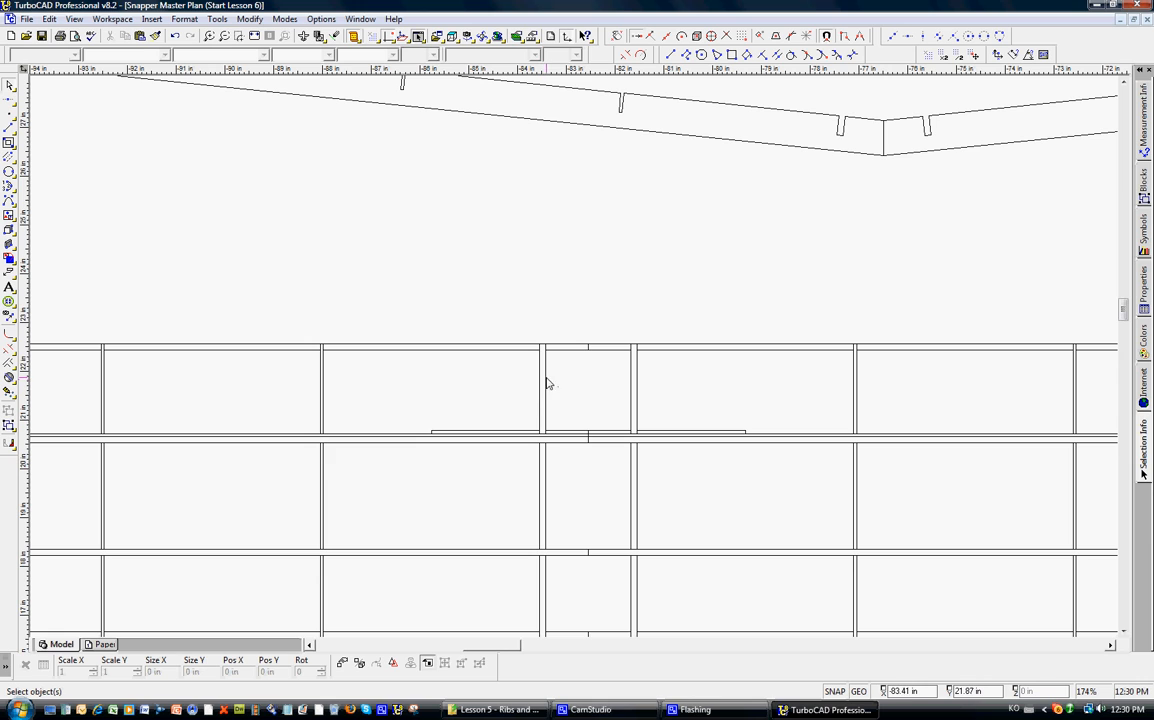
{"action": "mouse_move", "coordinate": [588, 434]}
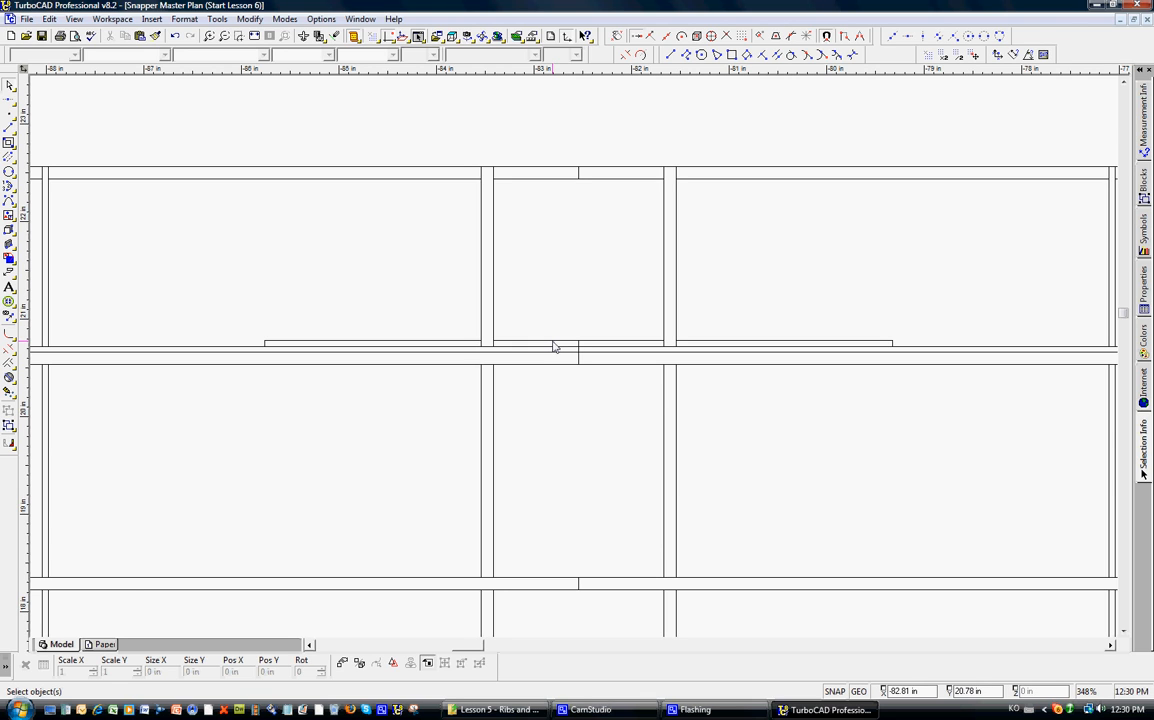
{"action": "mouse_move", "coordinate": [546, 282]}
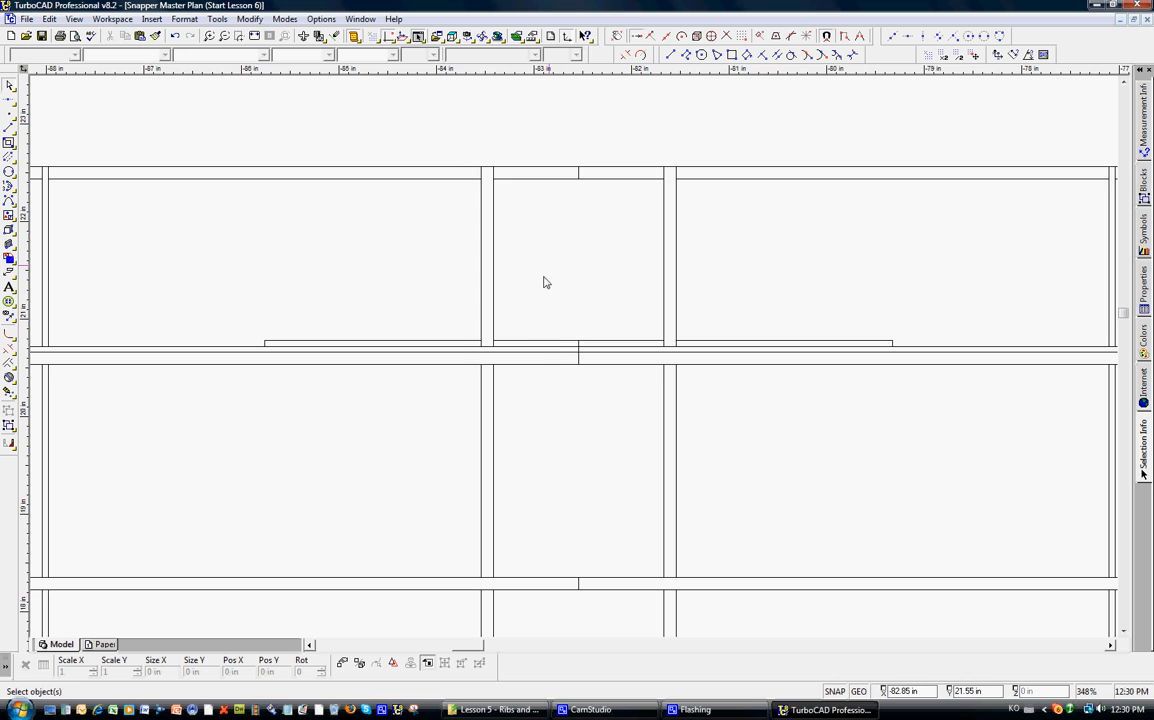
{"action": "mouse_move", "coordinate": [537, 345]}
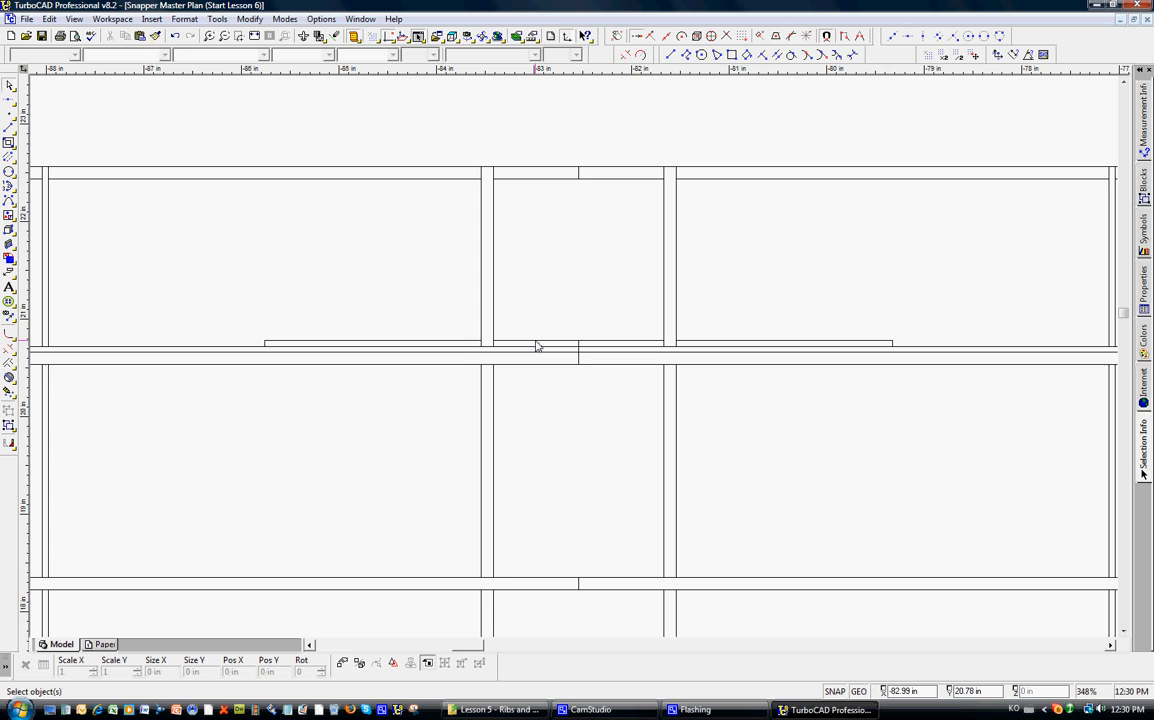
{"action": "mouse_move", "coordinate": [538, 331]}
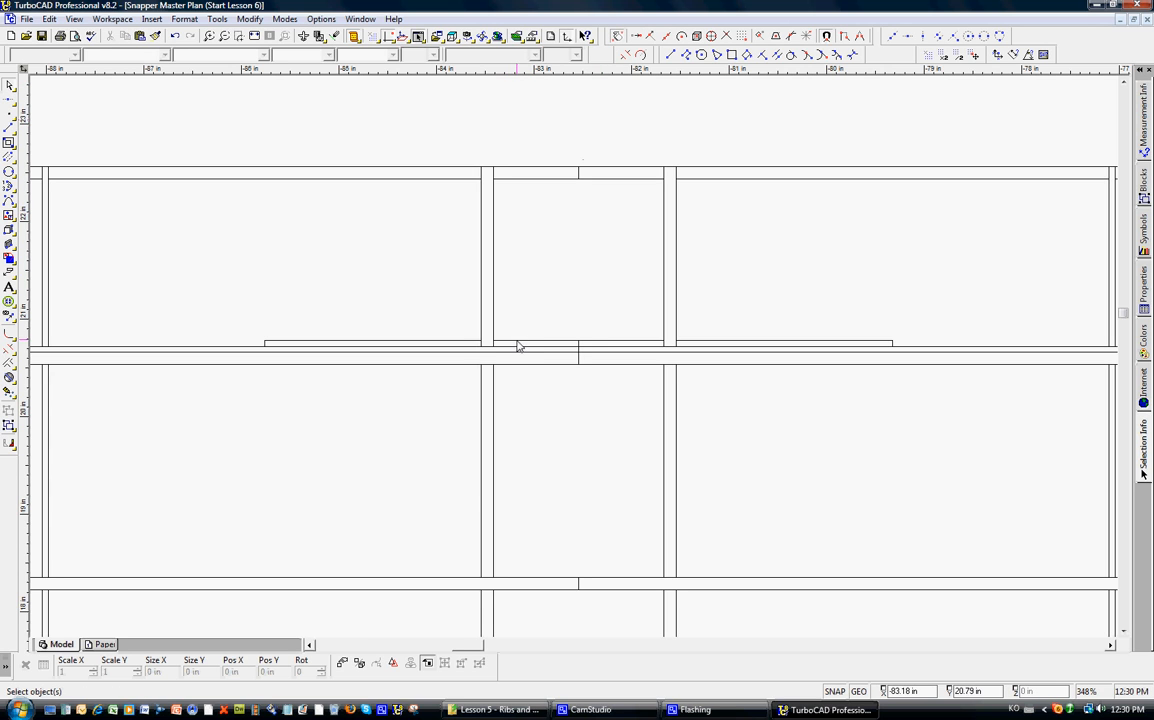
Step: Zoom to the centre bay and open the 0.88 in joint line's shortcut menu
{"action": "right_click", "coordinate": [518, 345]}
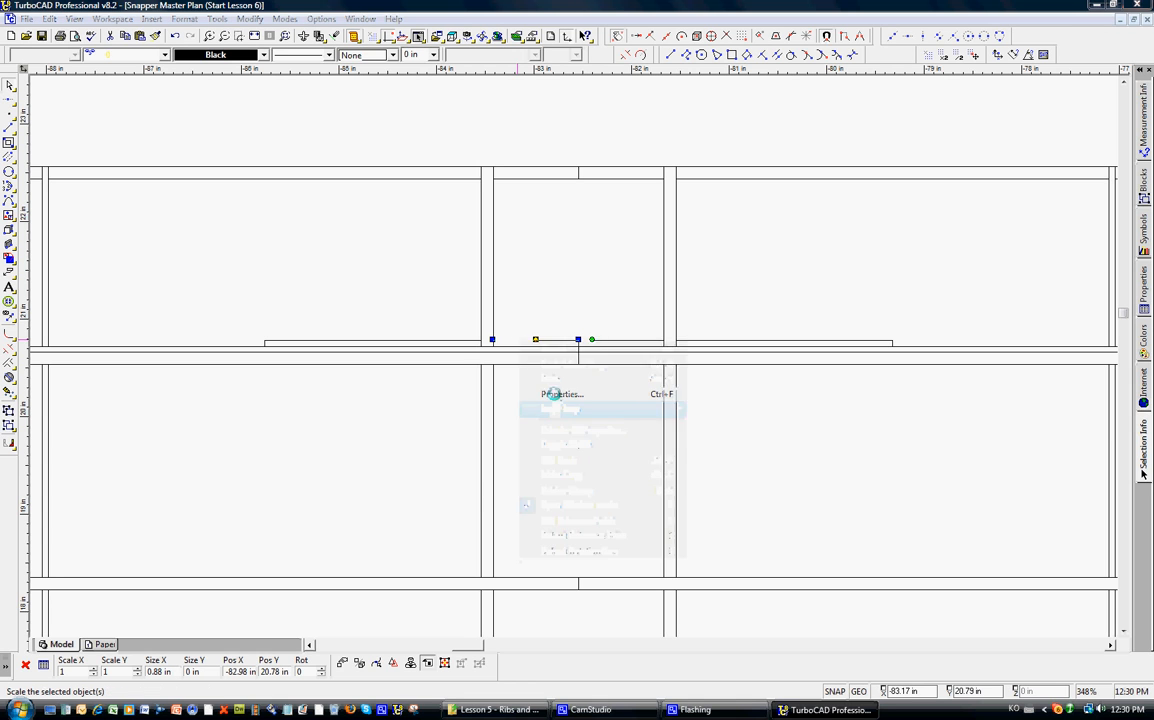
Step: Give the centre-joint brace line a DASHED pen pattern in its Properties
{"action": "left_click", "coordinate": [560, 393]}
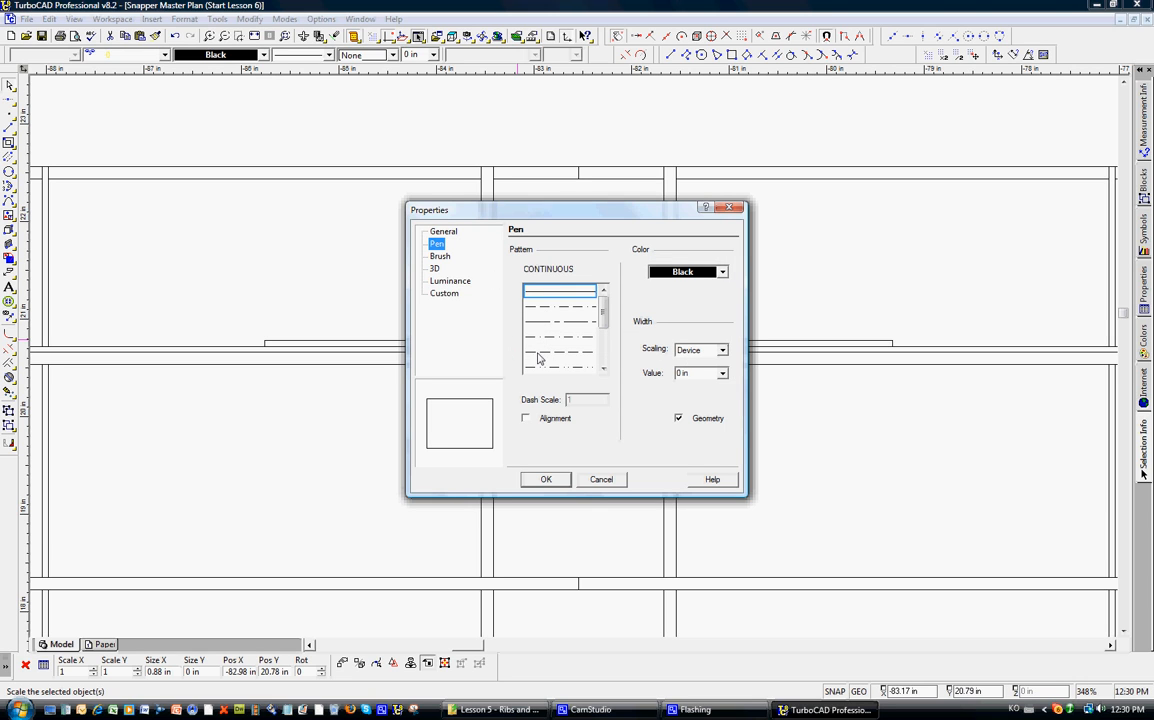
{"action": "left_click", "coordinate": [559, 351]}
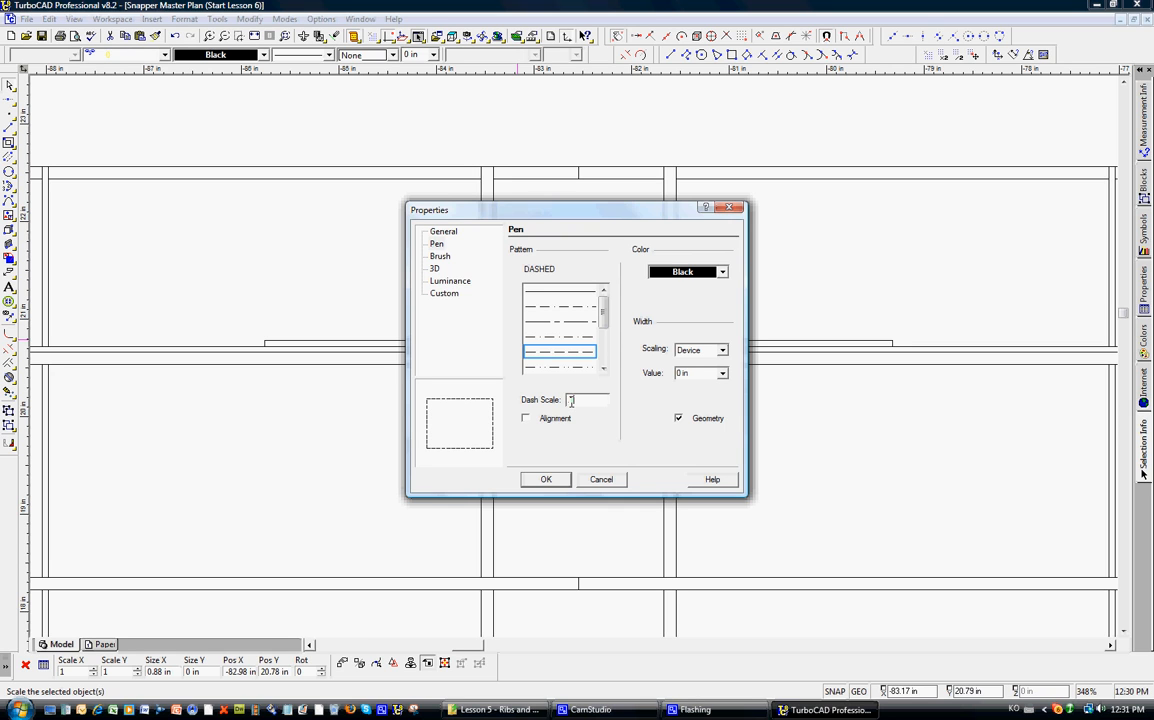
{"action": "left_click", "coordinate": [545, 479]}
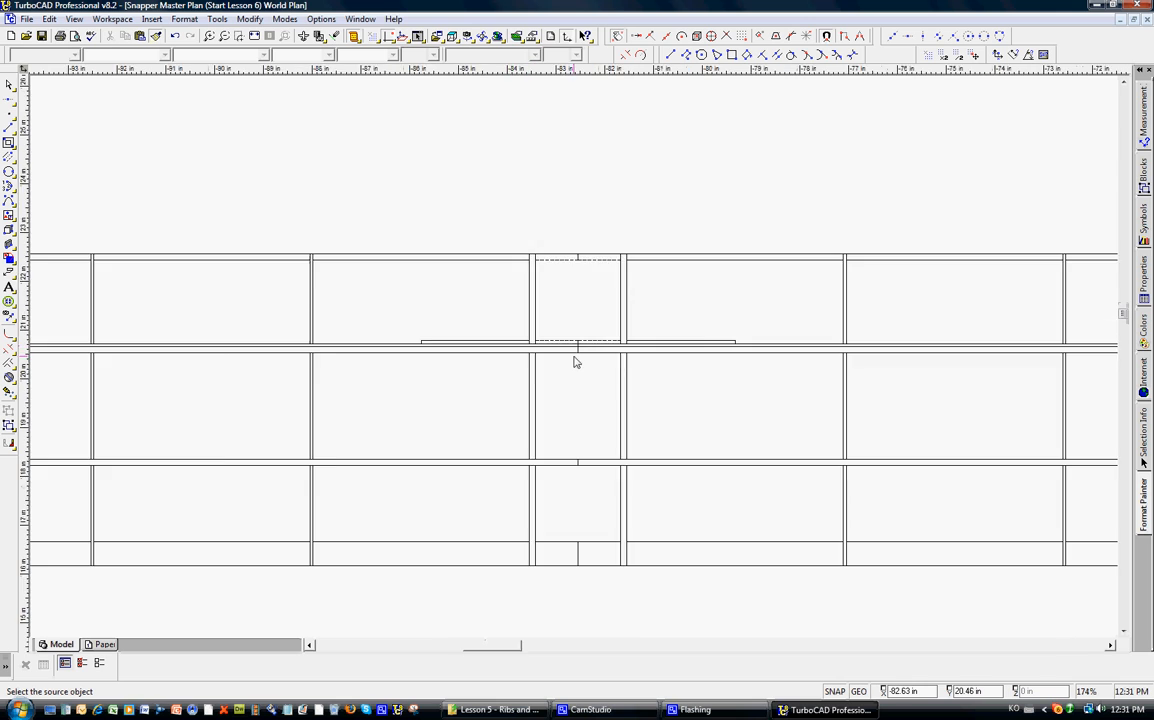
Step: Zoom out to show the full wing plan, ribs, braces and dihedral spar
{"action": "scroll", "scroll_direction": "down", "scroll_amount": 3}
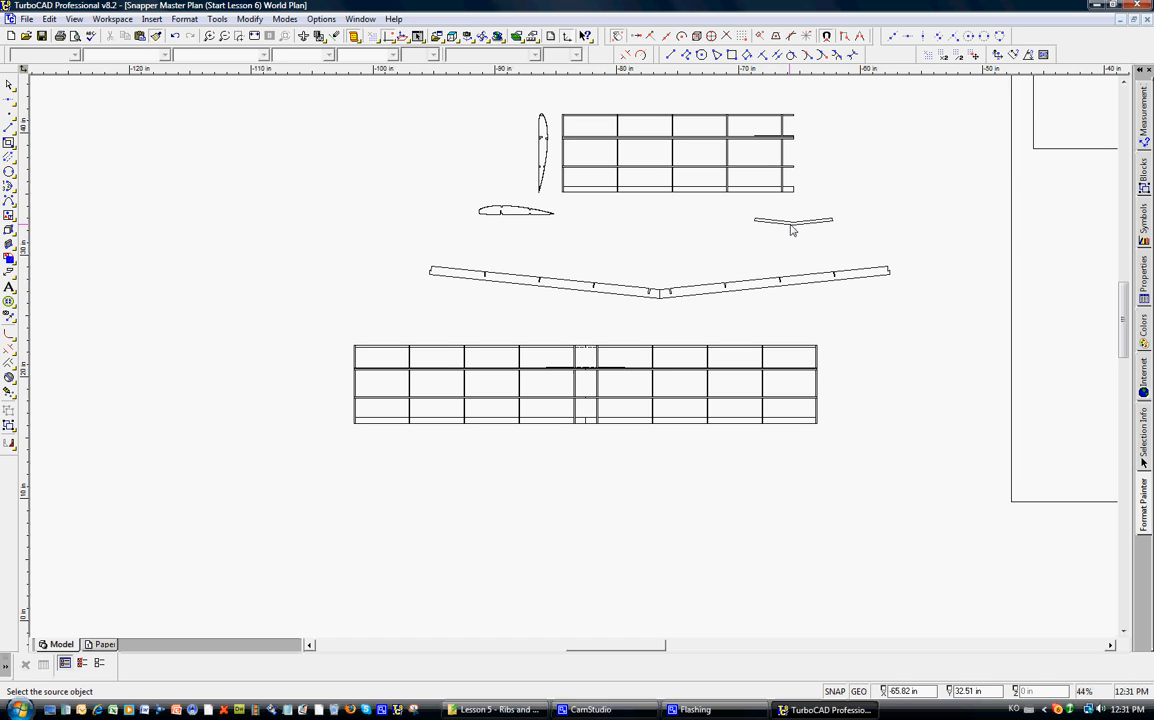
{"action": "mouse_move", "coordinate": [476, 207]}
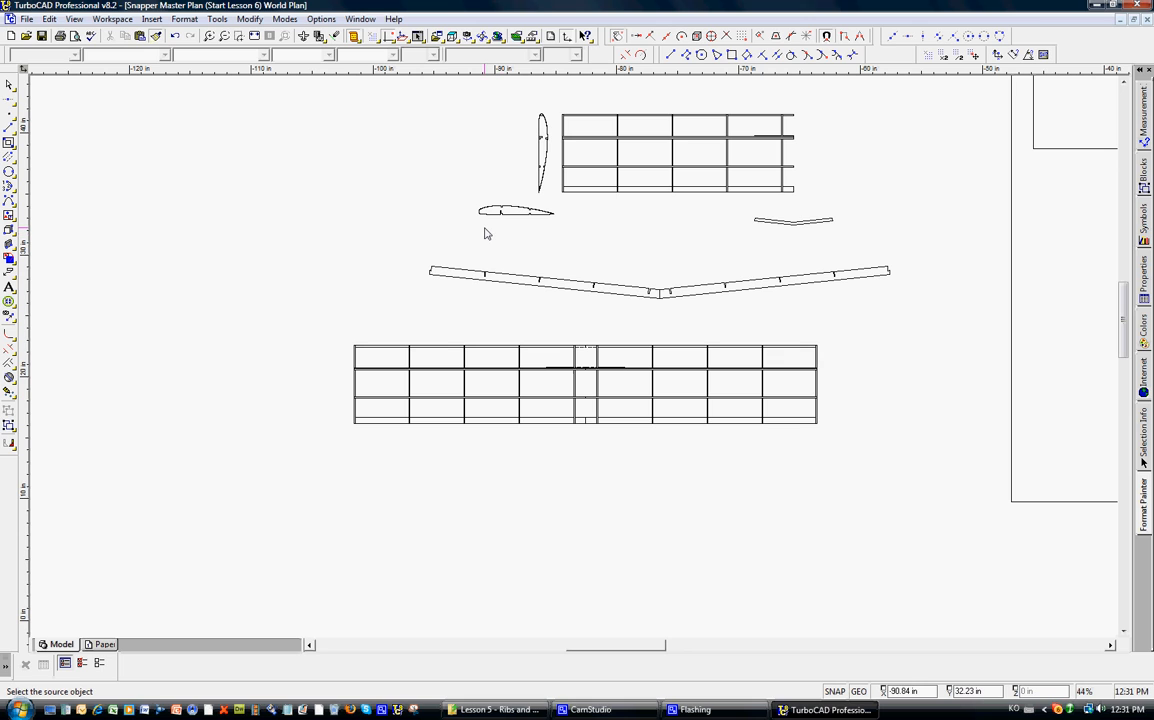
{"action": "mouse_move", "coordinate": [479, 240]}
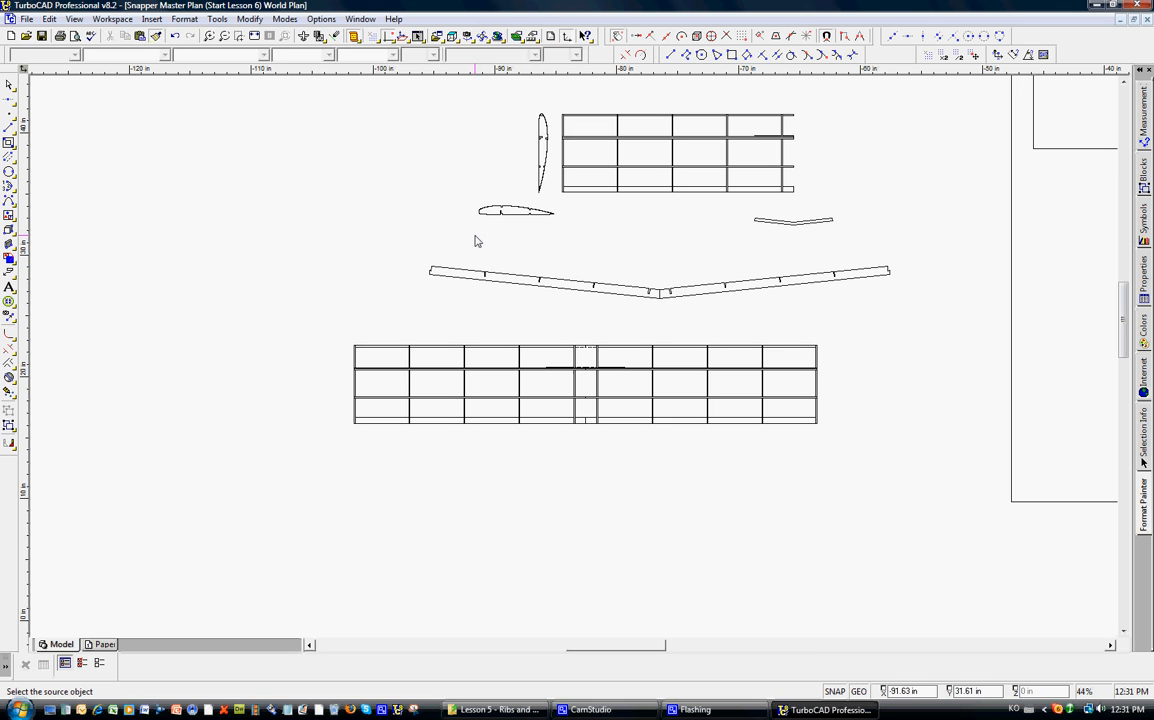
{"action": "mouse_move", "coordinate": [595, 482]}
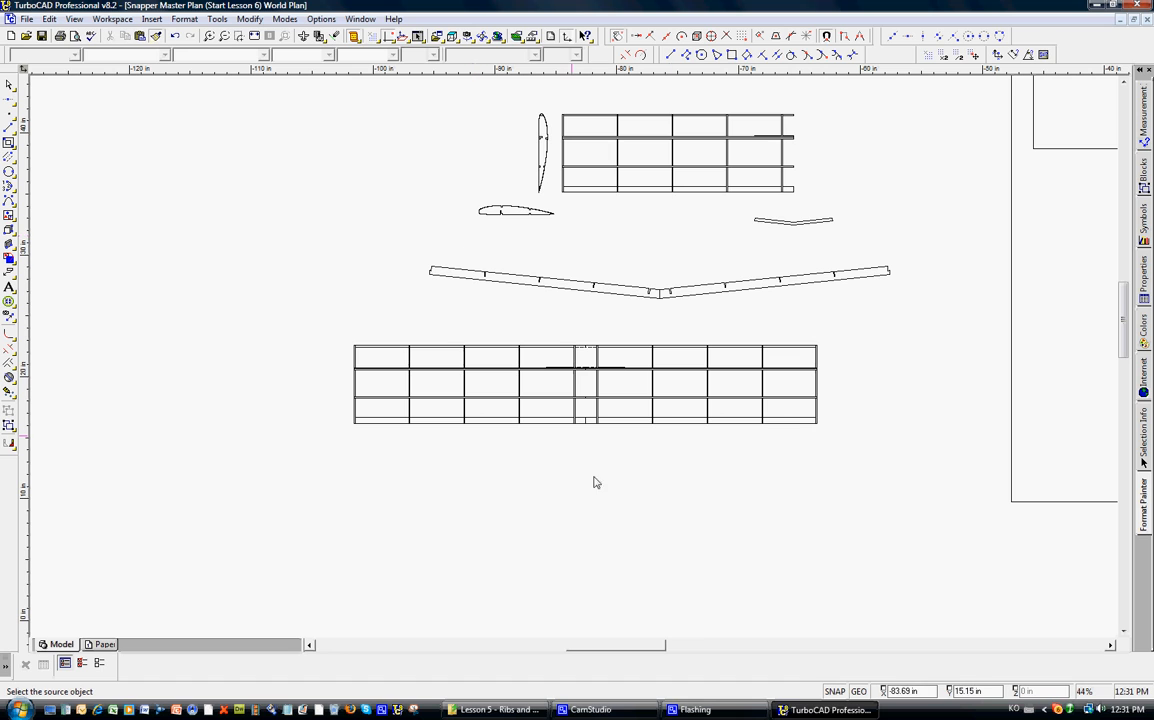